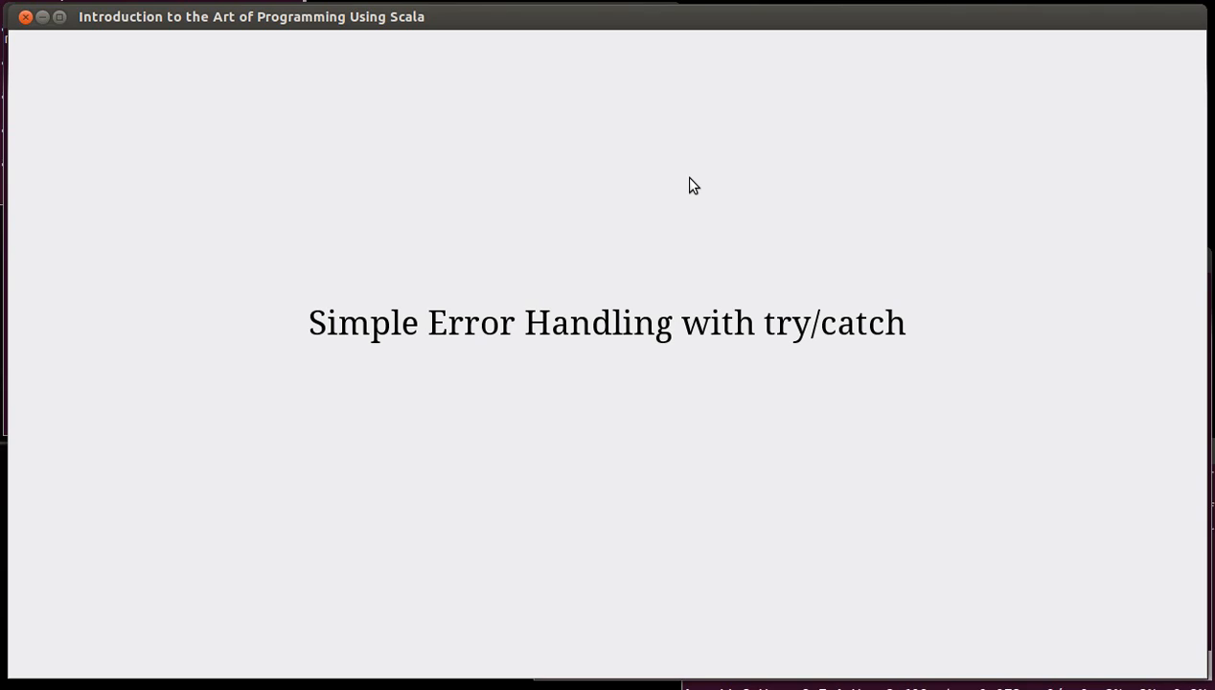
mouse_move(726, 272)
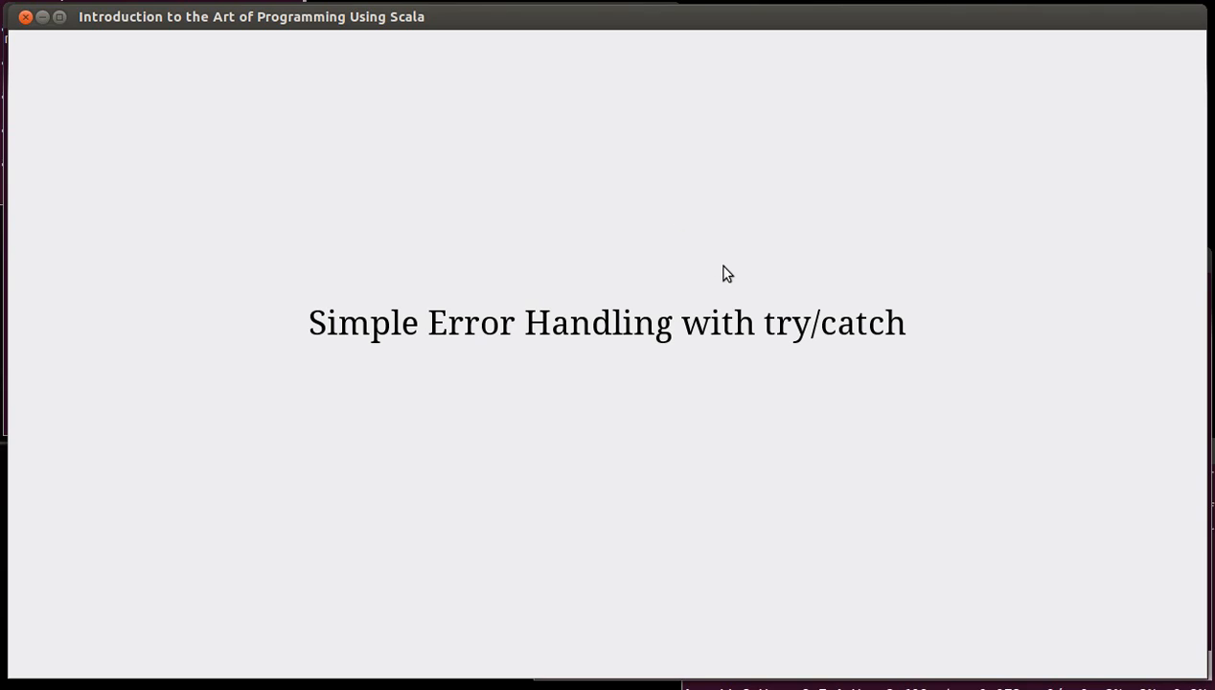
mouse_move(801, 285)
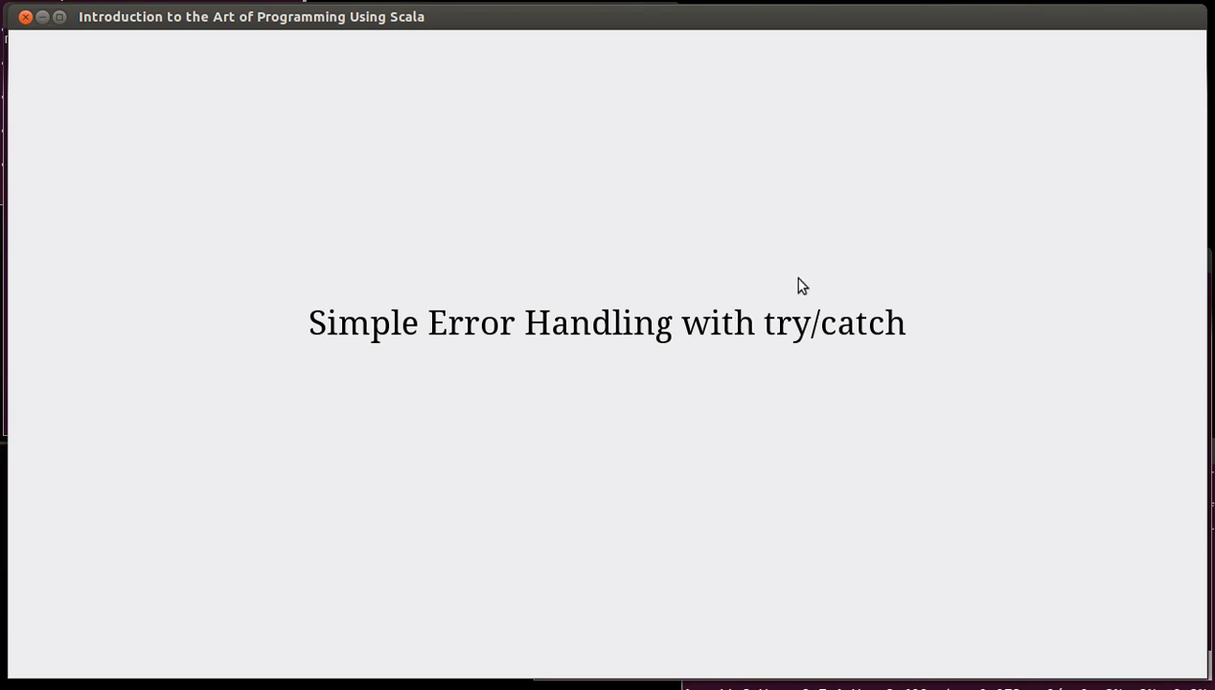
mouse_move(782, 369)
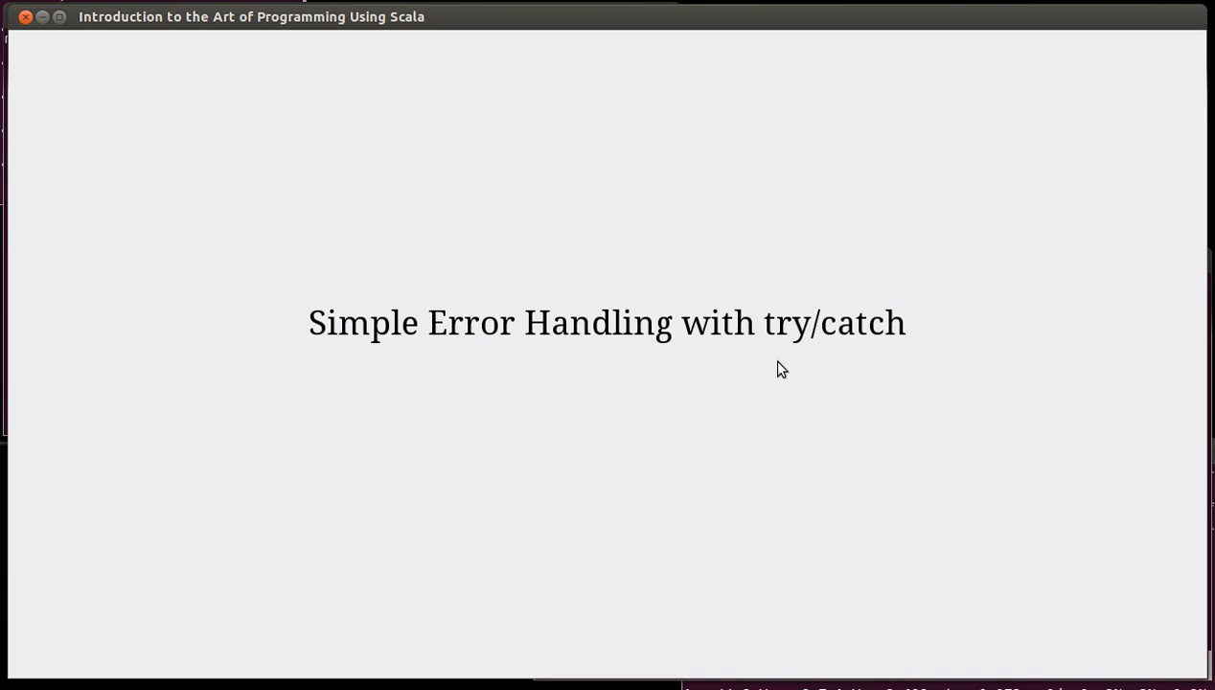
mouse_move(688, 356)
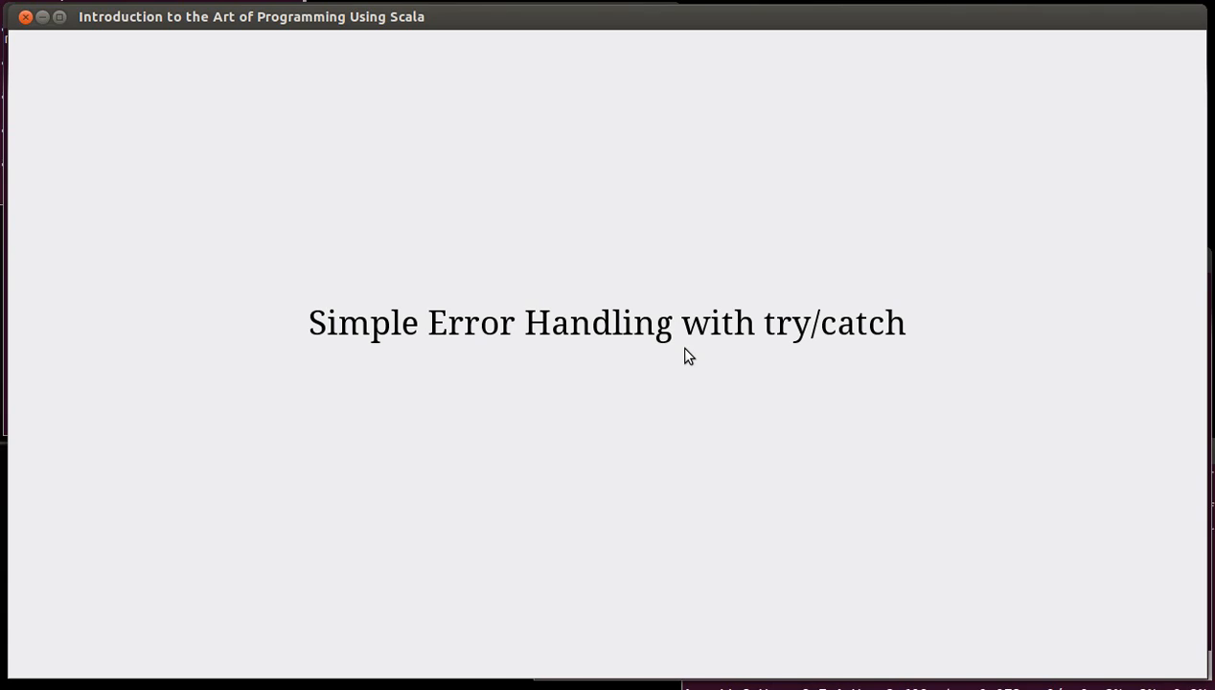
mouse_move(613, 270)
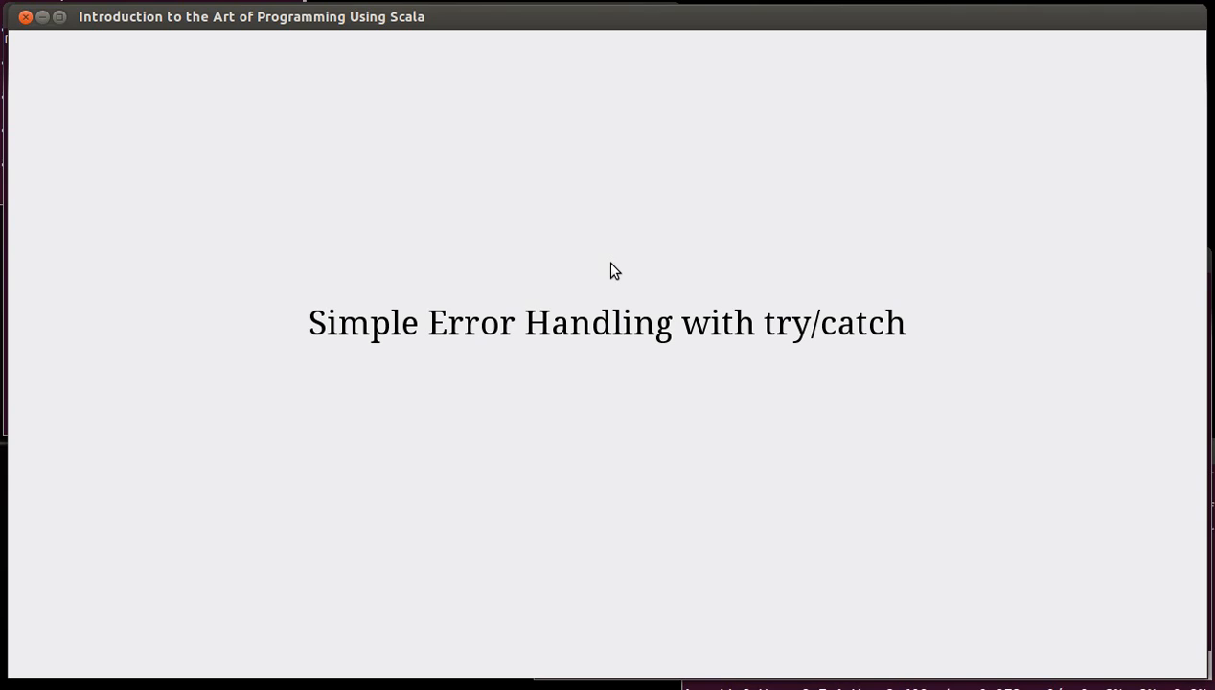
mouse_move(603, 269)
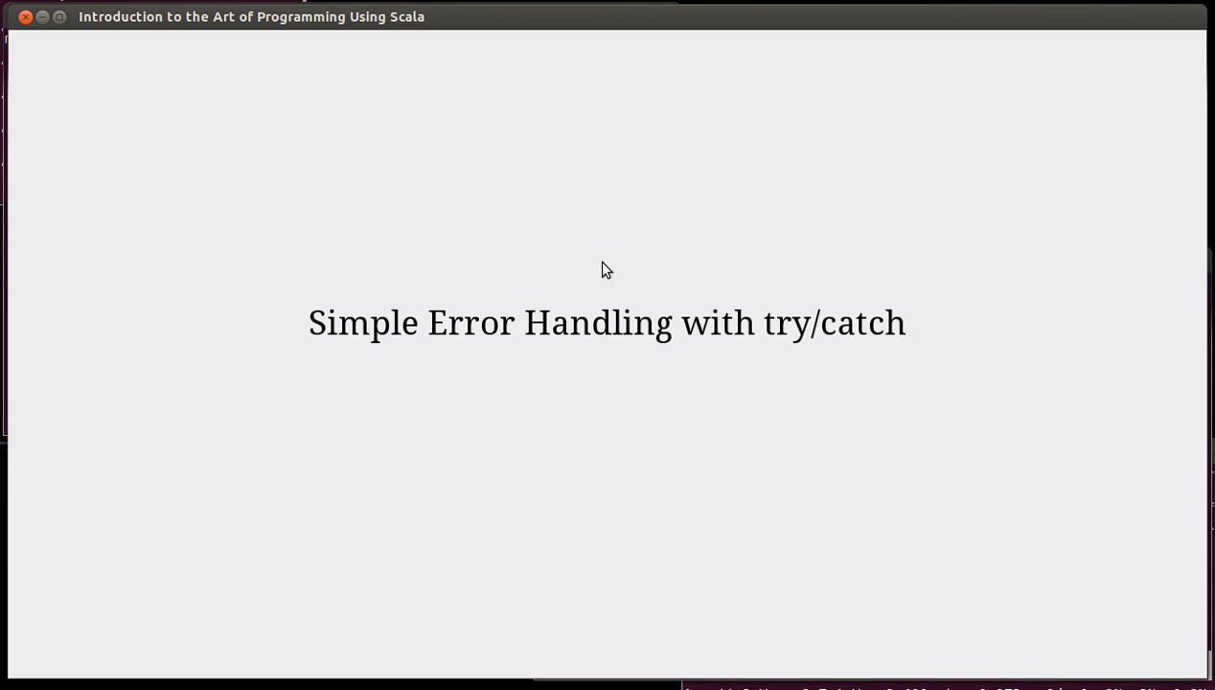
mouse_move(736, 276)
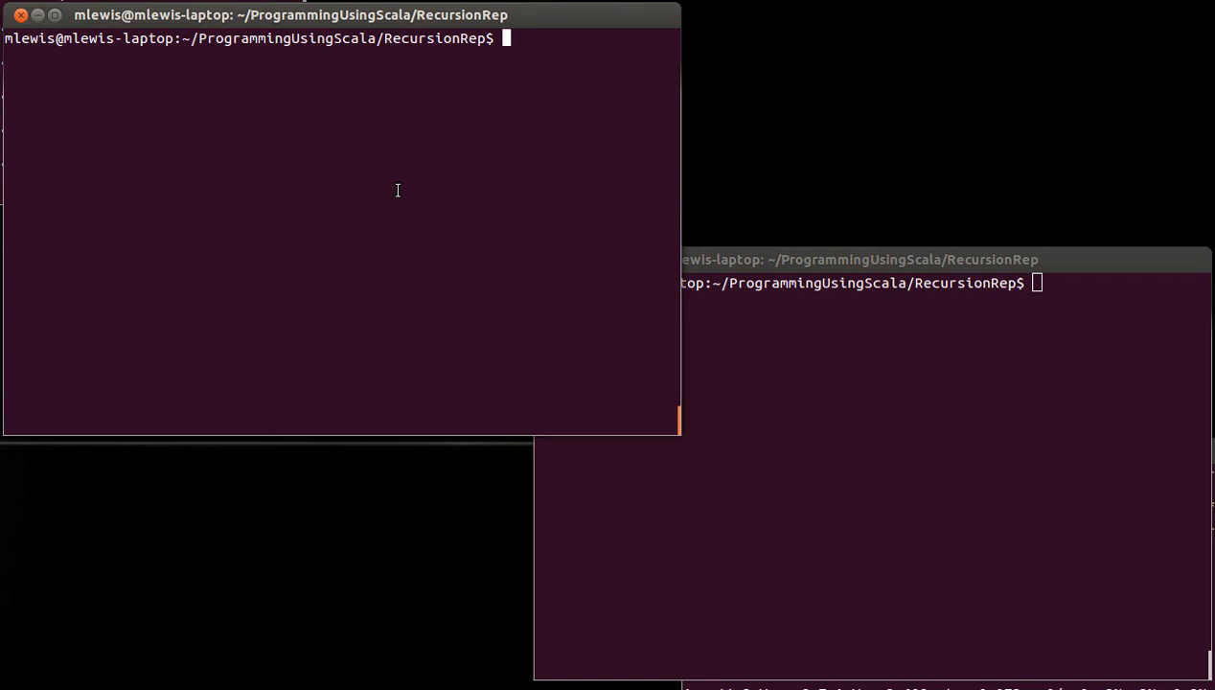
- Run scala Factorial.scala and answer the prompt with abc, triggering a NumberFormatException trace
type("s")
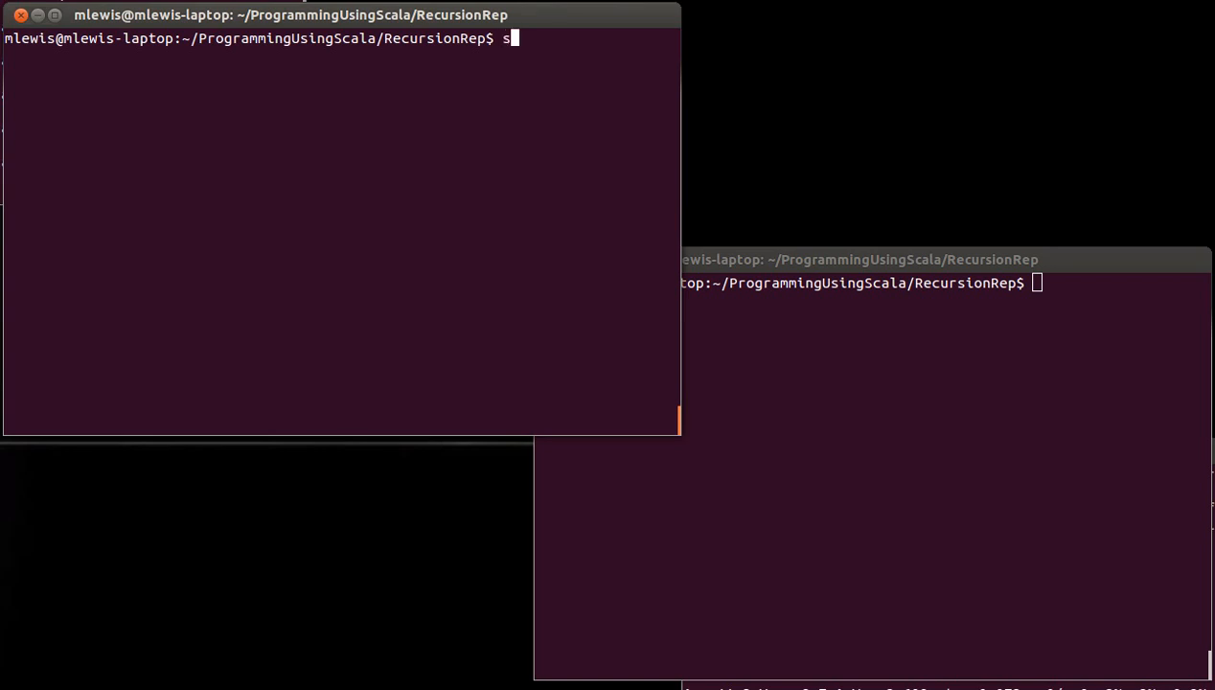
type("cala Fac")
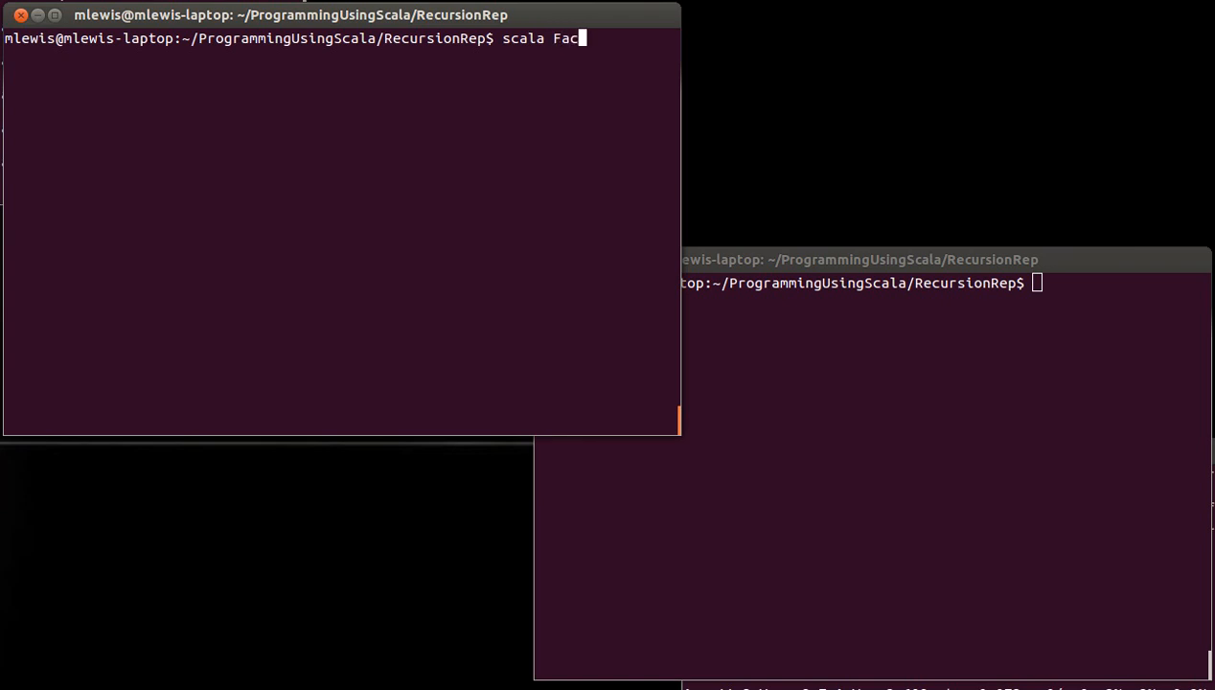
key("Return")
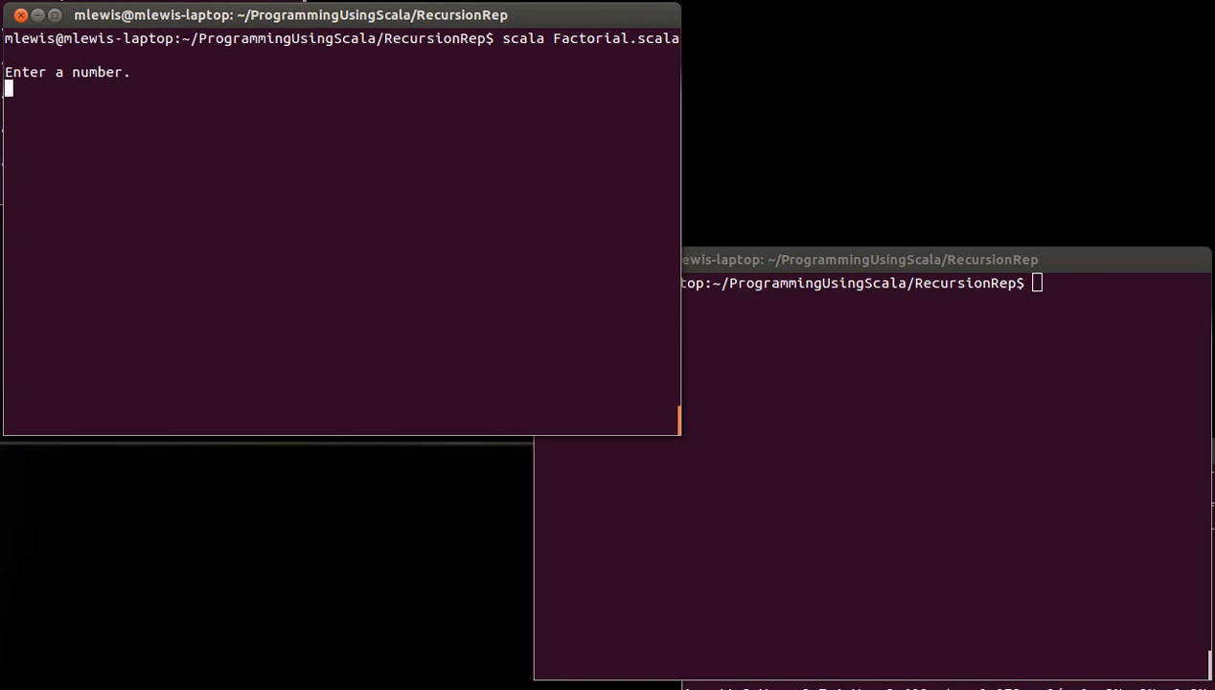
type("a")
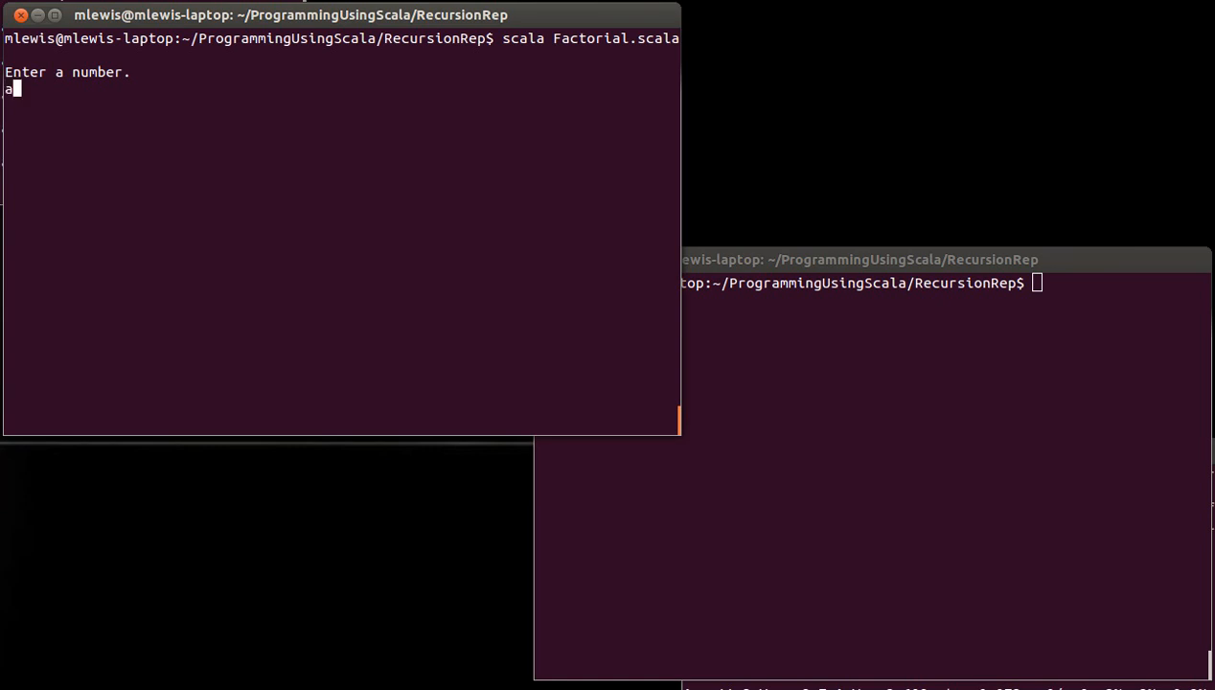
type("bc")
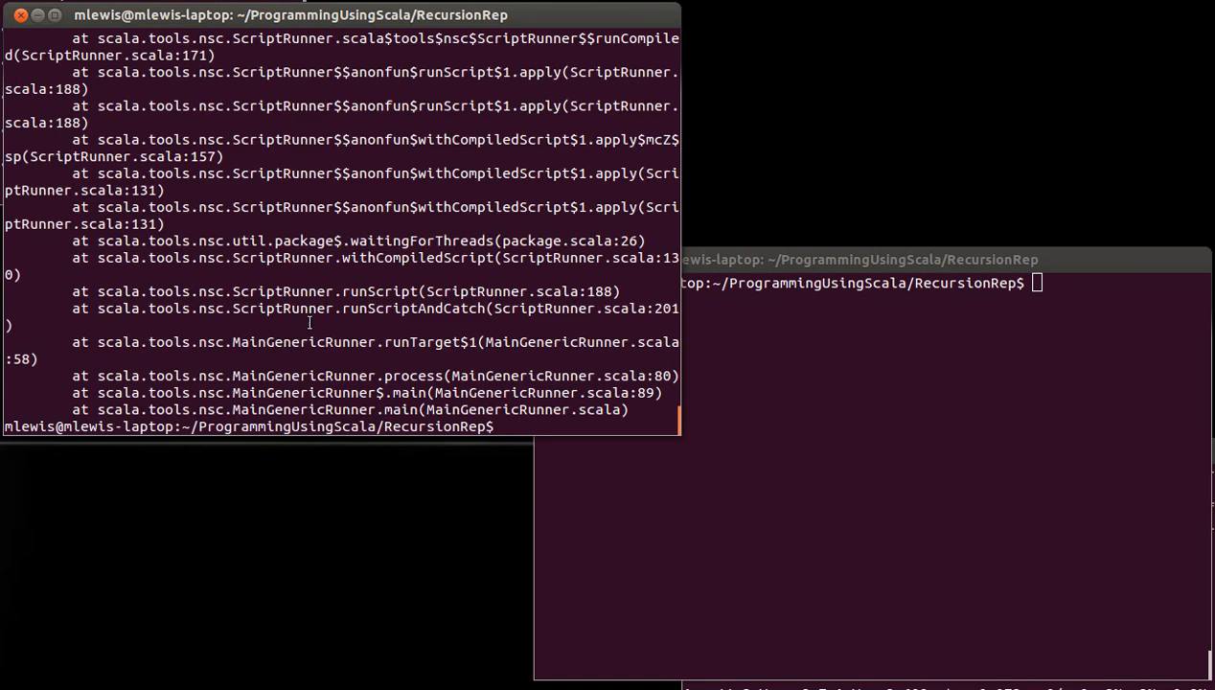
mouse_move(521, 410)
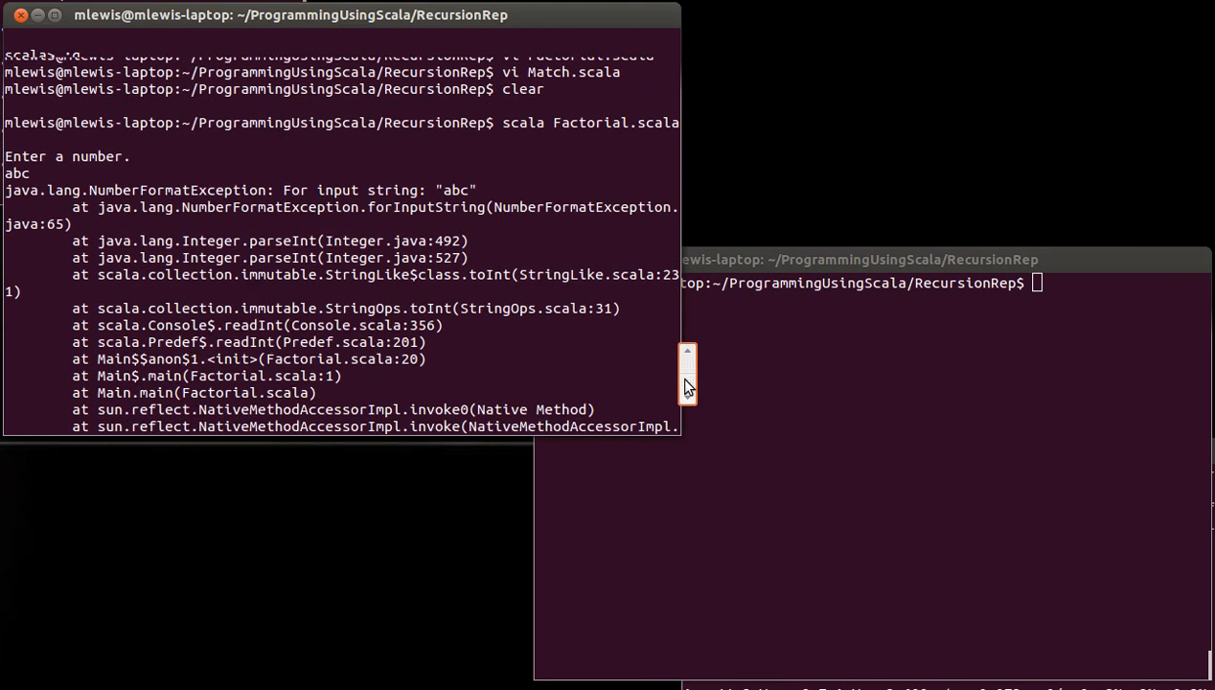
scroll("down", 3)
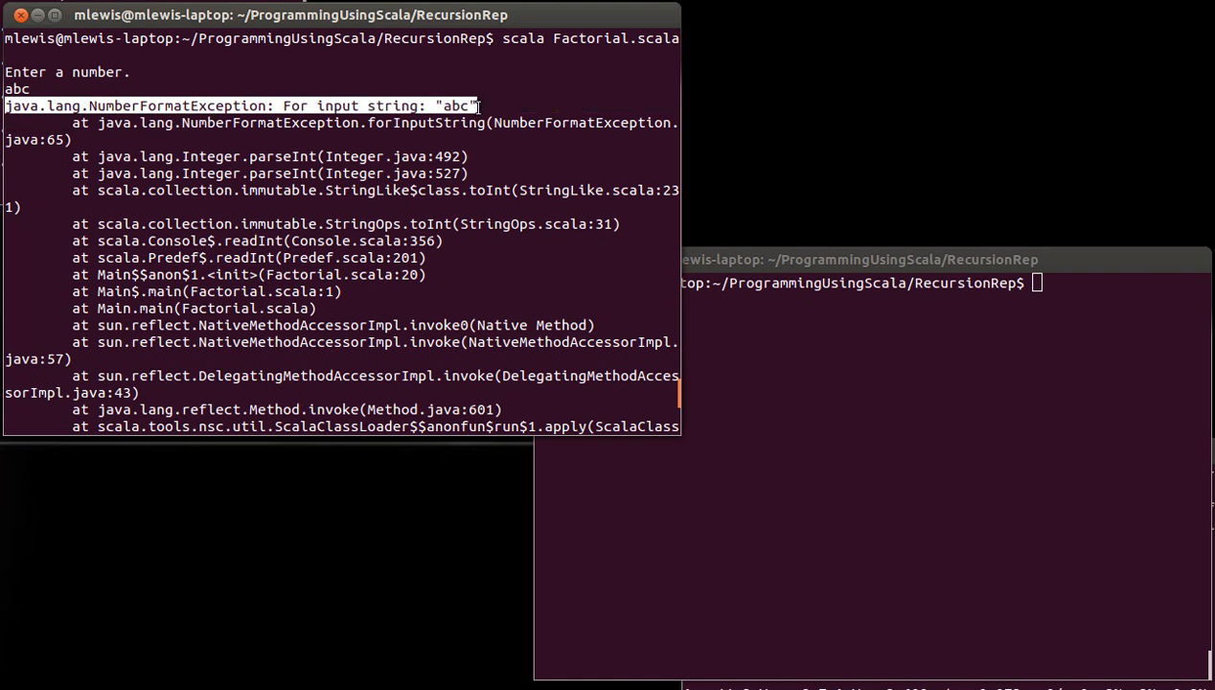
mouse_move(199, 105)
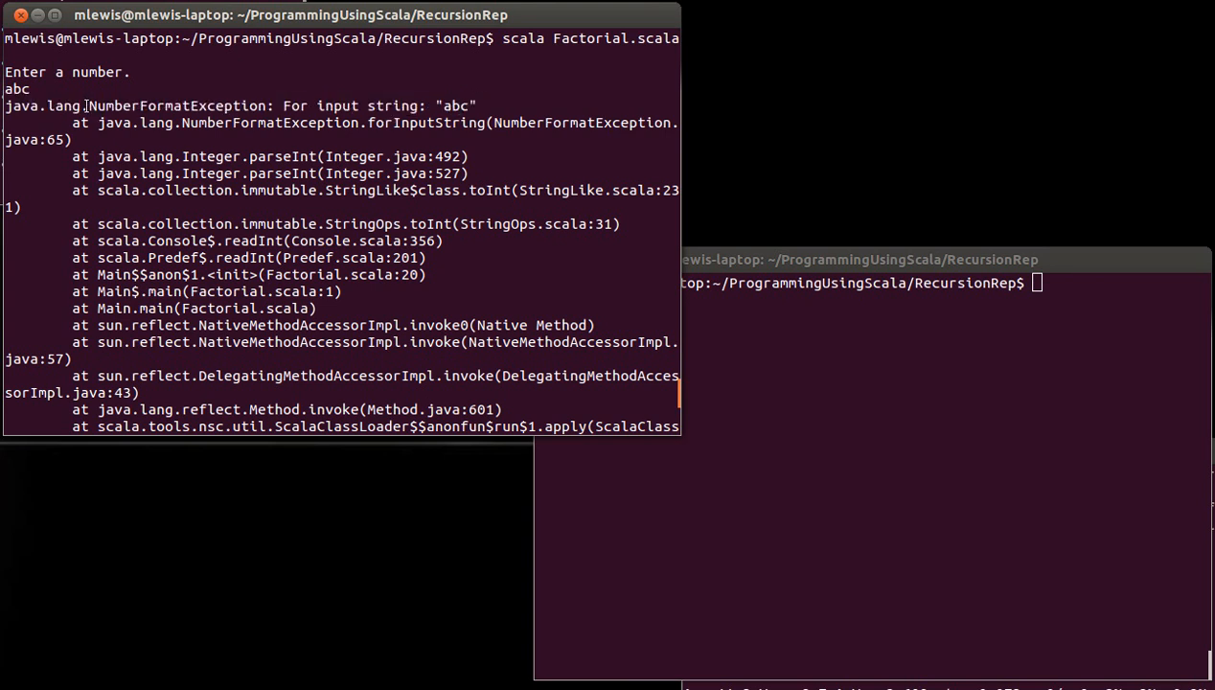
double_click(178, 106)
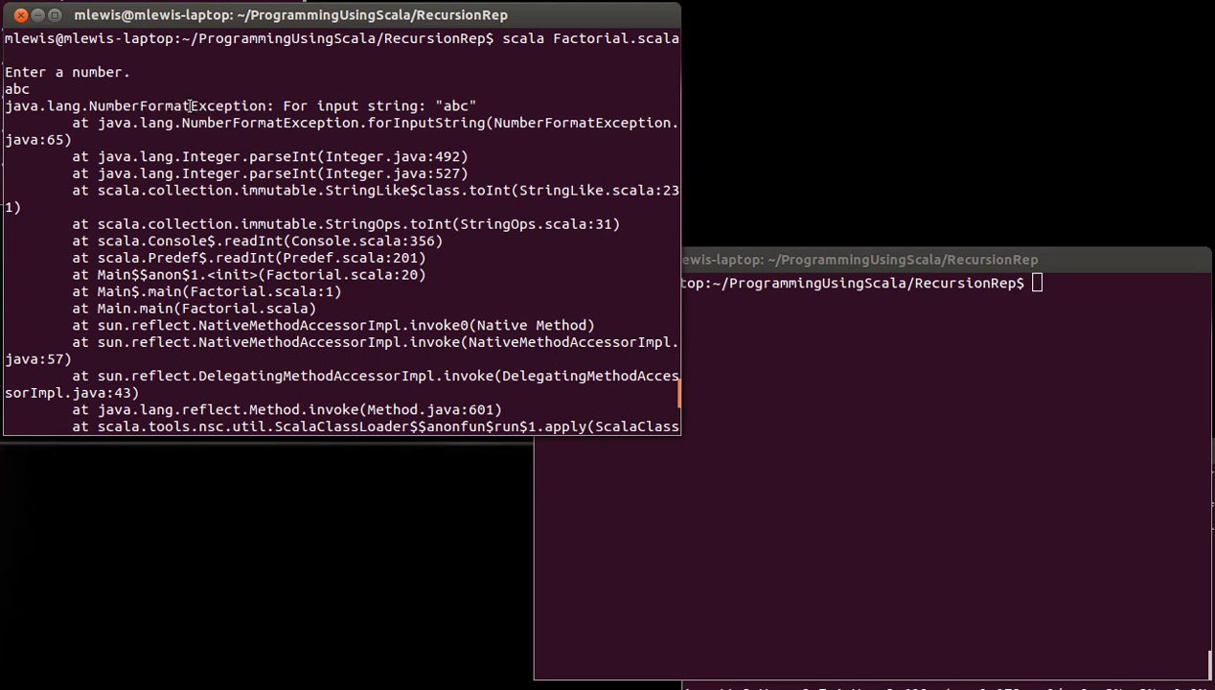
double_click(228, 105)
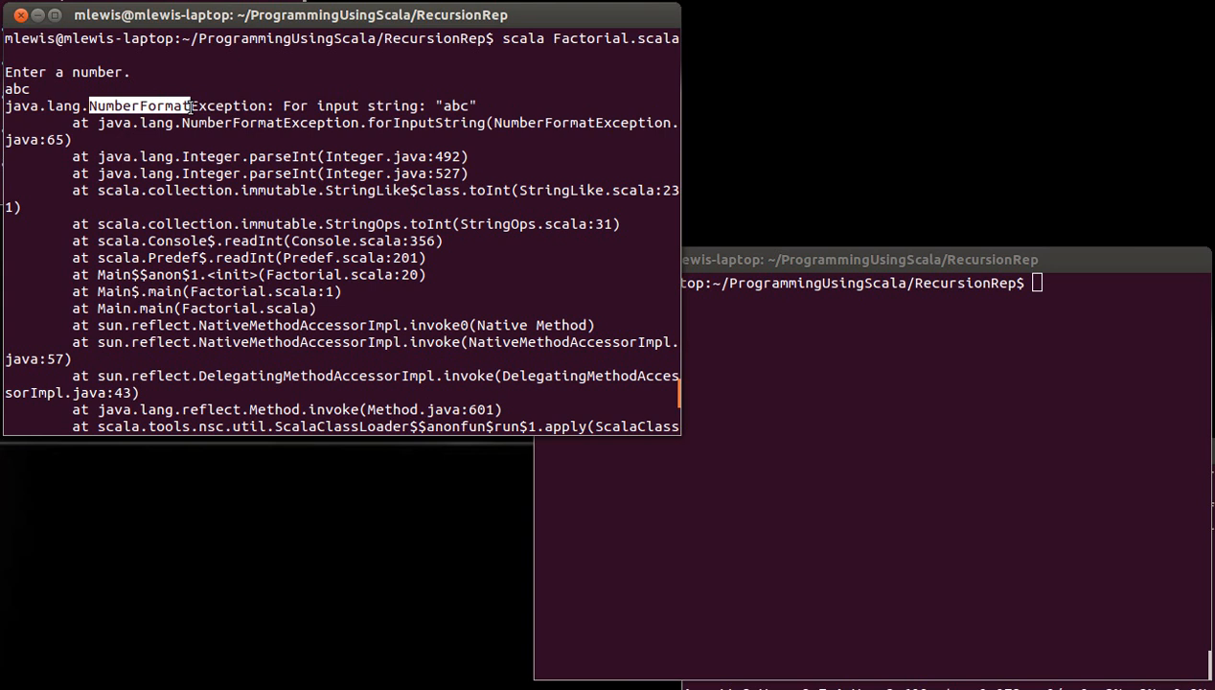
mouse_move(442, 103)
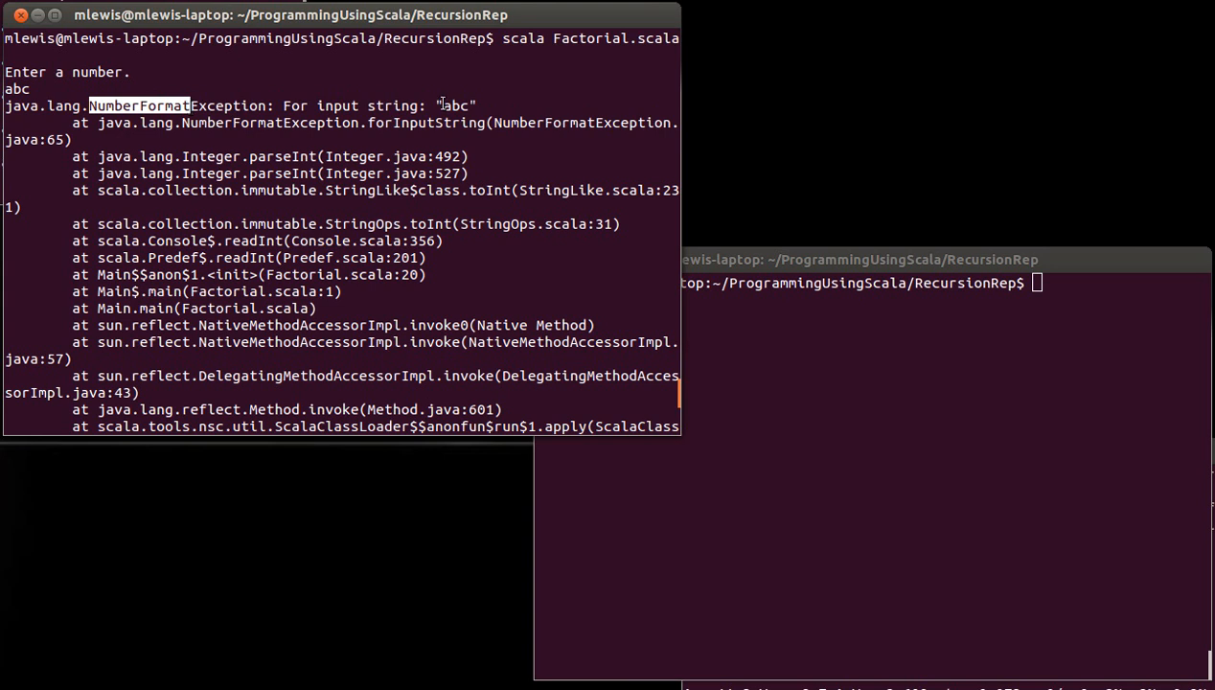
double_click(456, 105)
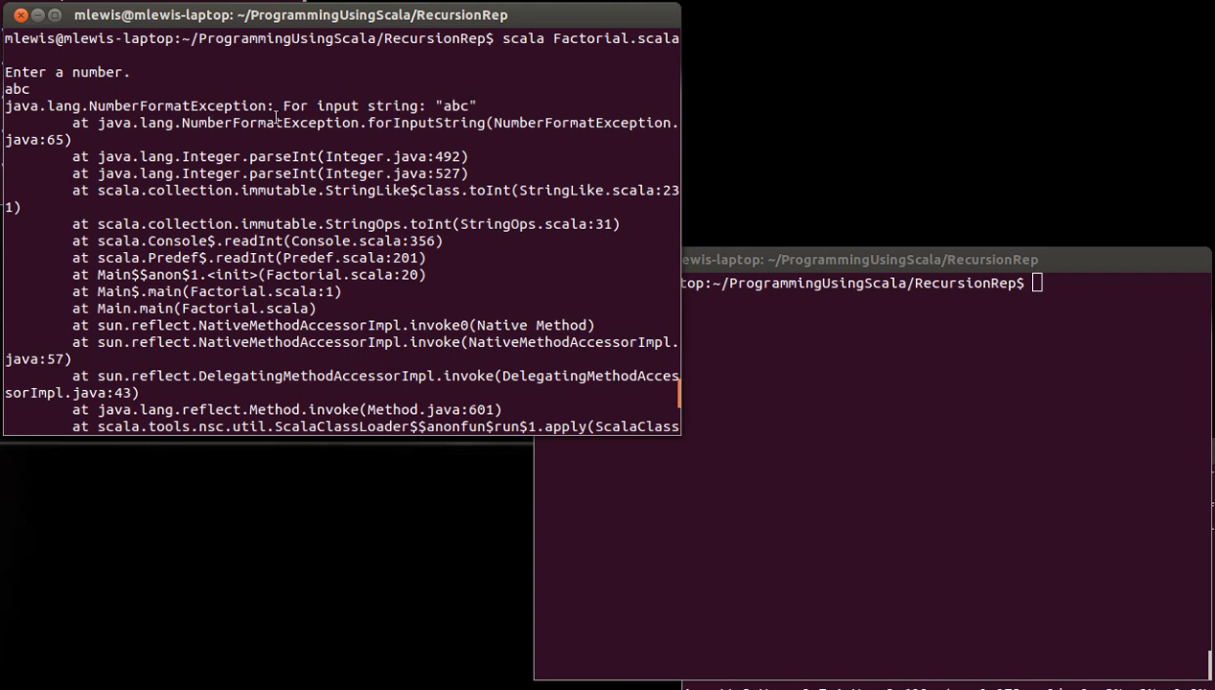
mouse_move(161, 322)
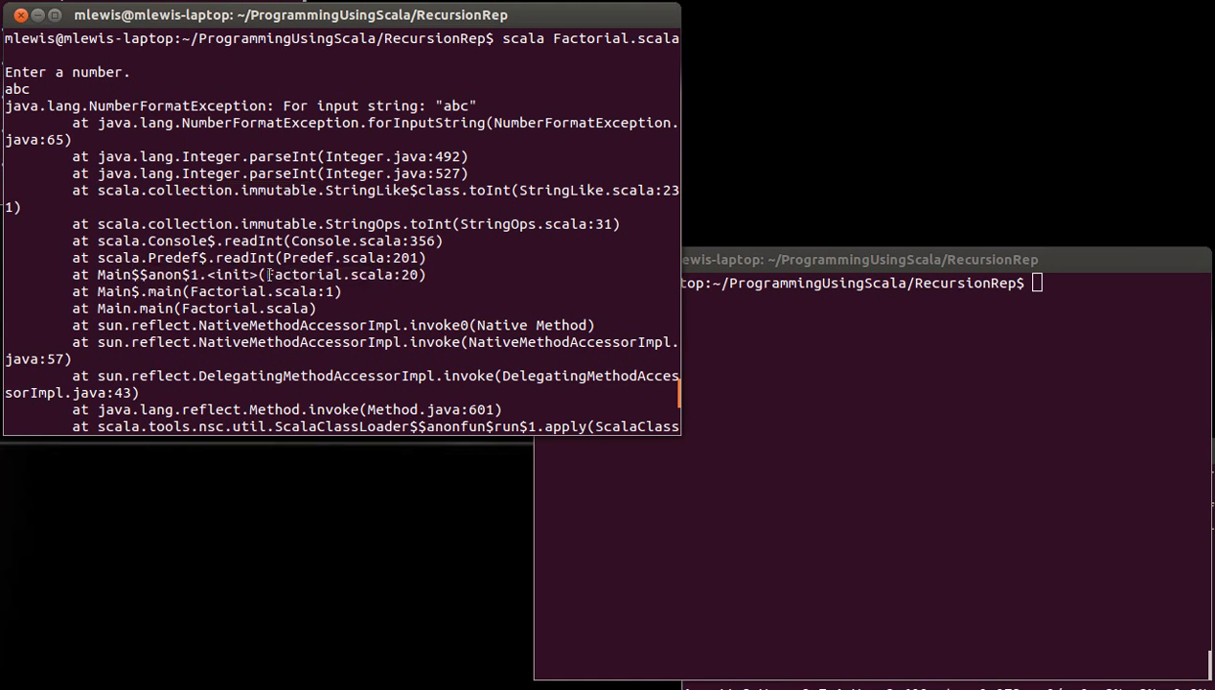
- Highlight the Factorial.scala:20 reference in the trace and start vi Factorial.scala
double_click(341, 276)
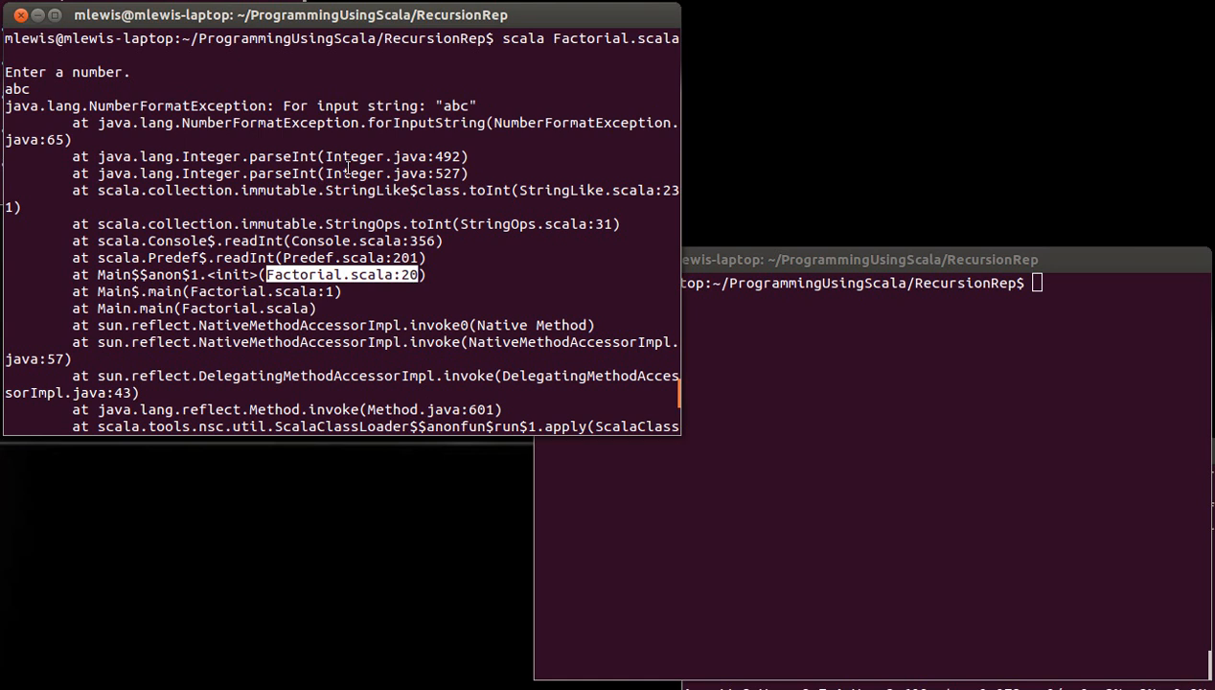
mouse_move(519, 201)
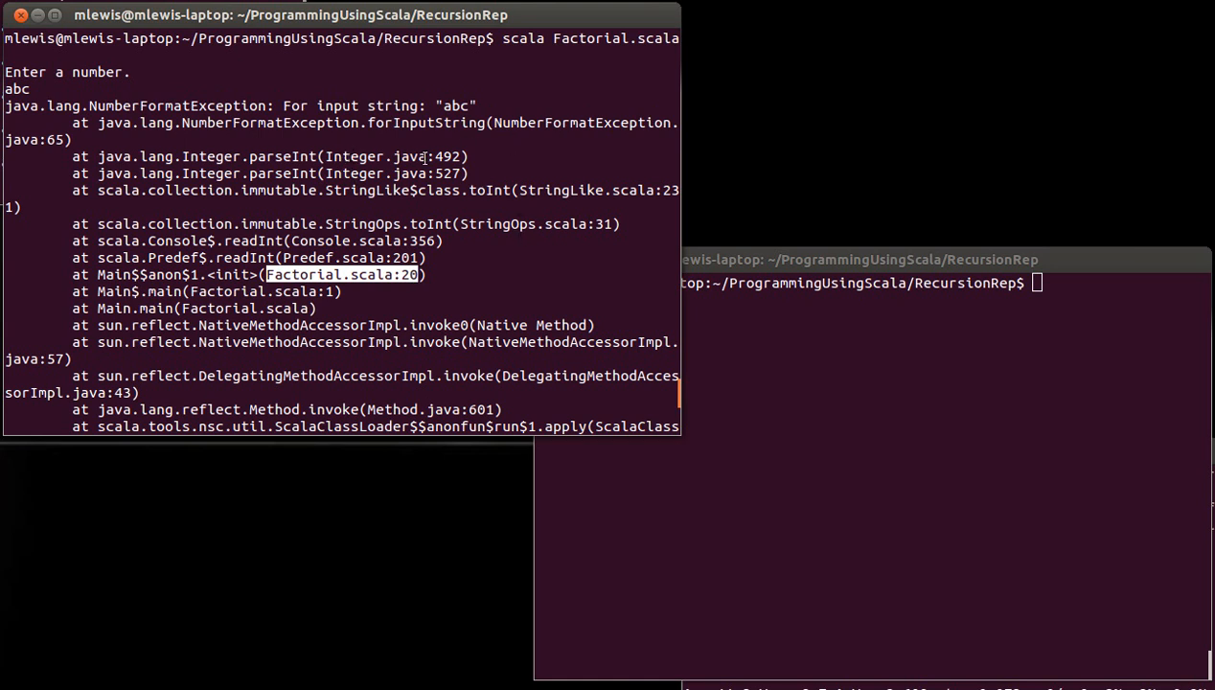
mouse_move(479, 228)
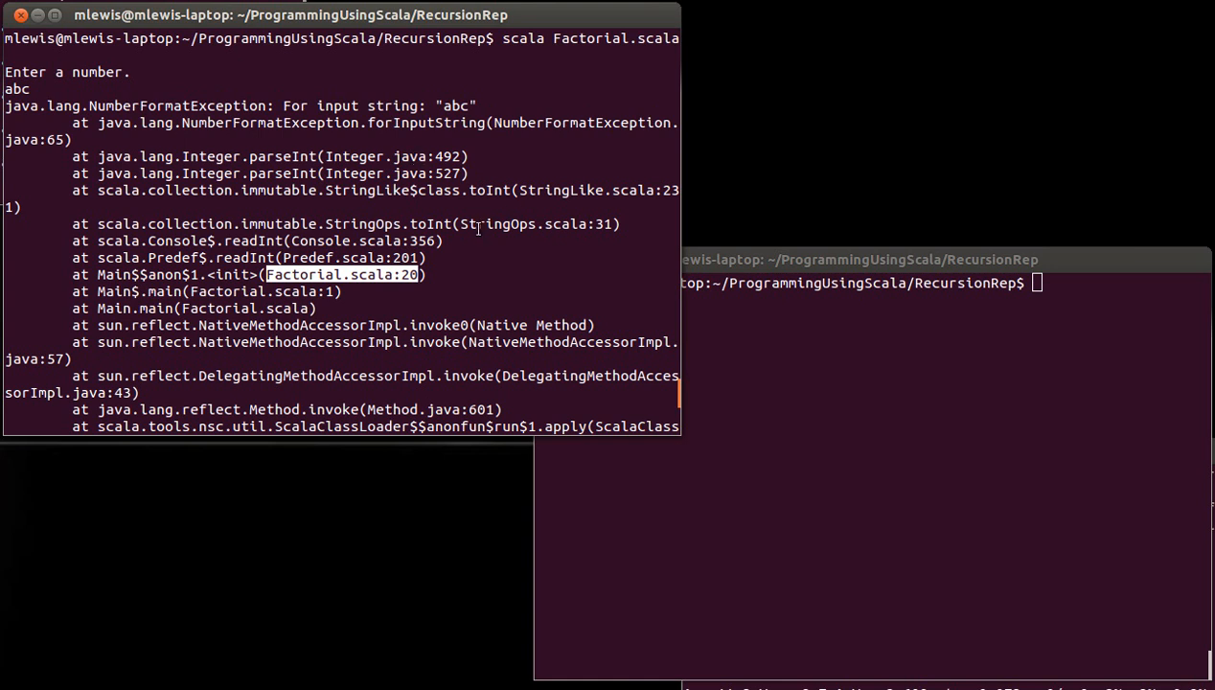
mouse_move(508, 222)
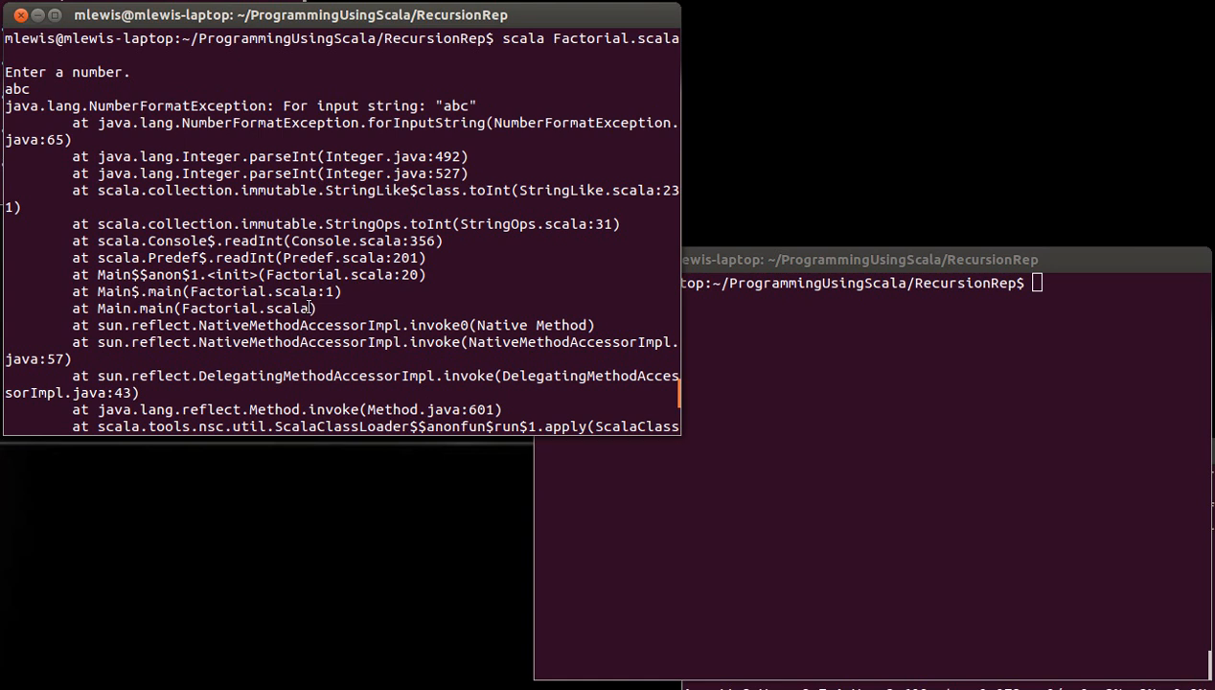
mouse_move(222, 190)
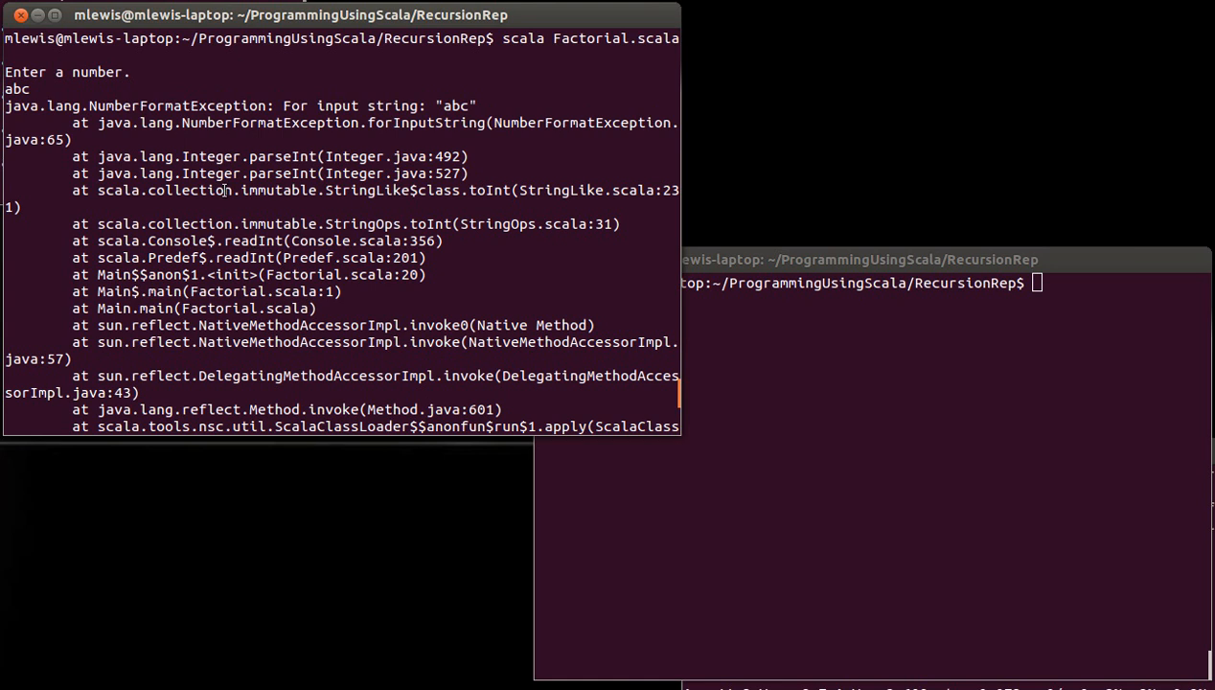
mouse_move(197, 190)
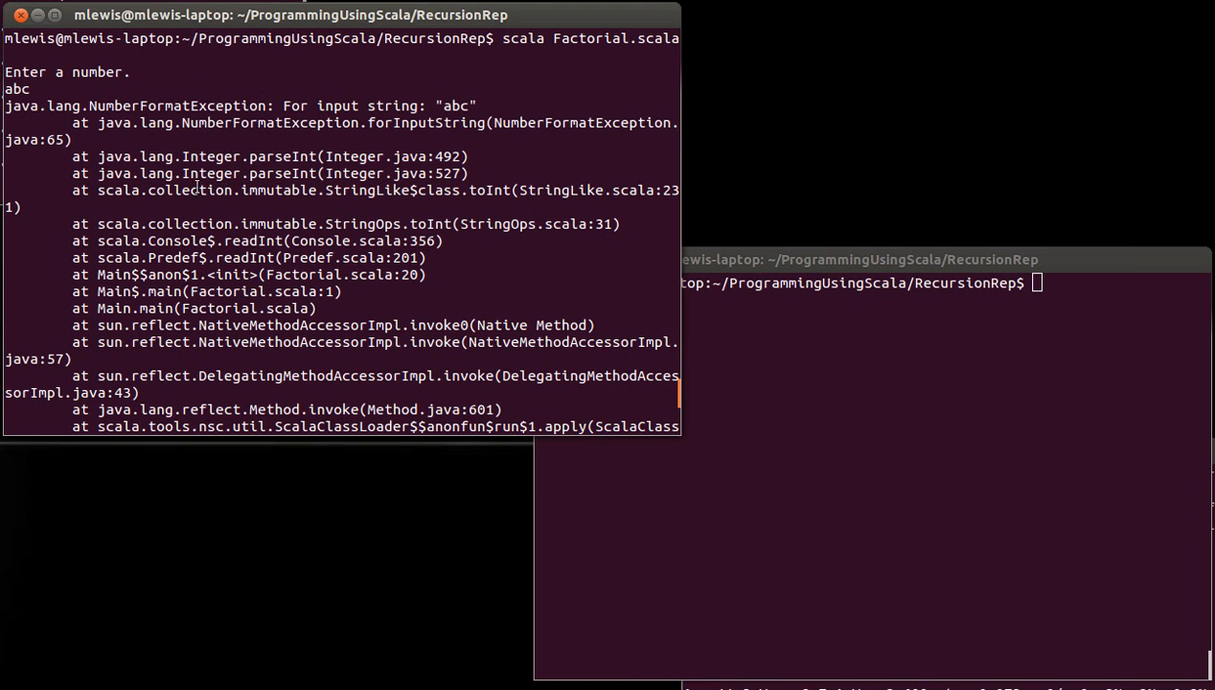
mouse_move(242, 232)
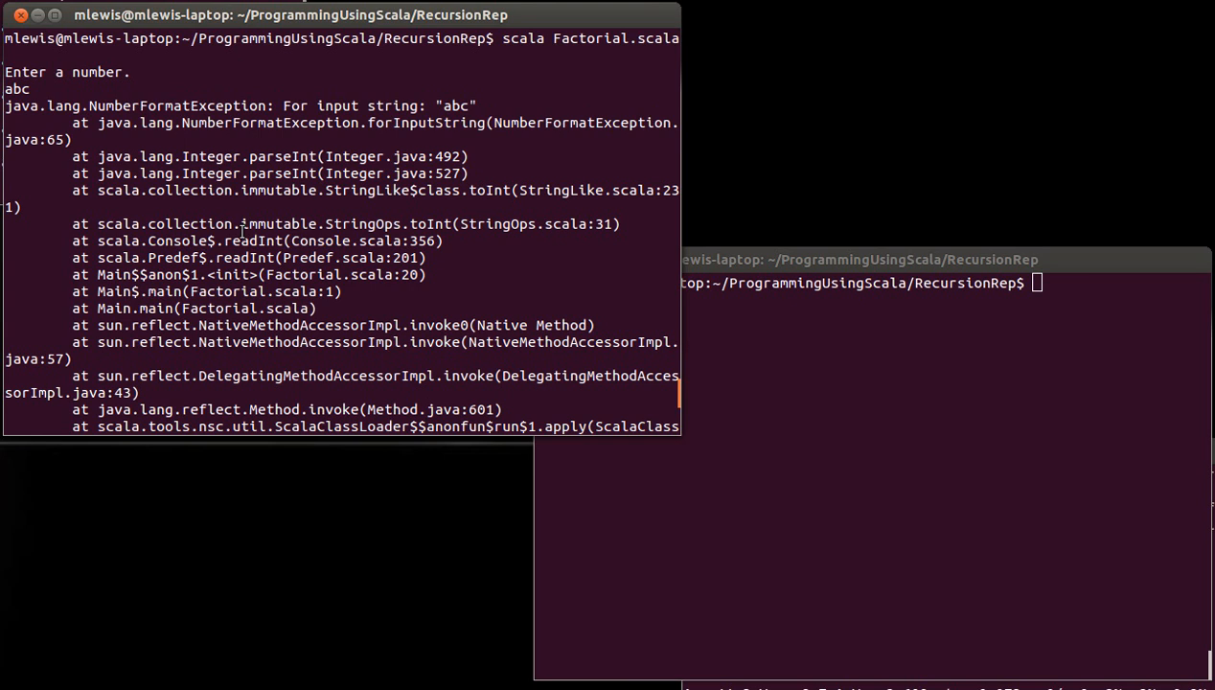
type("vi")
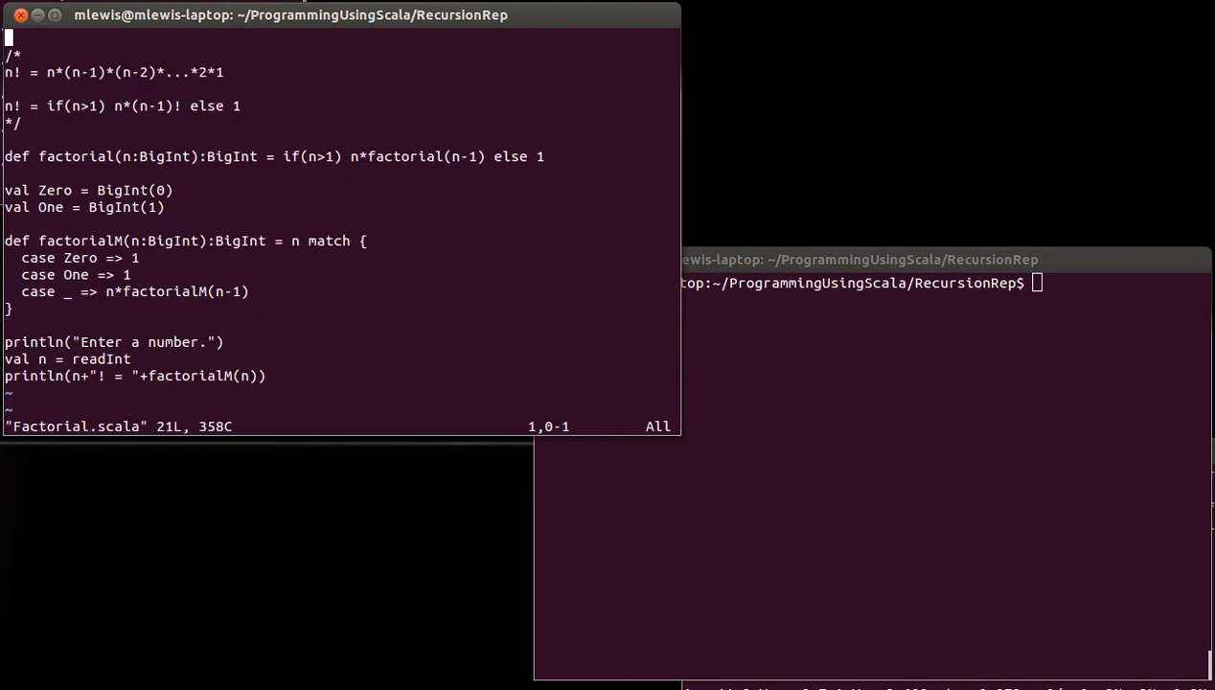
- Jump to line 20 of Factorial.scala, the readInt line the trace pointed to
type(":20")
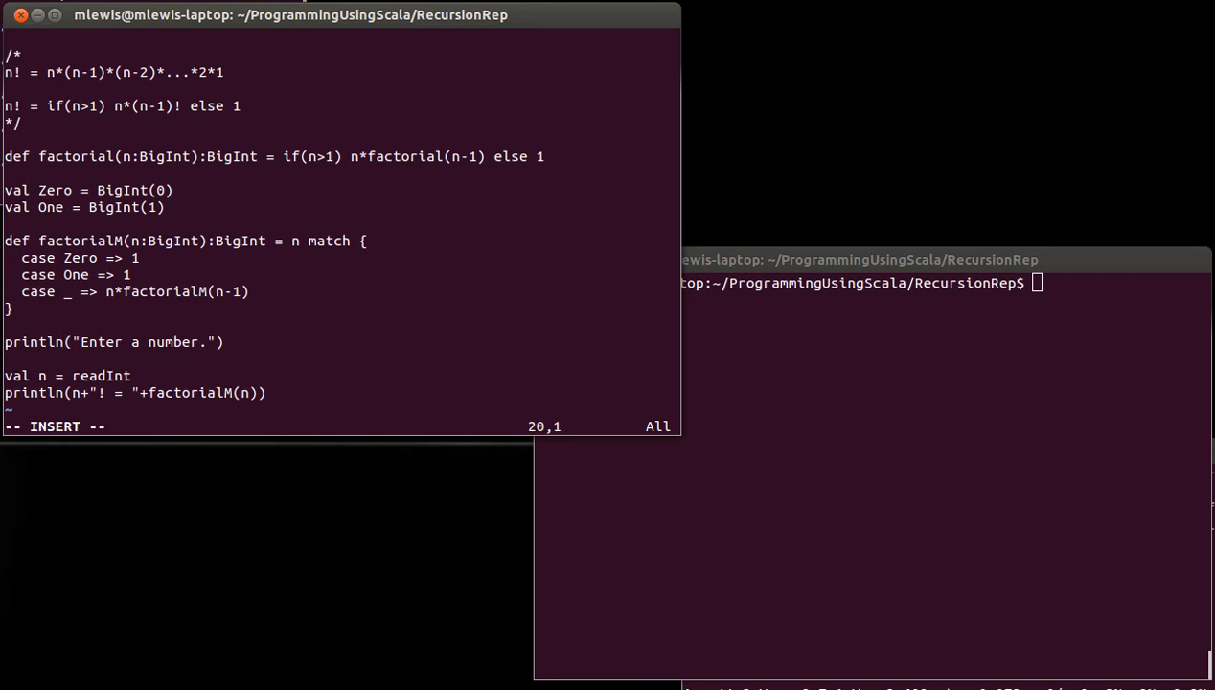
- Begin a try { block before the readInt and factorial print lines
type("try")
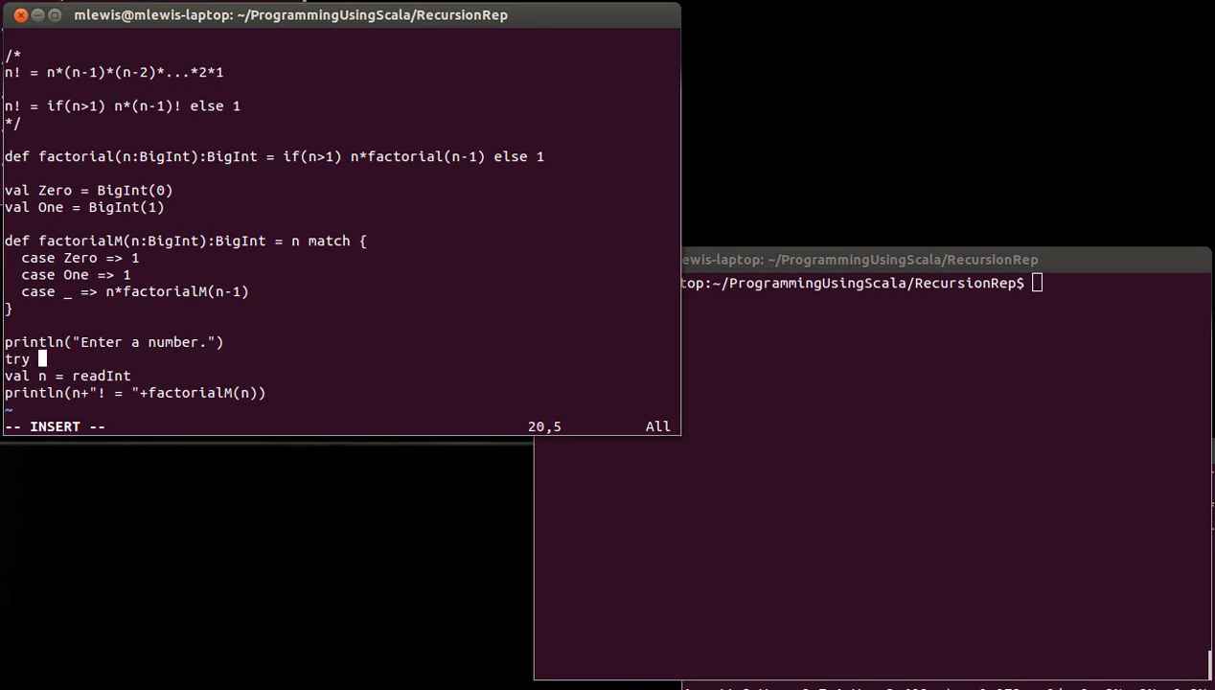
type("{")
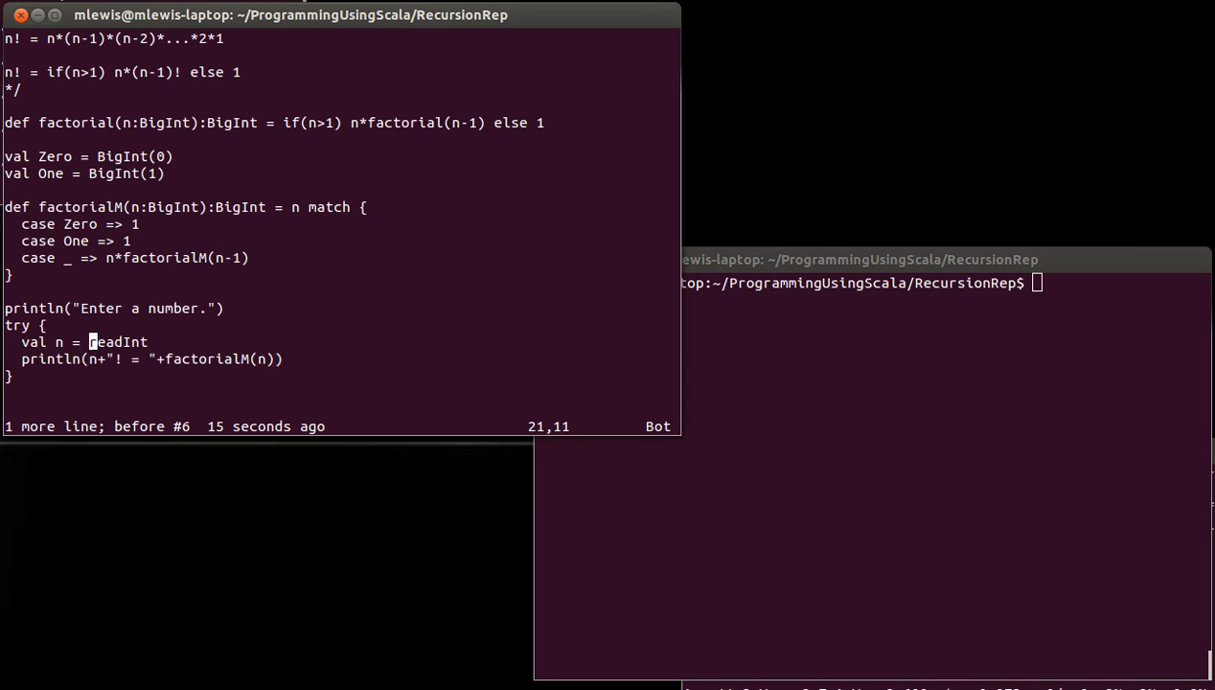
key("i")
type(" catch {")
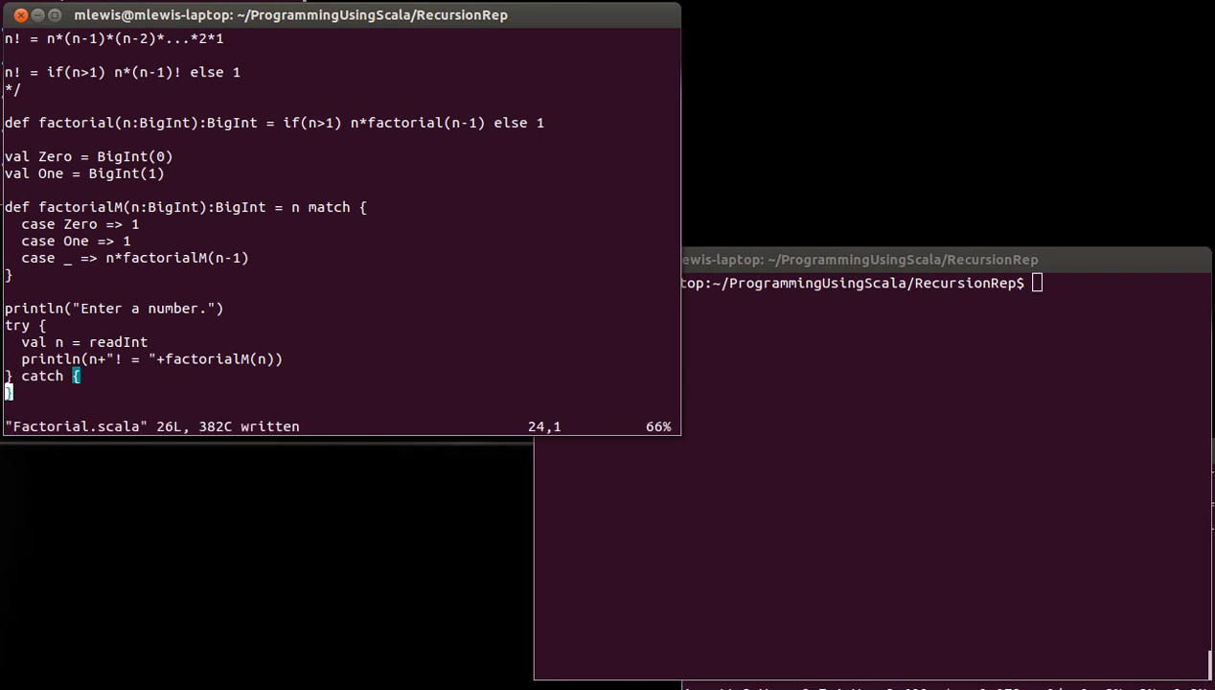
- Inside catch, add case ex:NumberFormatException =>
key("Up")
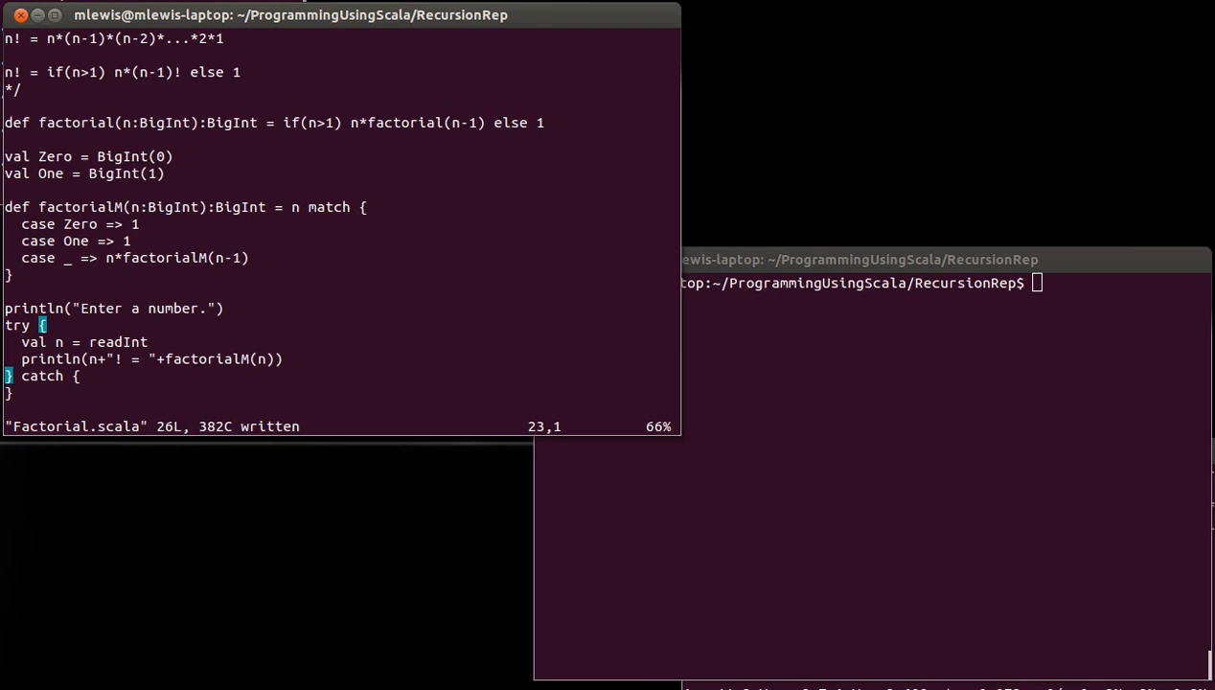
key("i")
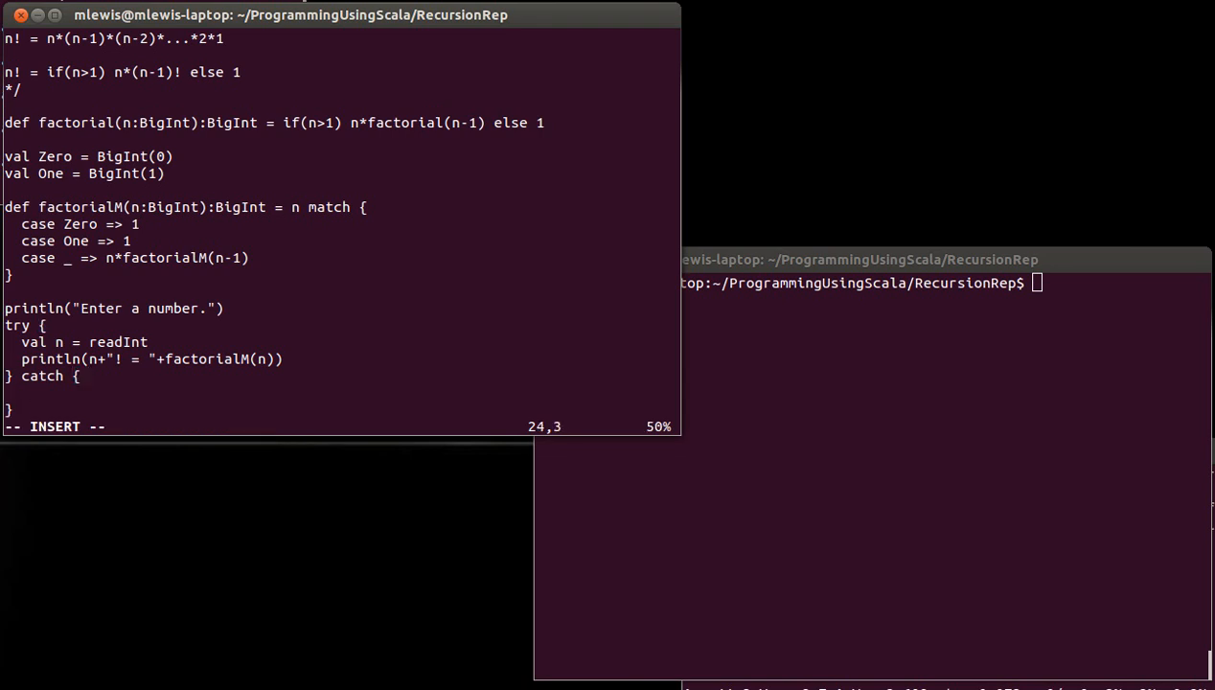
type("case ex:")
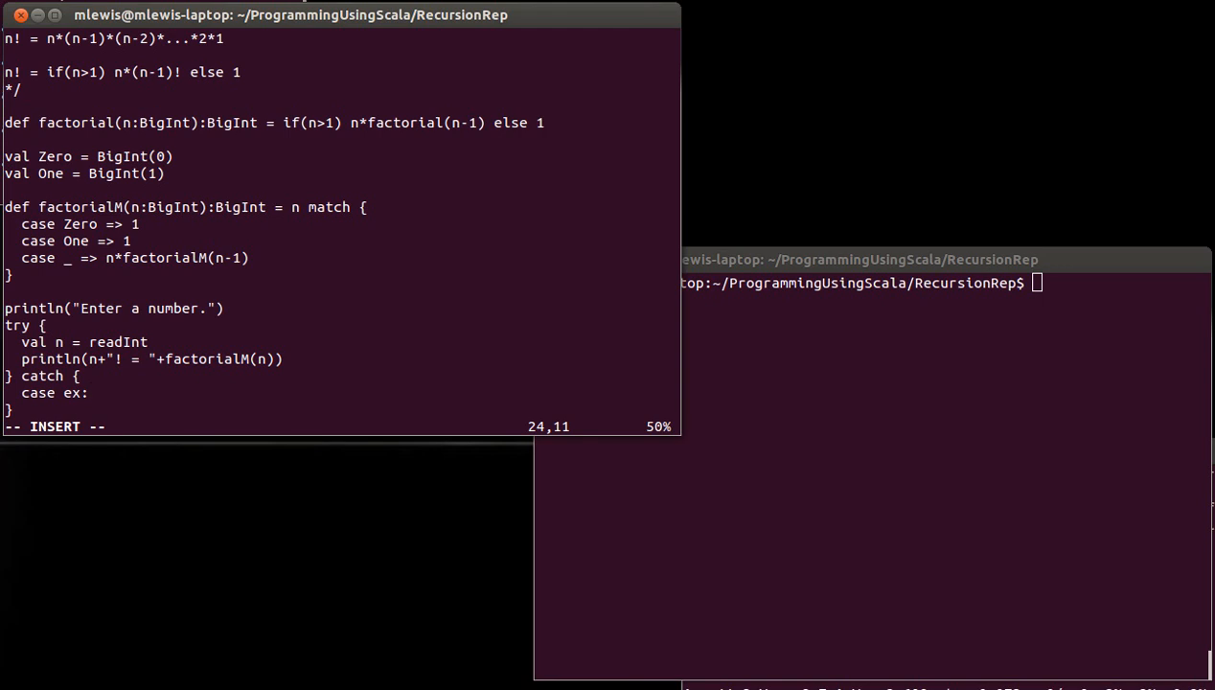
type("Number")
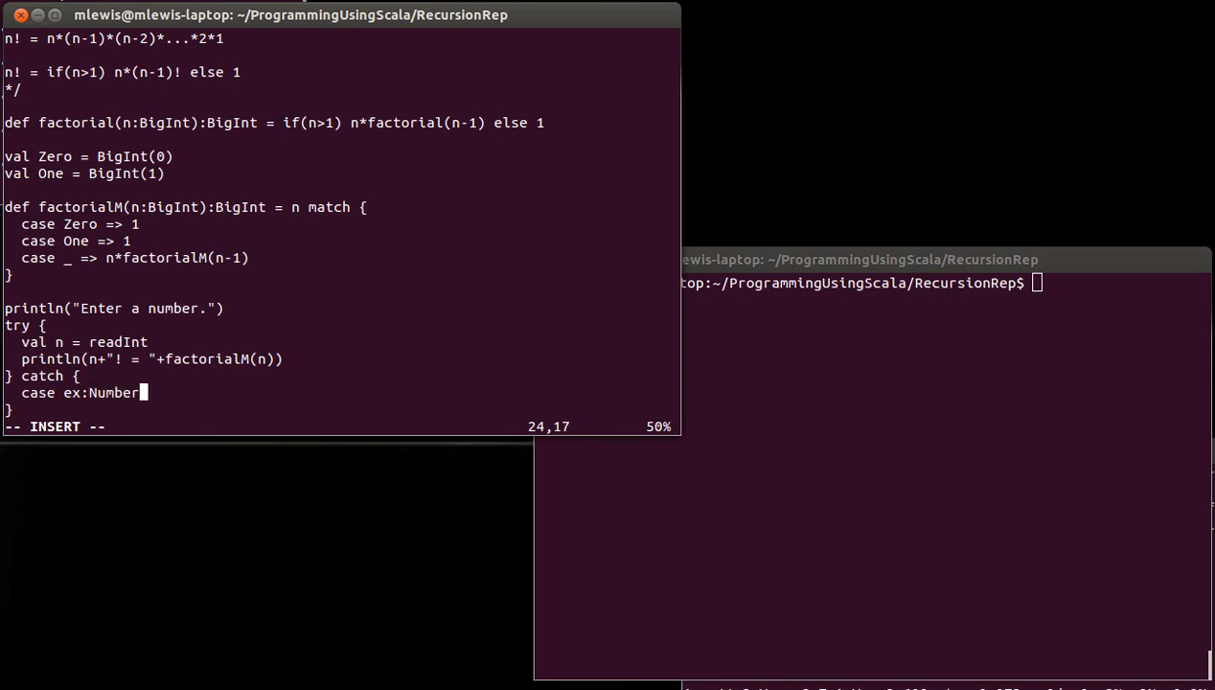
type("Form")
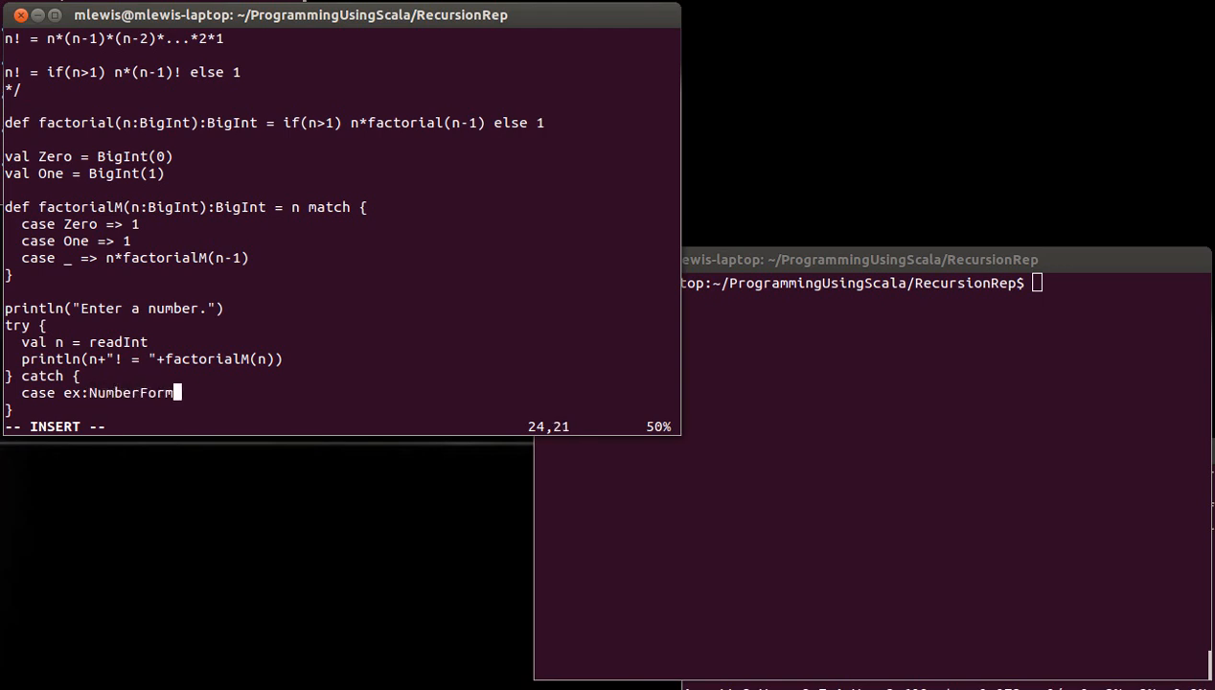
type("atException")
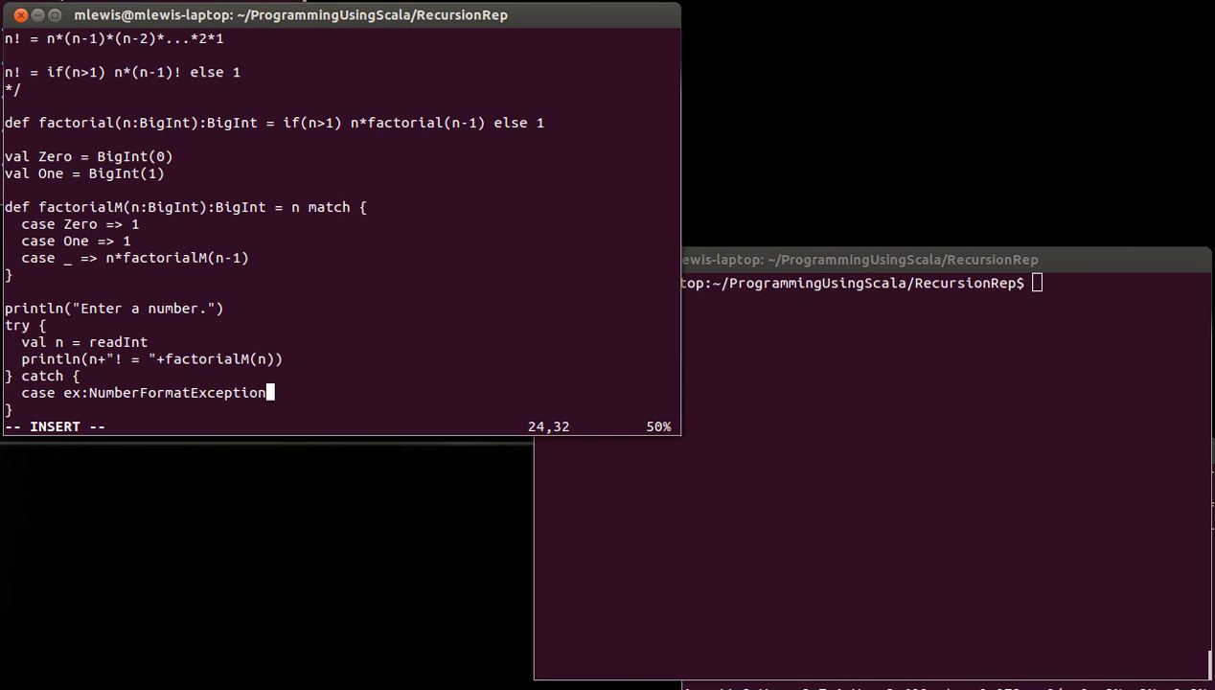
type("=>")
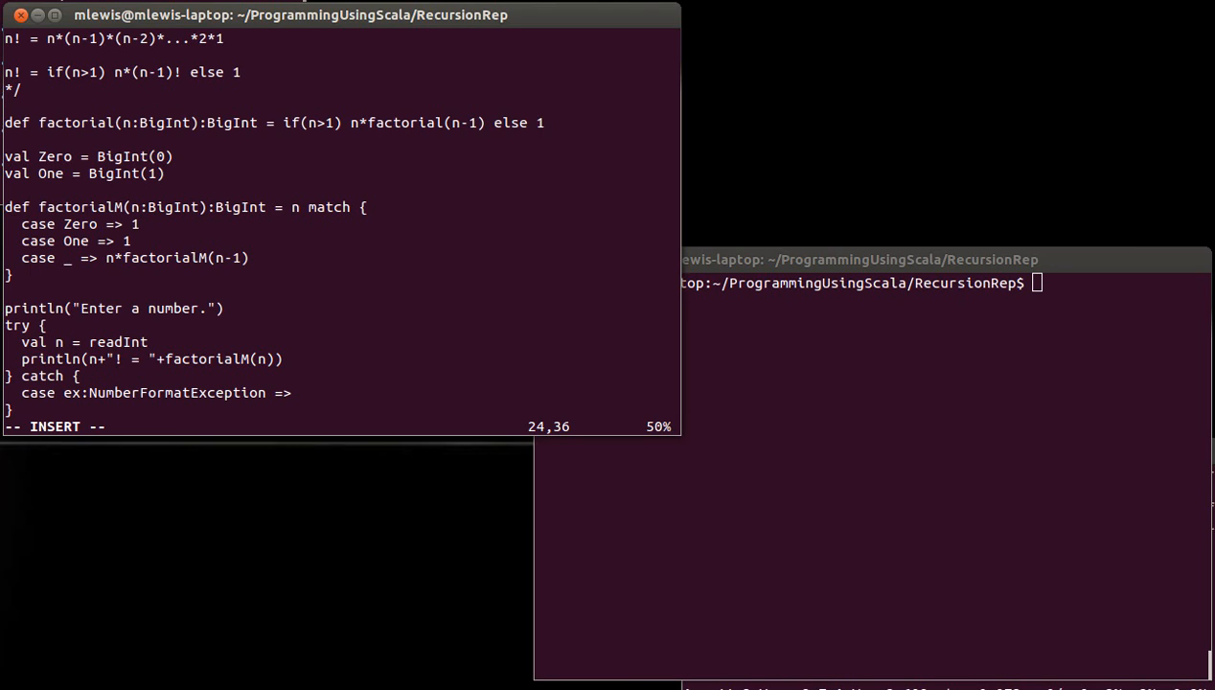
- Make the case print "I said a number!"
type("println(")
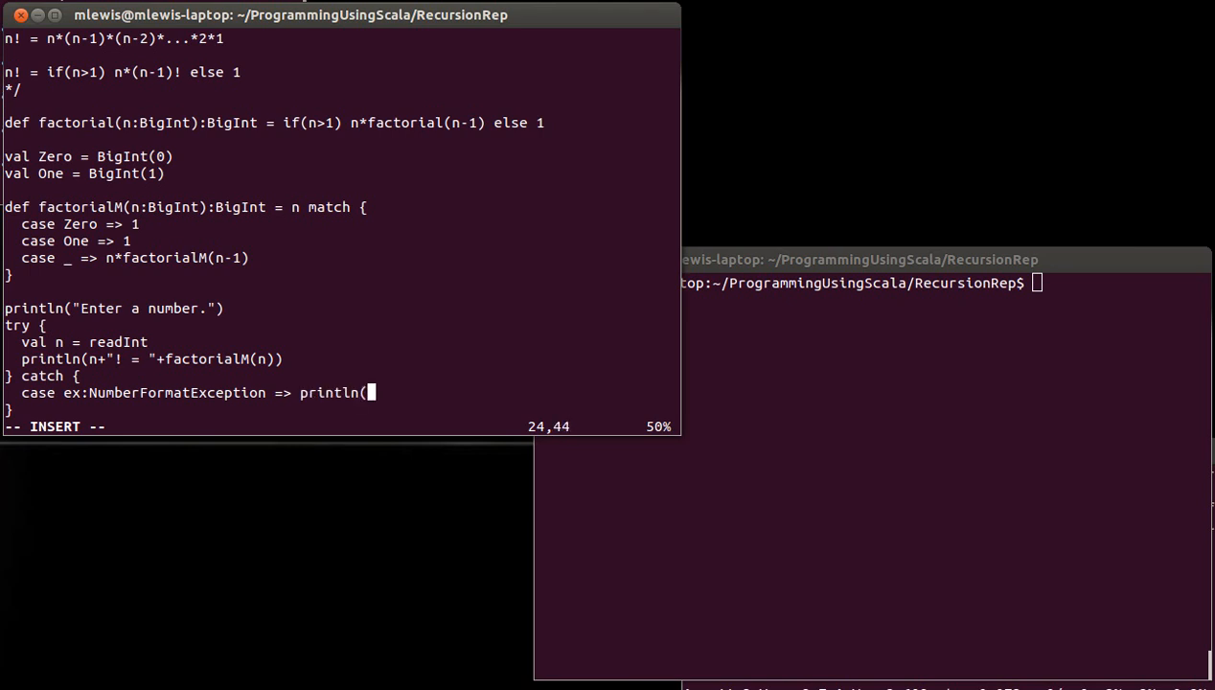
type("\"I s")
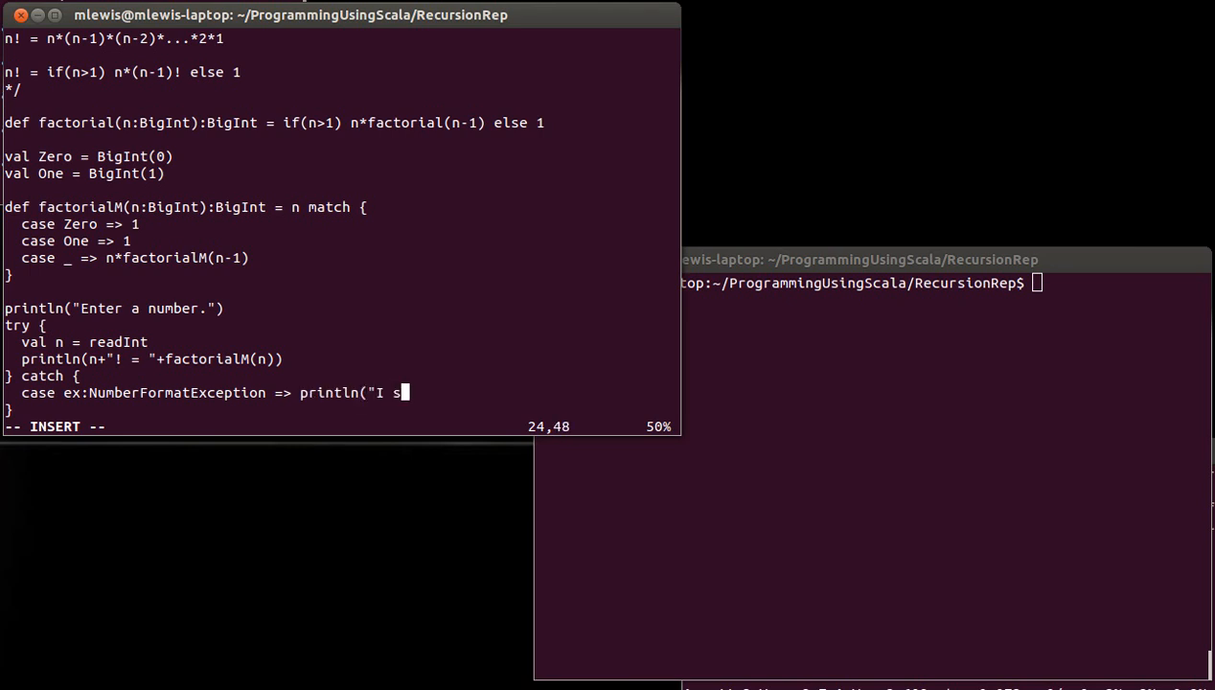
type("aid")
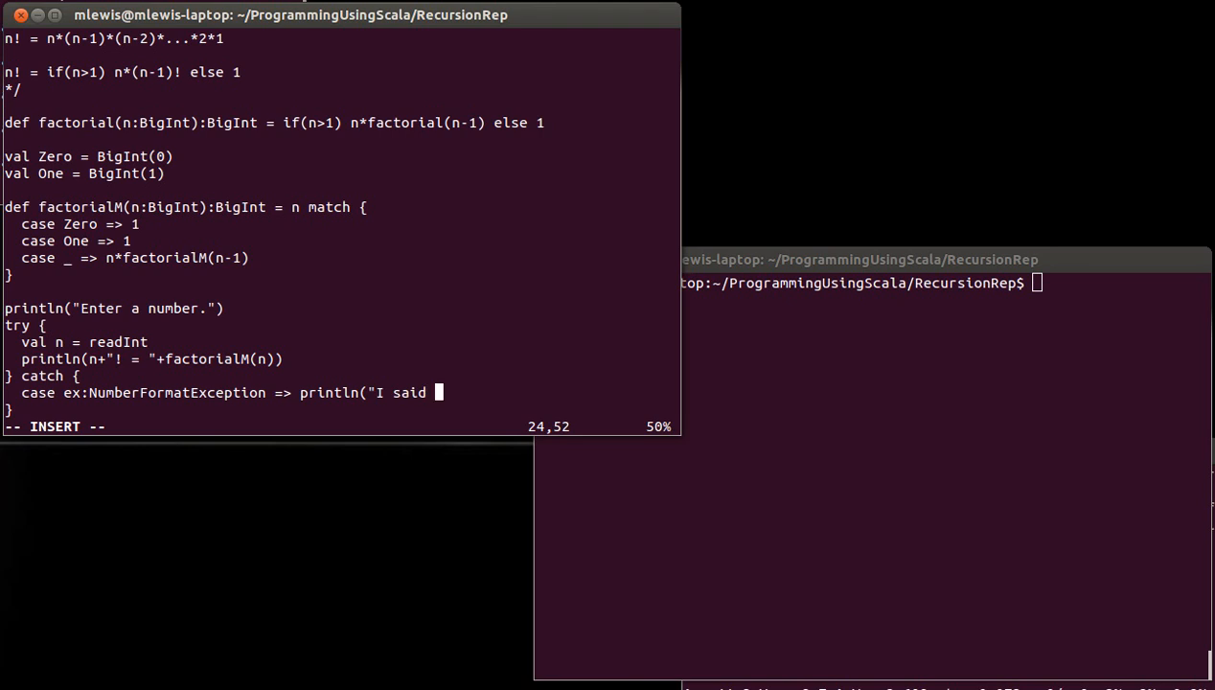
type("a number!\"")
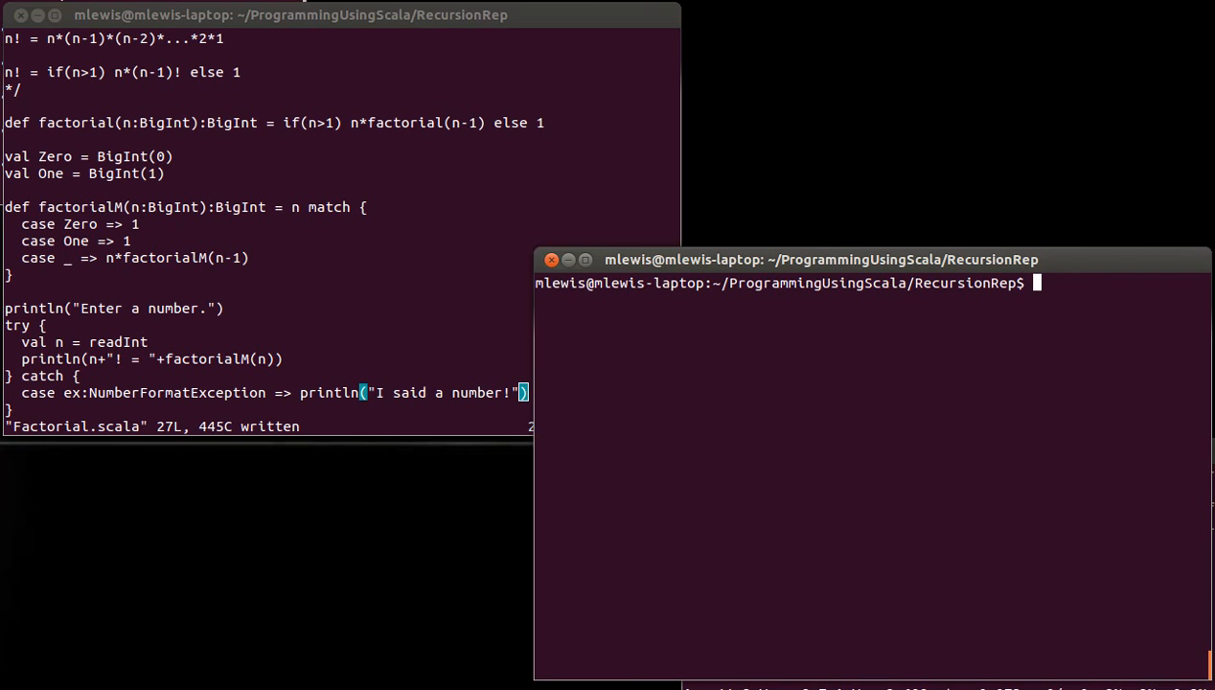
- Run scala Factorial.scala with input abc, getting "I said a number!", then return to vim
type("scala Factorial.scal")
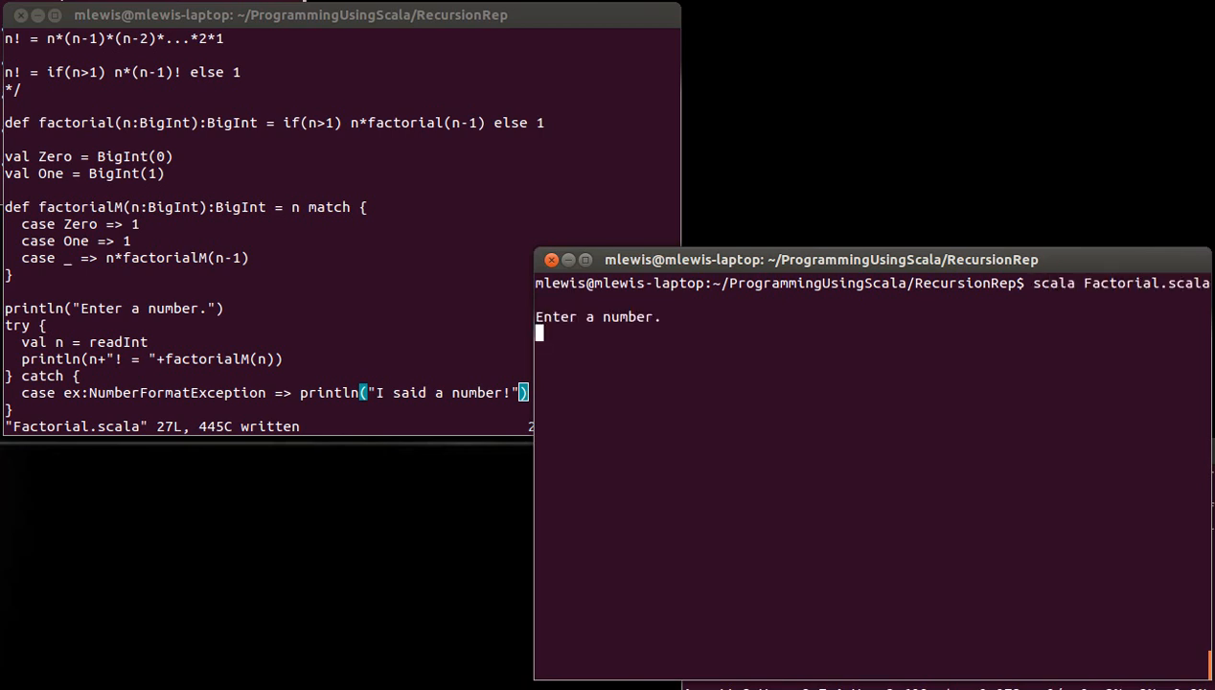
type("a")
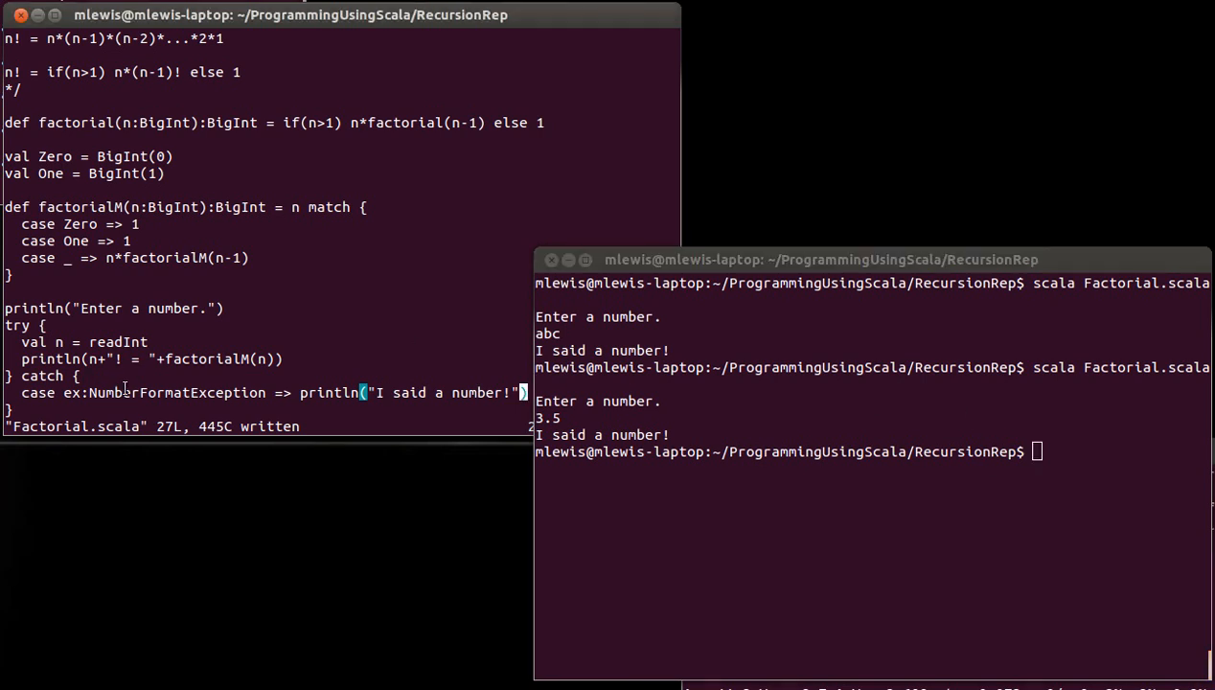
left_click(125, 341)
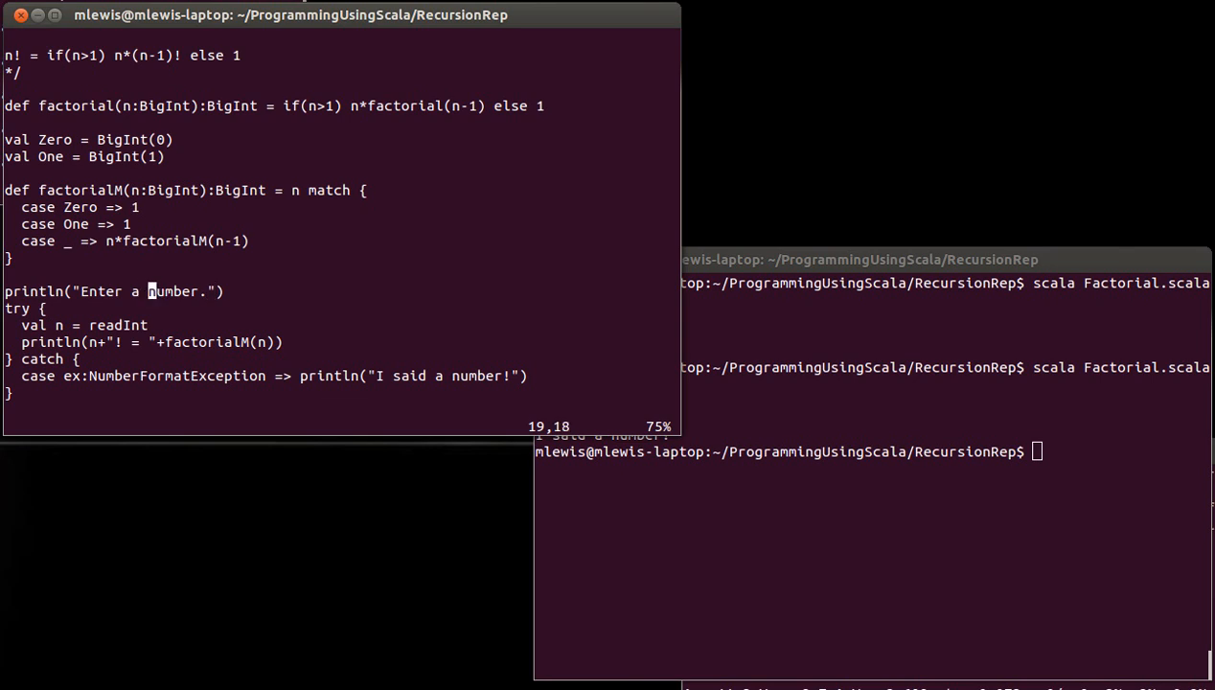
- Reword the prompt to ask for a non-negative integer and save
type("posi")
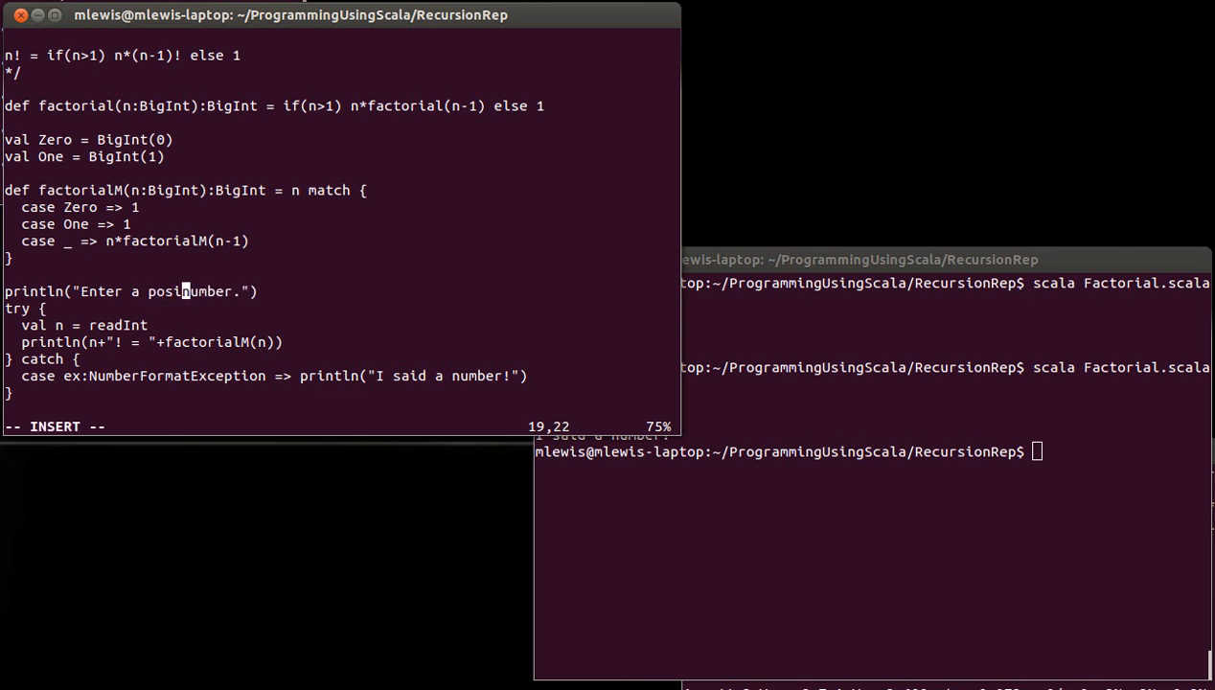
type("non-negative integ")
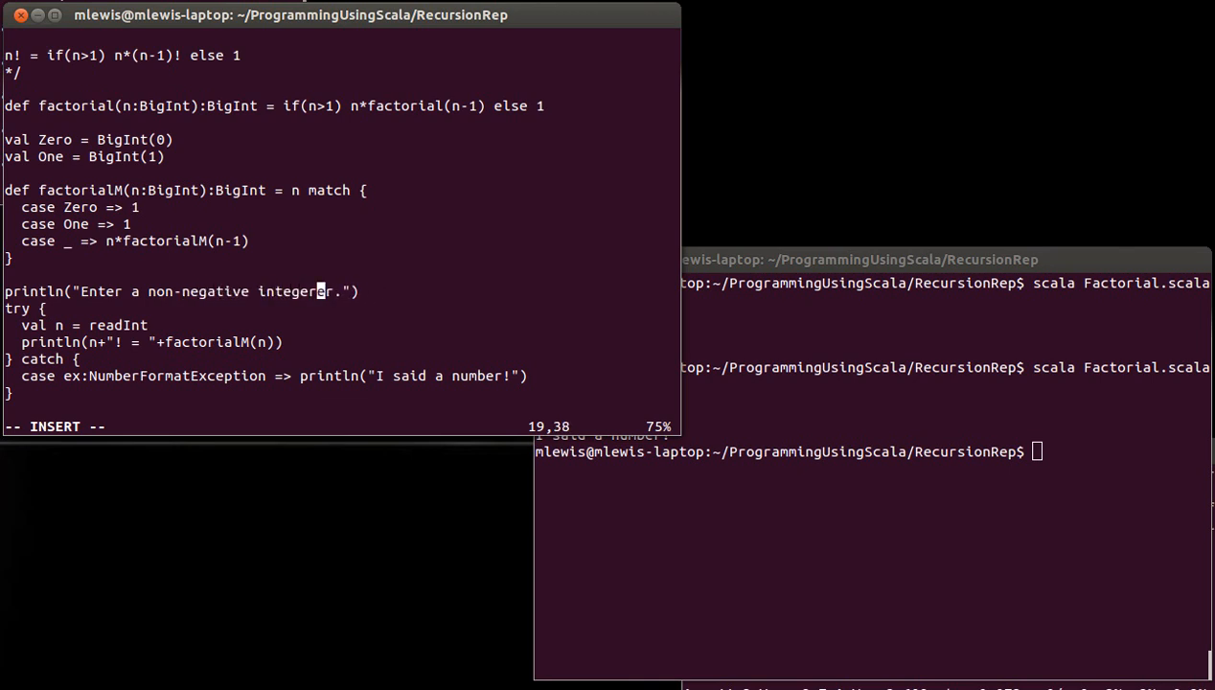
key("Escape")
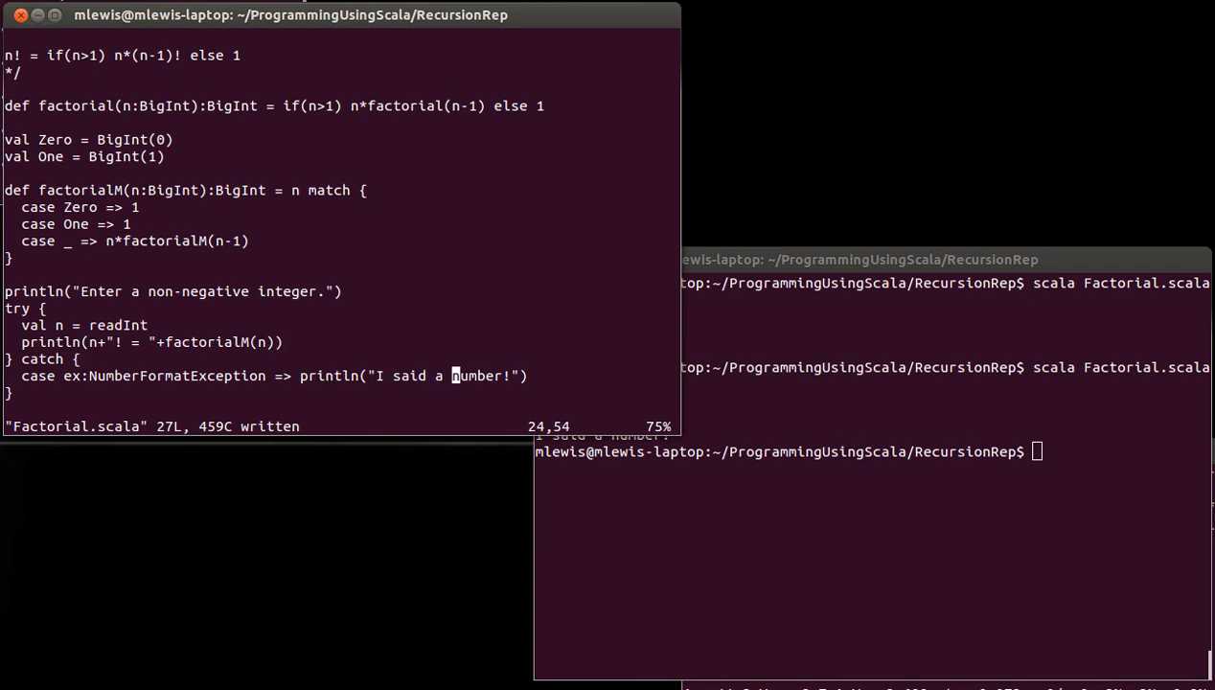
- Change the catch message to "I said a non-negative integer!"
key("i")
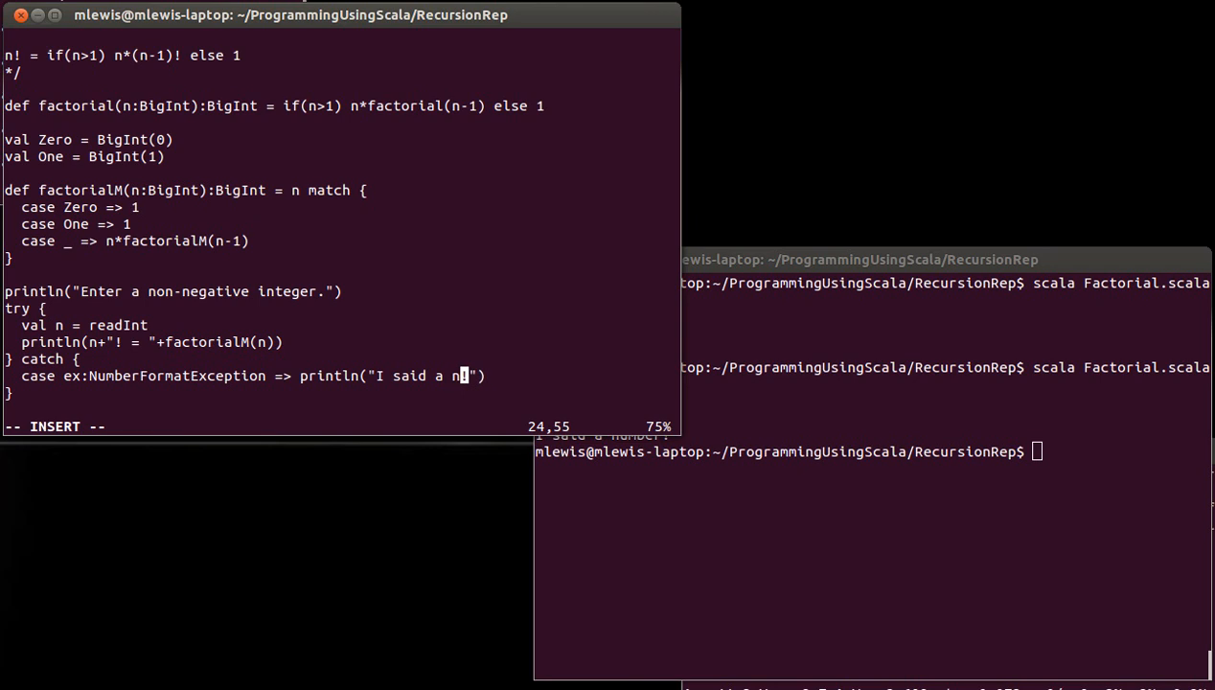
type("on-negative")
left_click(872, 451)
type("scala Factorial.scala")
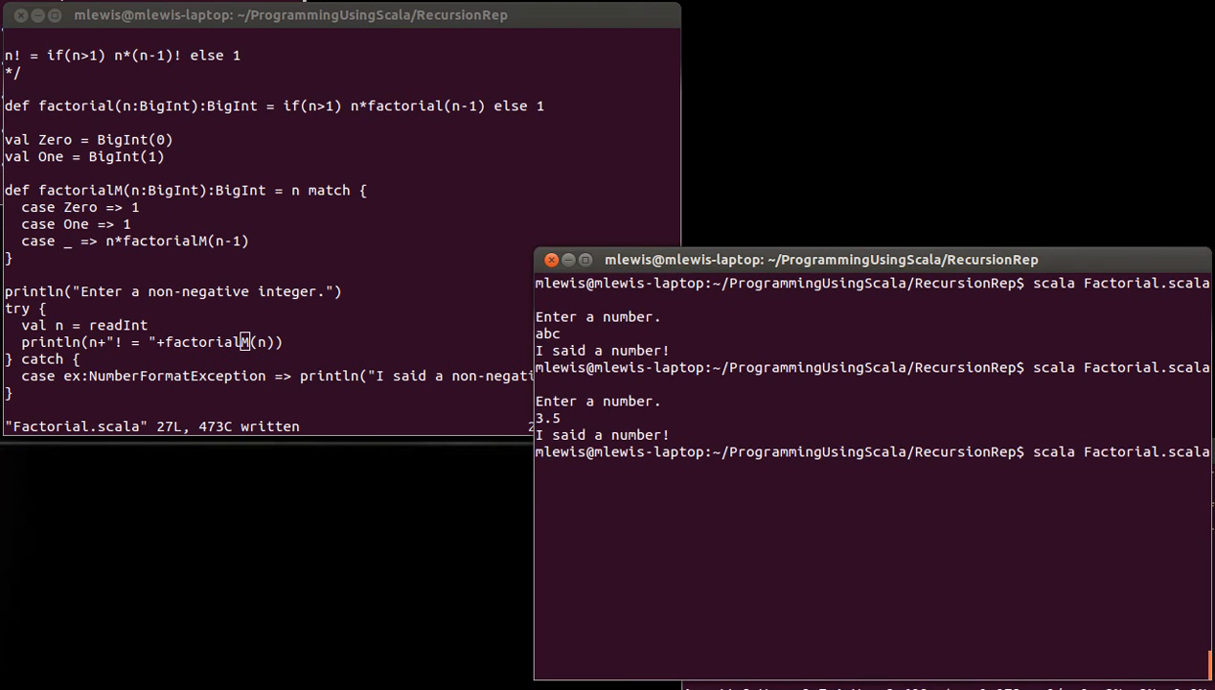
- Answer the running script with -99, producing a long trace of repeated factorialM calls
type("-99")
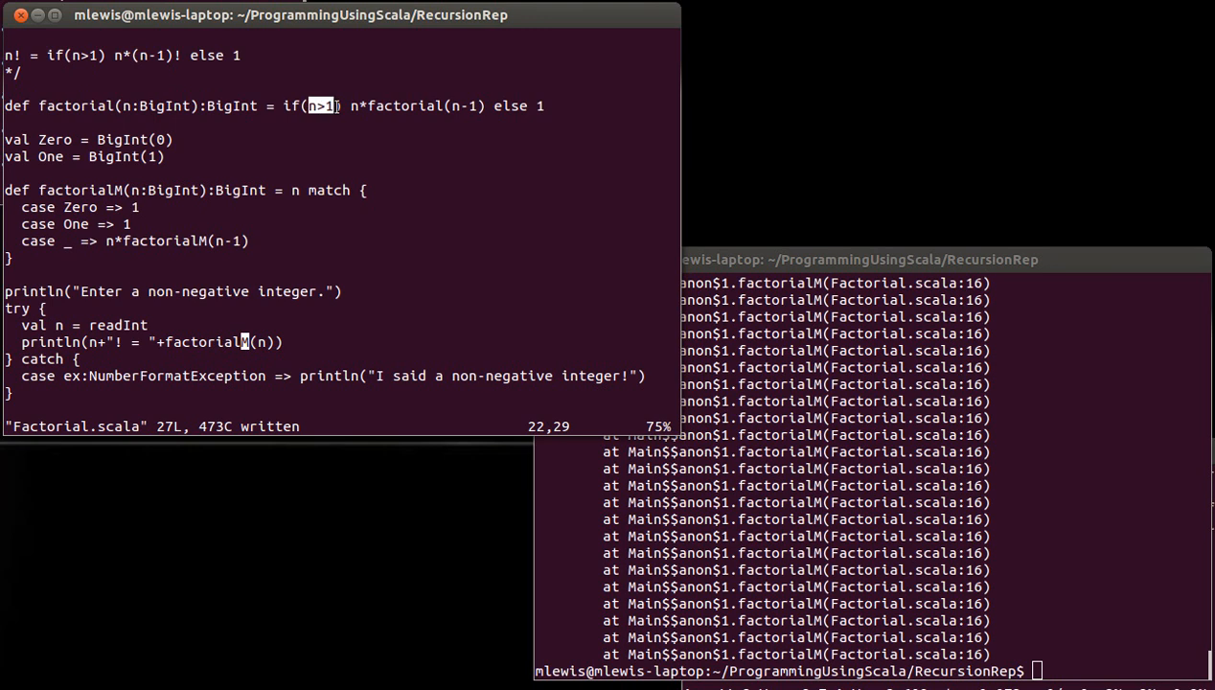
mouse_move(281, 157)
type("def readI")
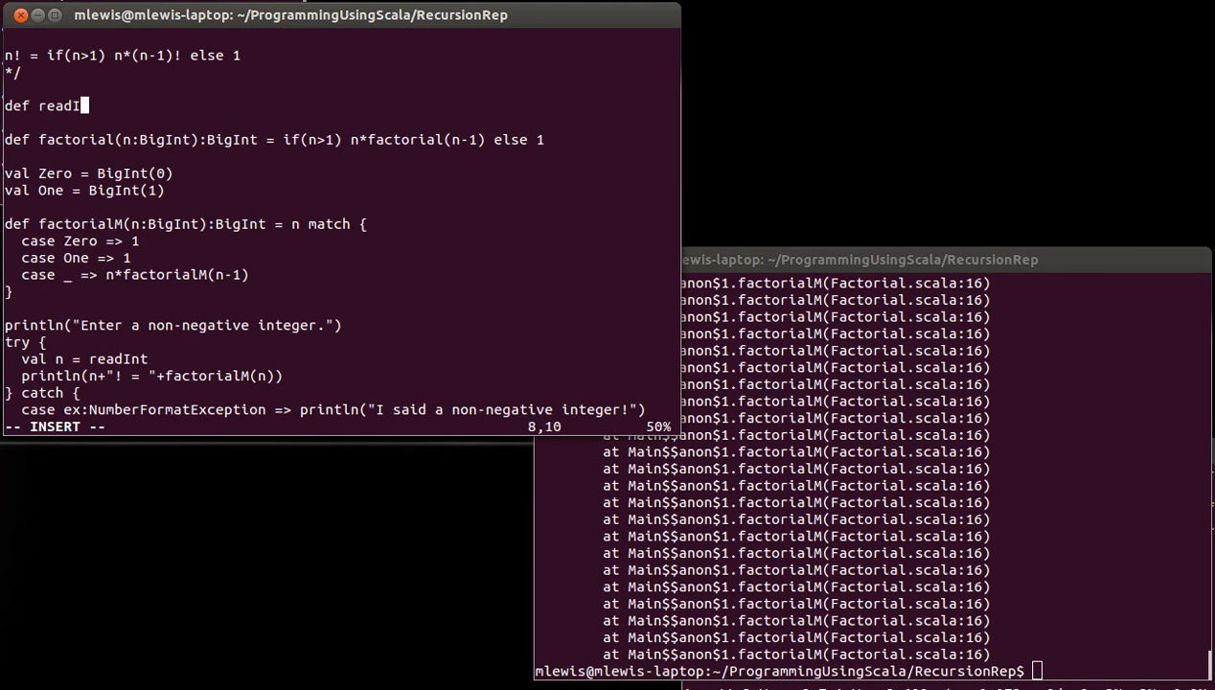
- Write the header readIntWithDefault(default:Int):Int above factorial
type("ntW")
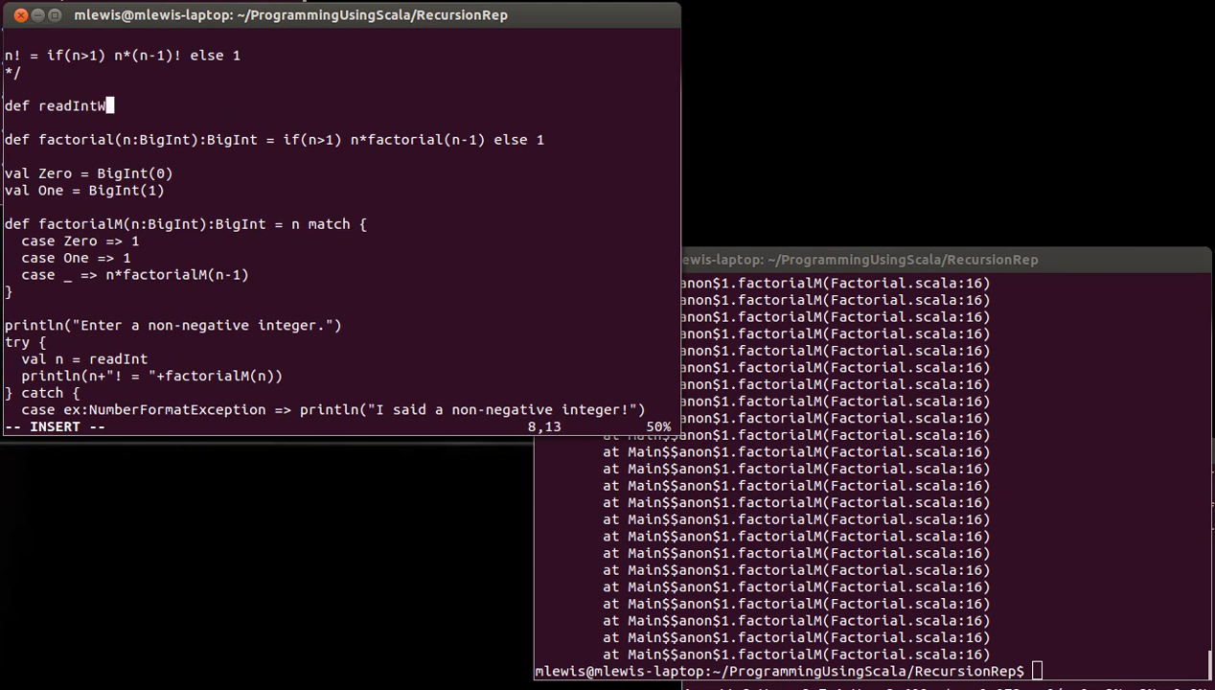
type("ithDefault")
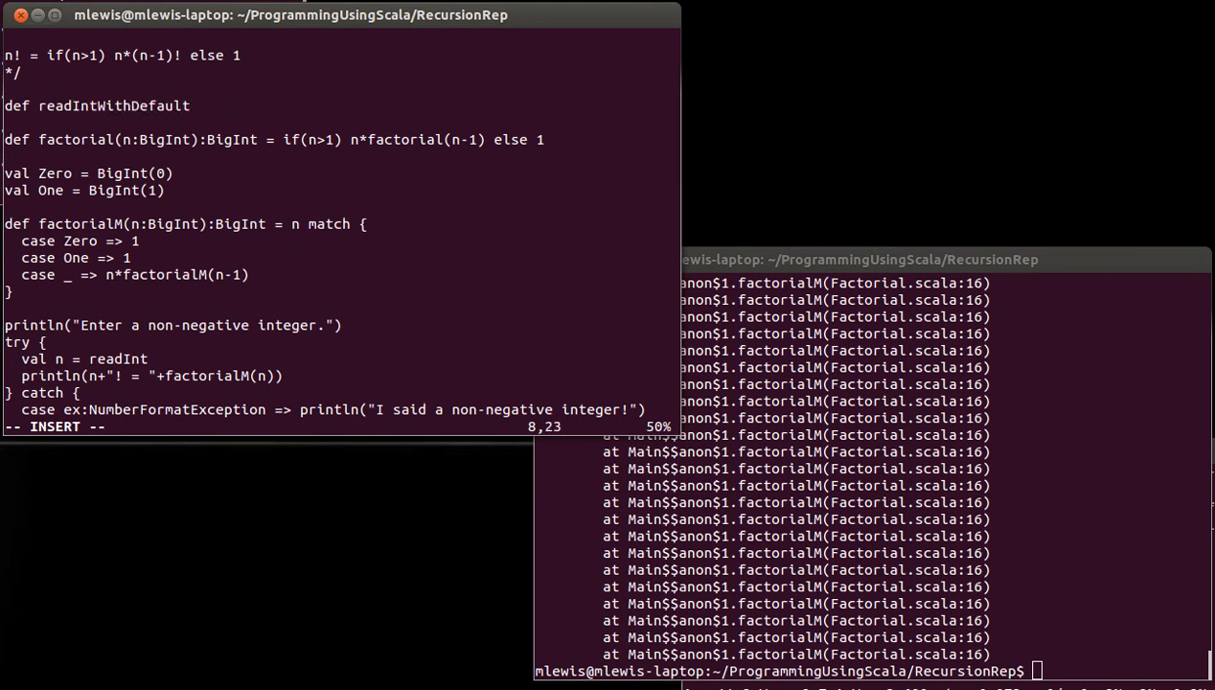
type("(")
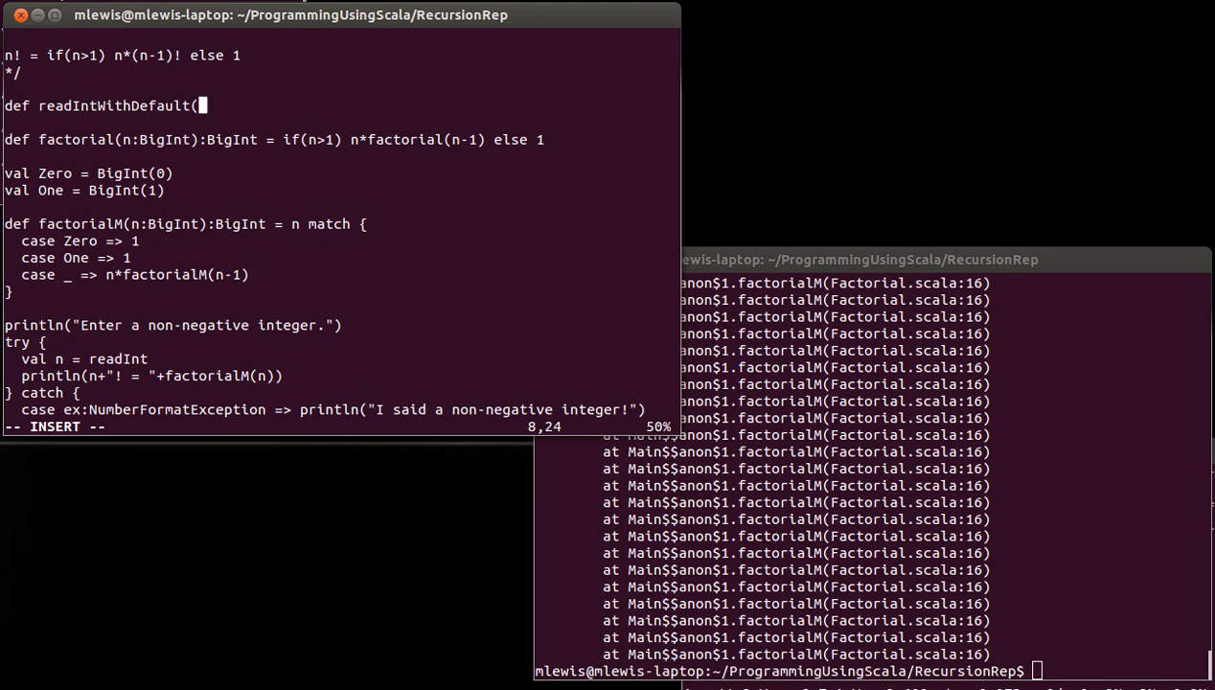
type("default")
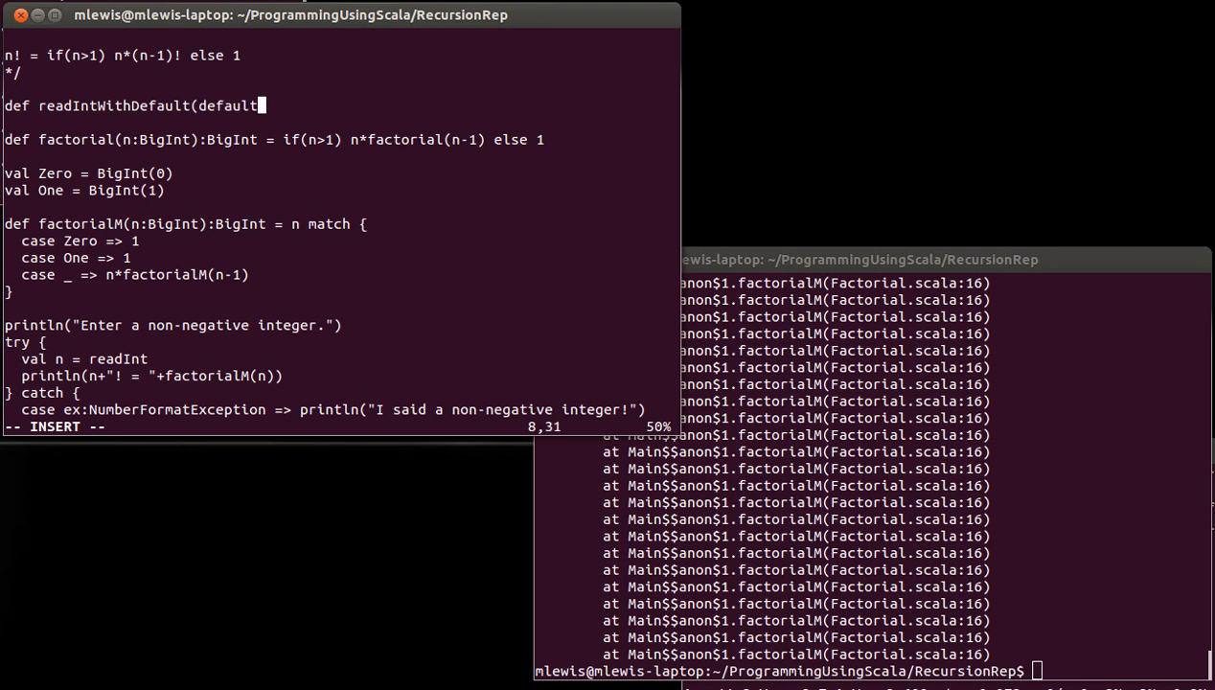
type(":")
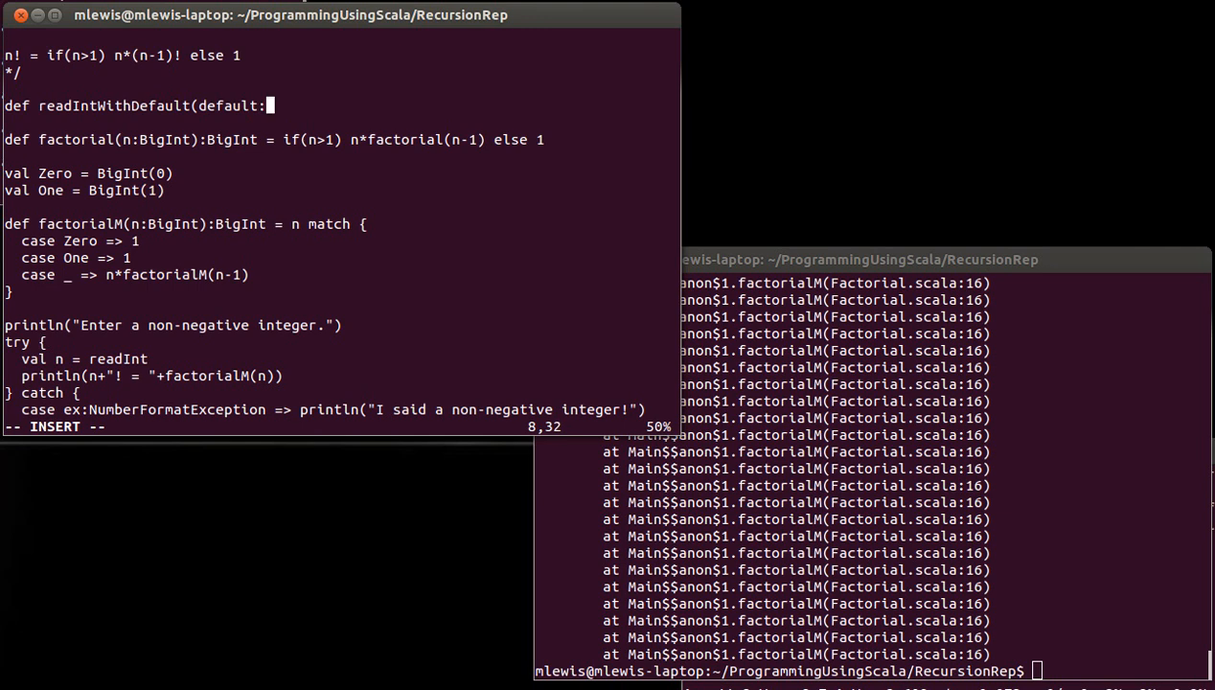
type("Int")
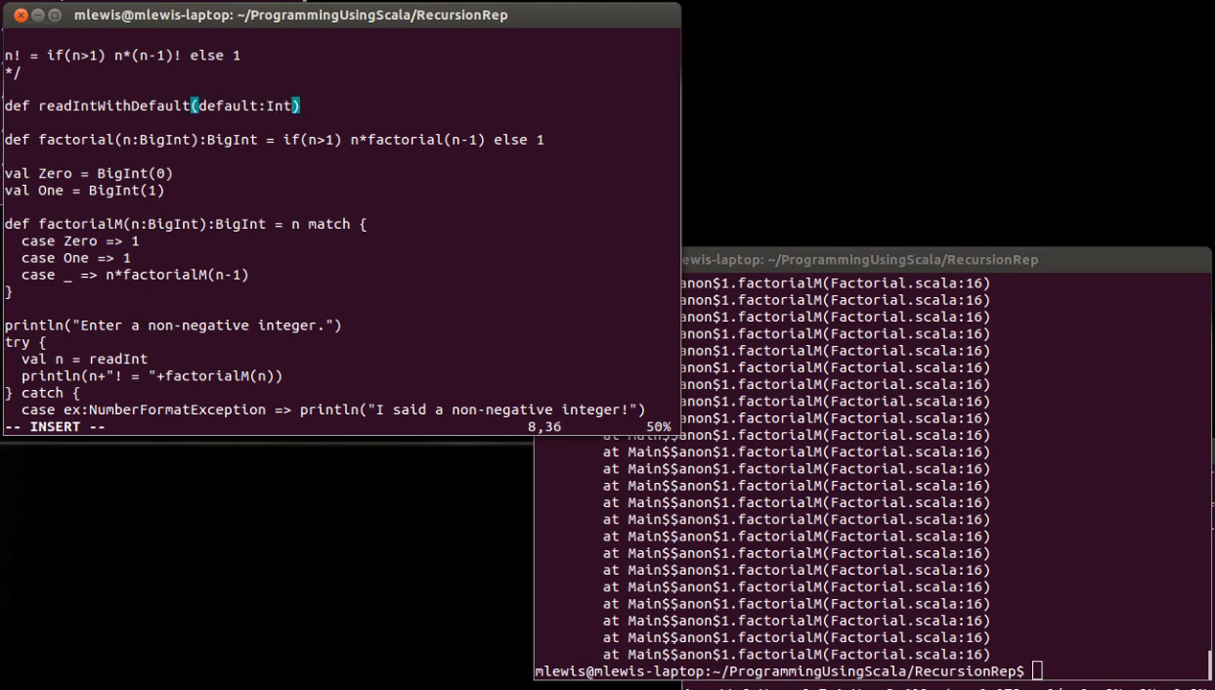
type(":Int = {")
type("}")
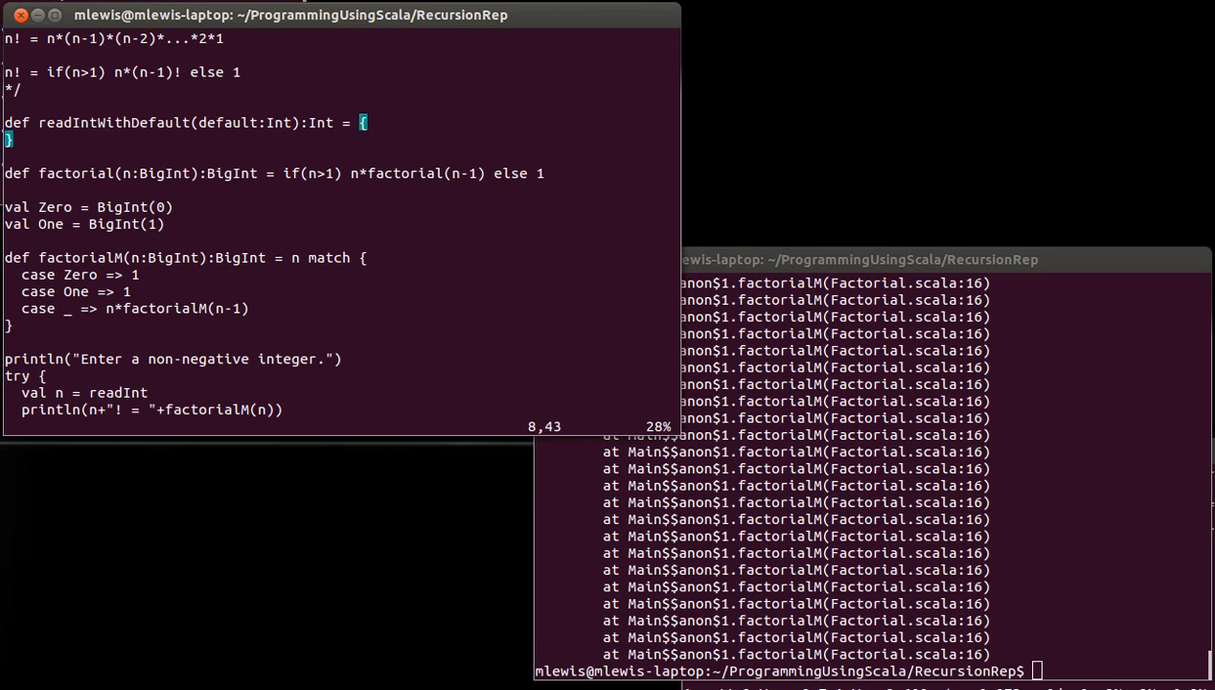
- Give readIntWithDefault the body try { readInt } catch { case ex:NumberFormatException => default }
type("try")
type("rea")
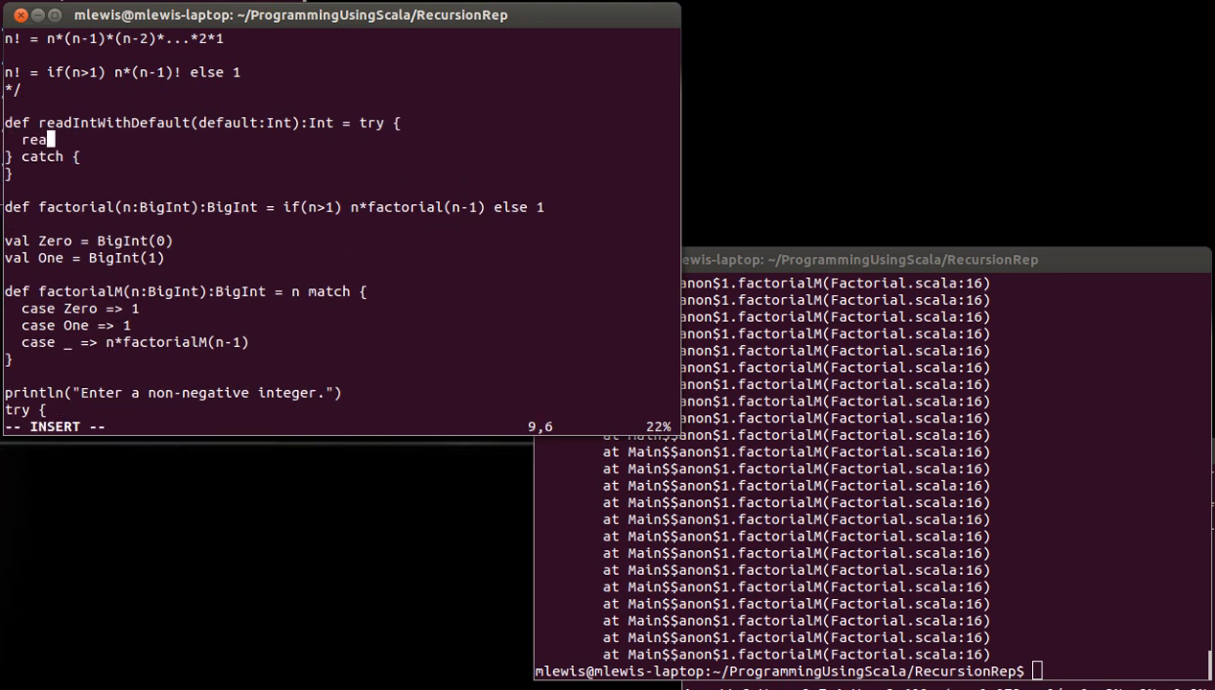
type("dInt")
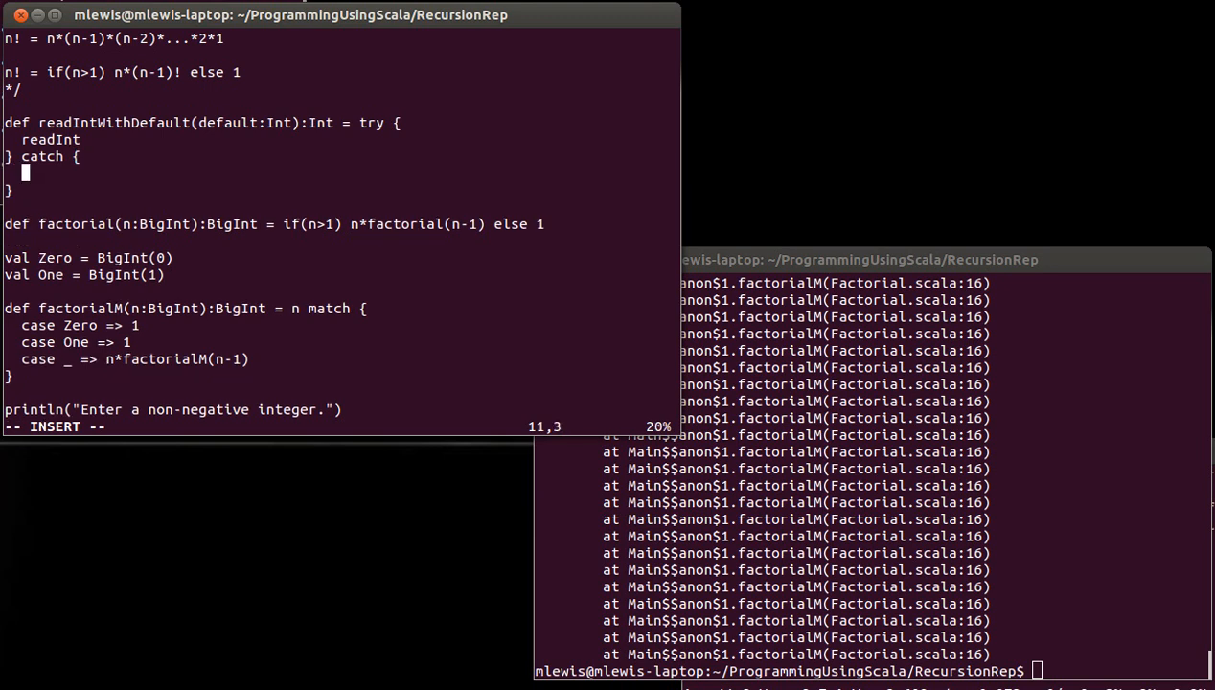
type("case")
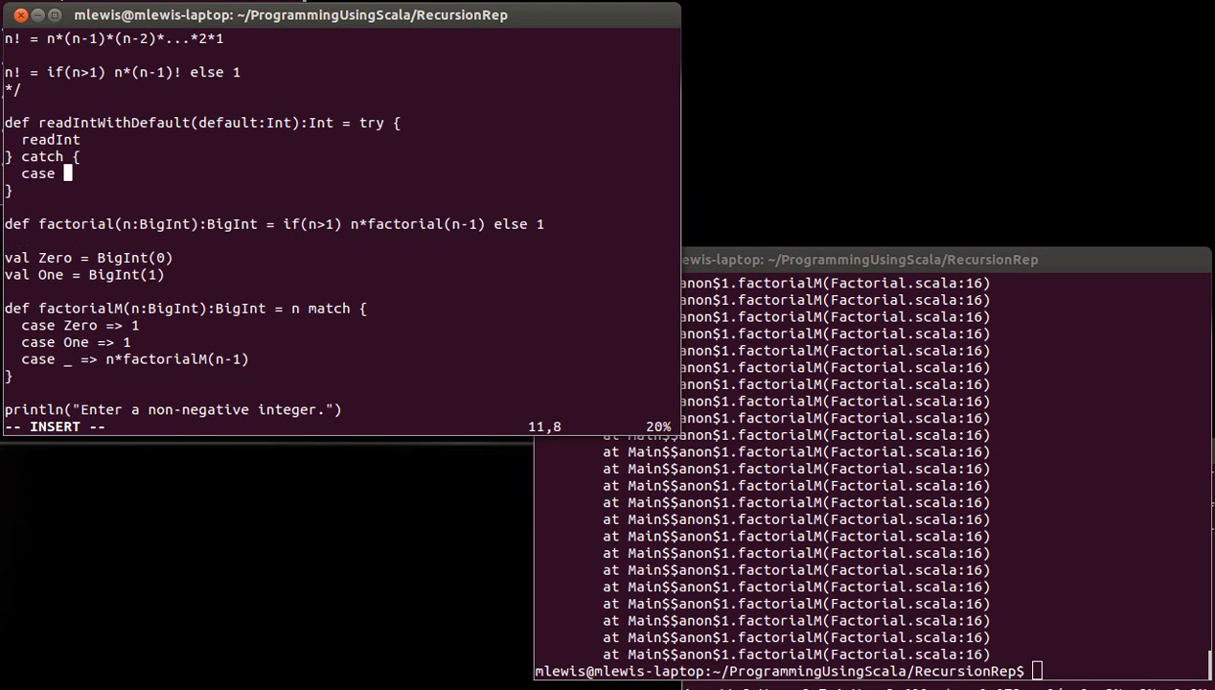
type("ex:NumberF")
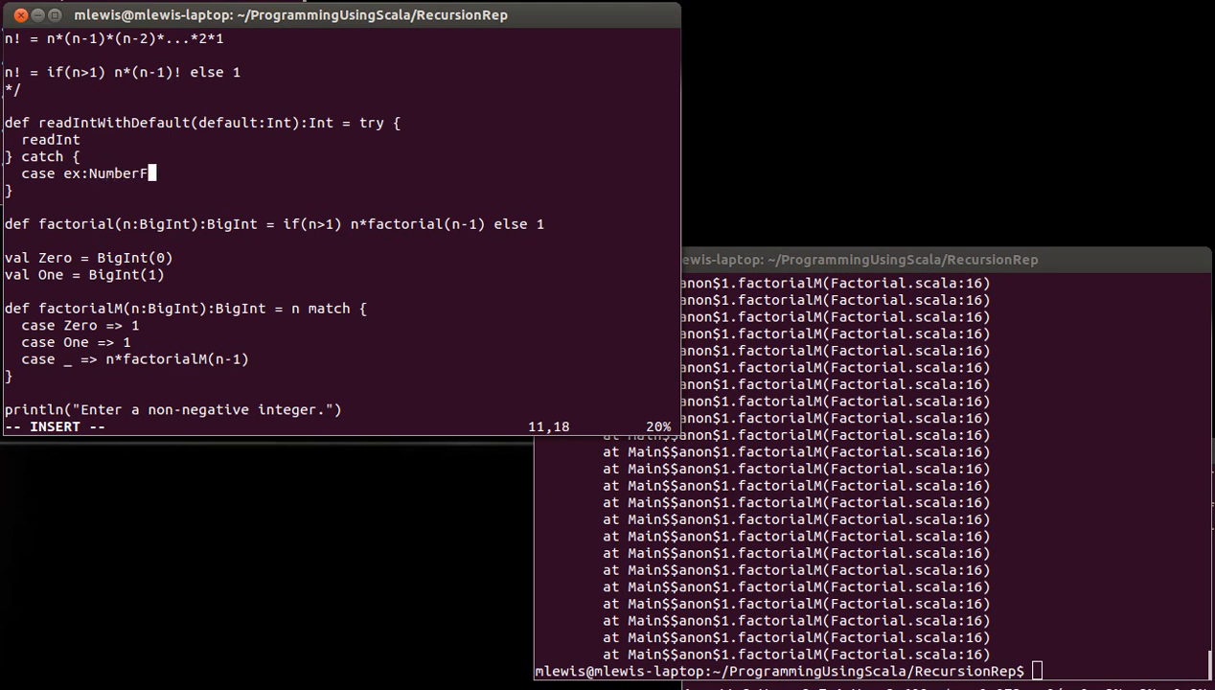
type("ormatException")
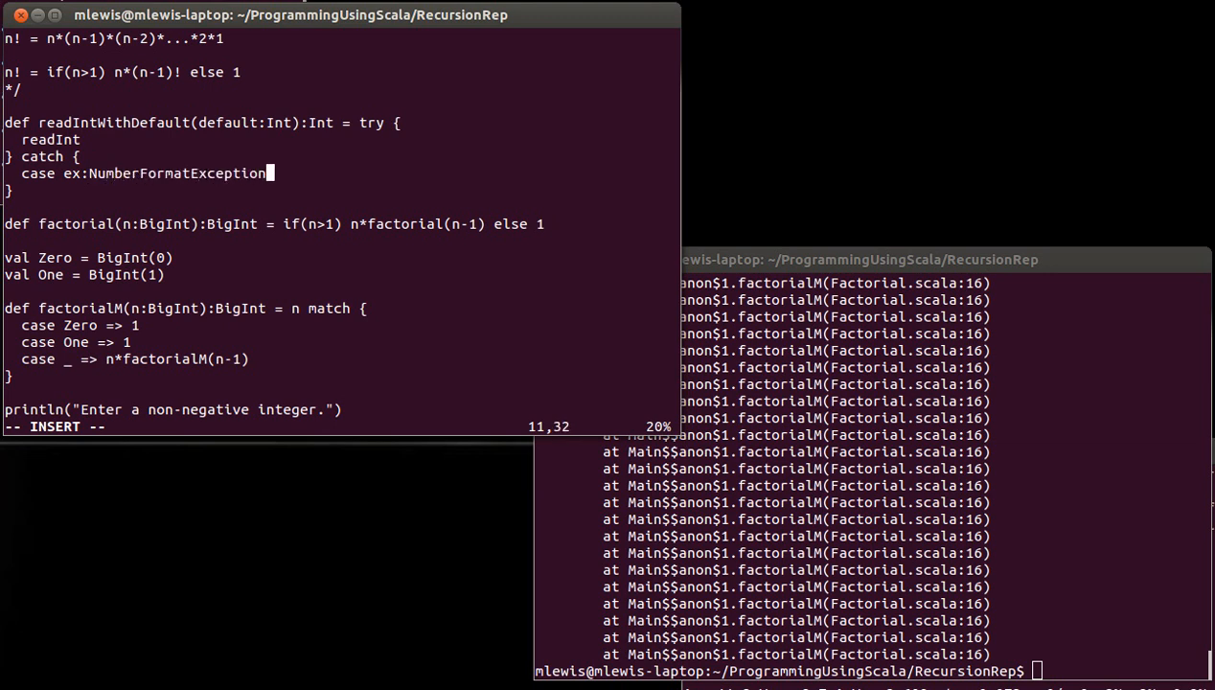
type("=>")
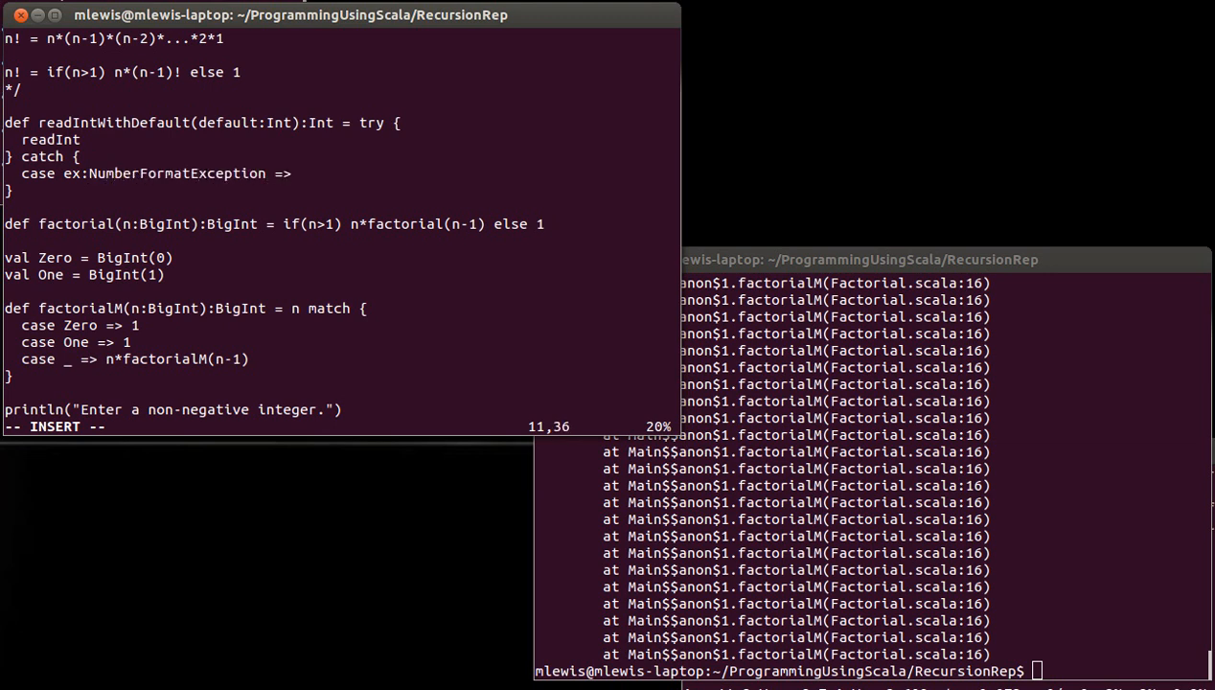
type("default")
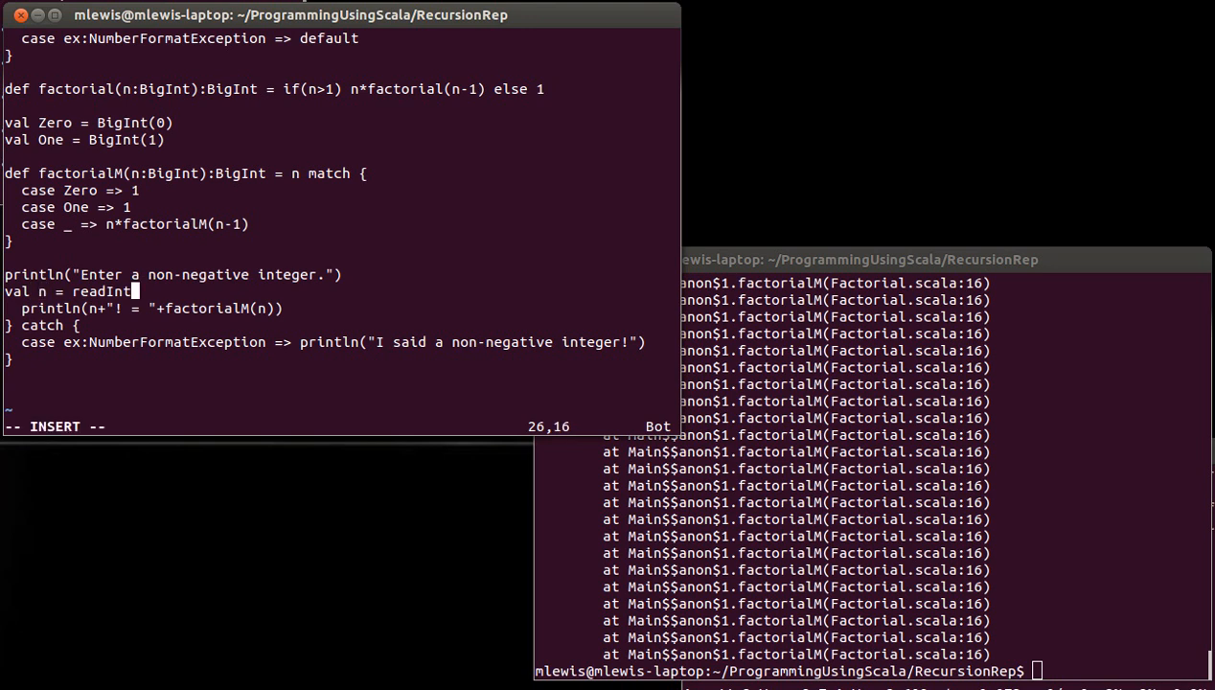
- Assign n from readIntWithDefault(-1) instead of the inline try/catch
type("With")
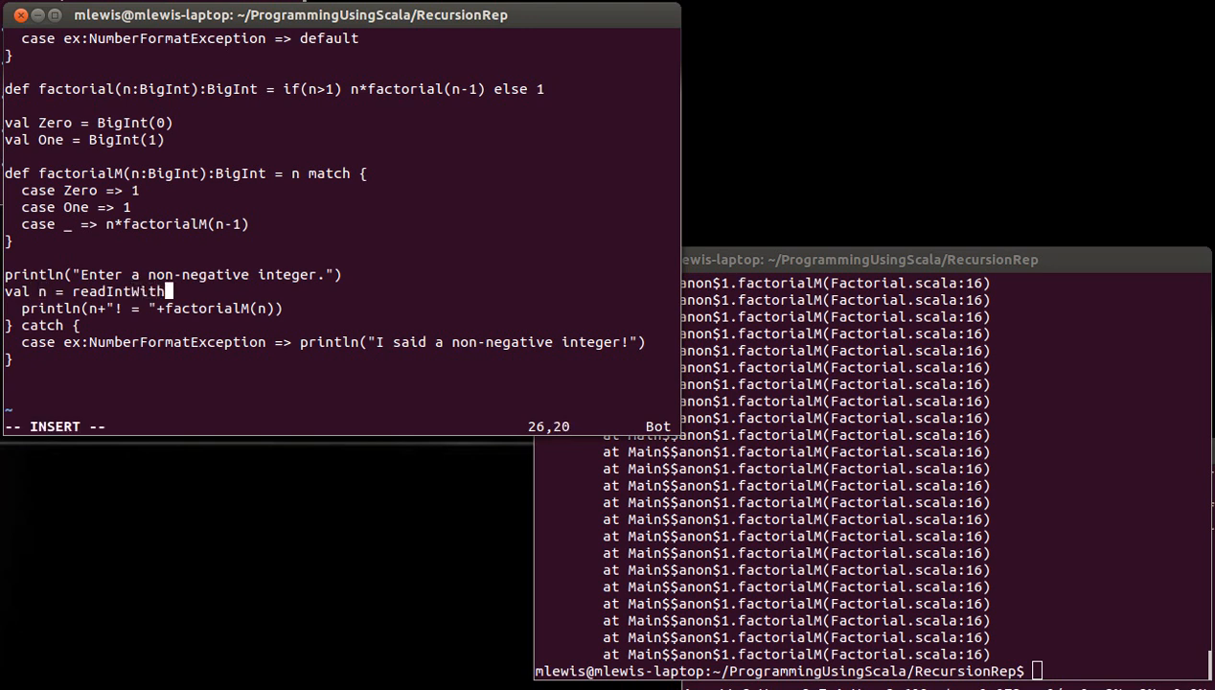
type("Default(")
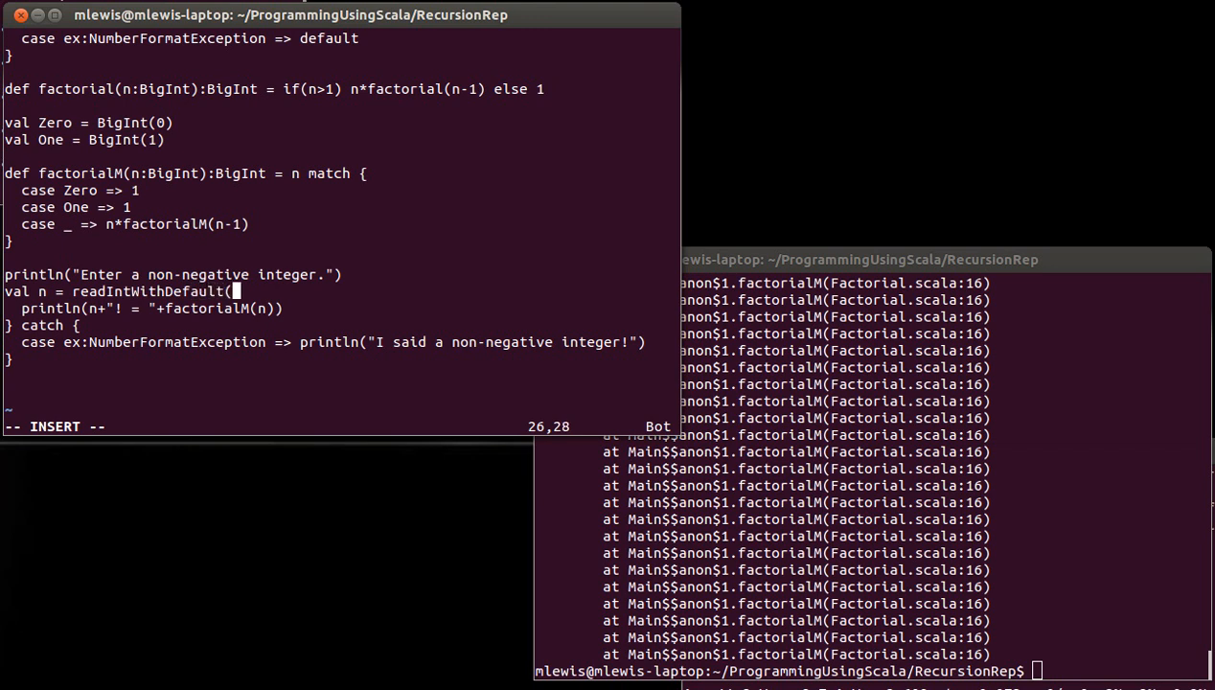
type("-1)")
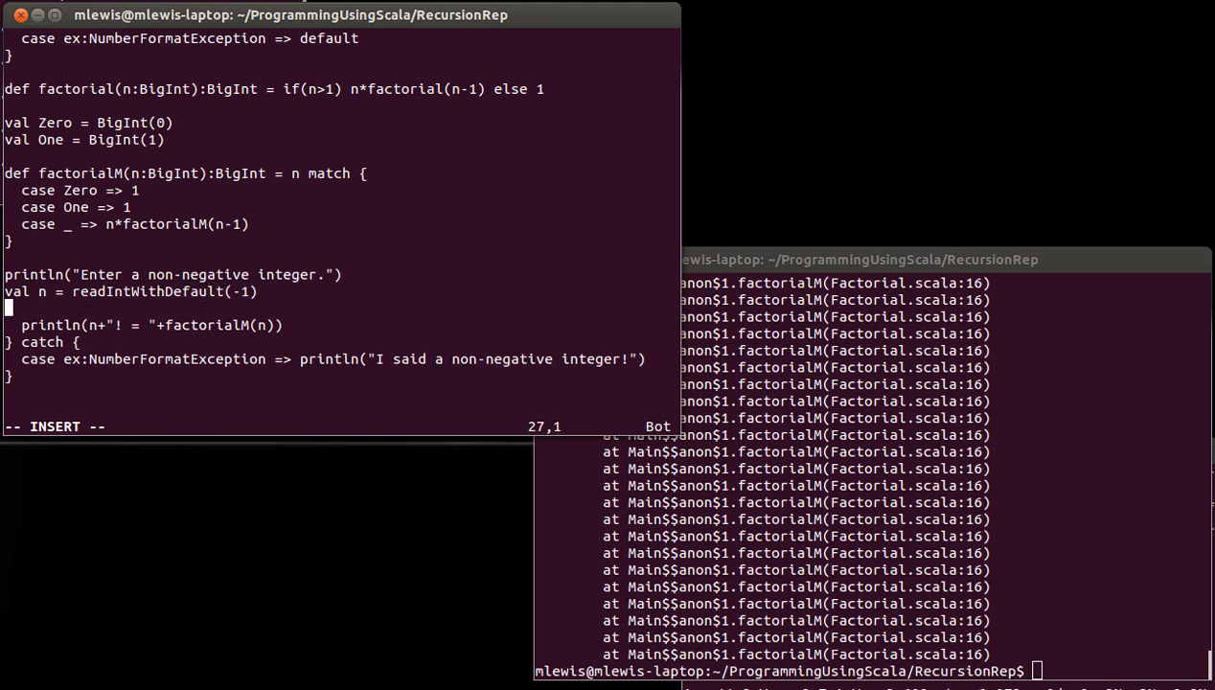
- Wrap the output in if(n>=0) printing the factorial, else printing the complaint
type("if")
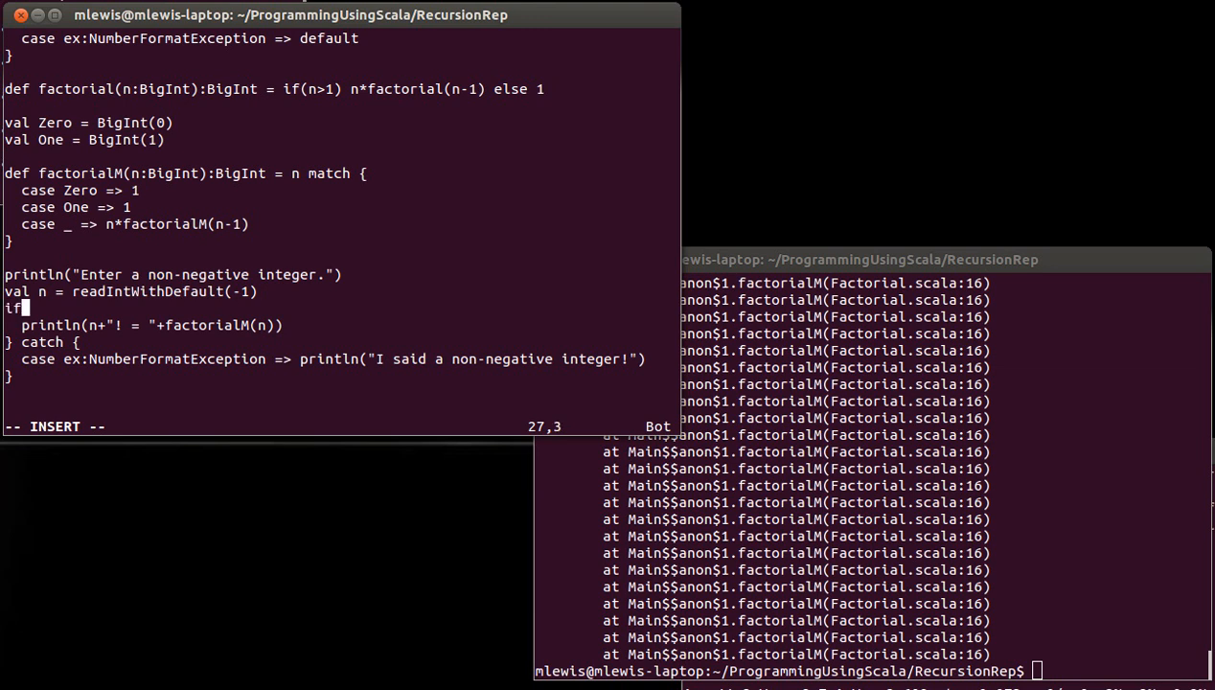
type("(n>=")
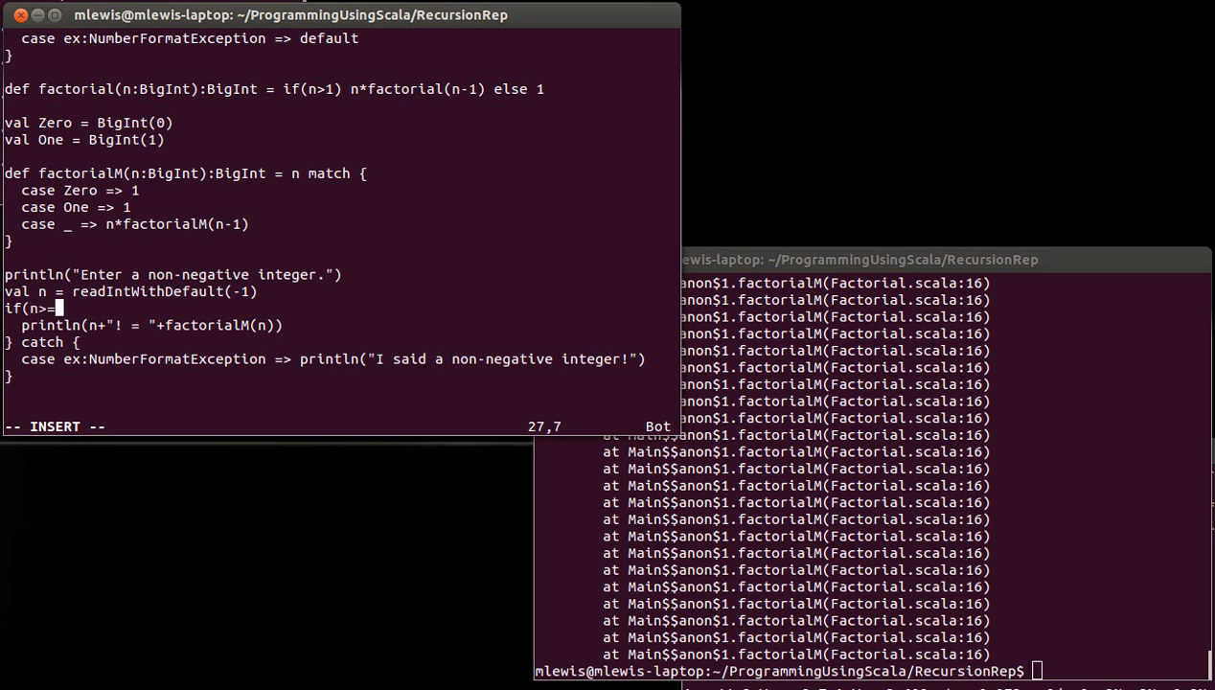
type("0) {")
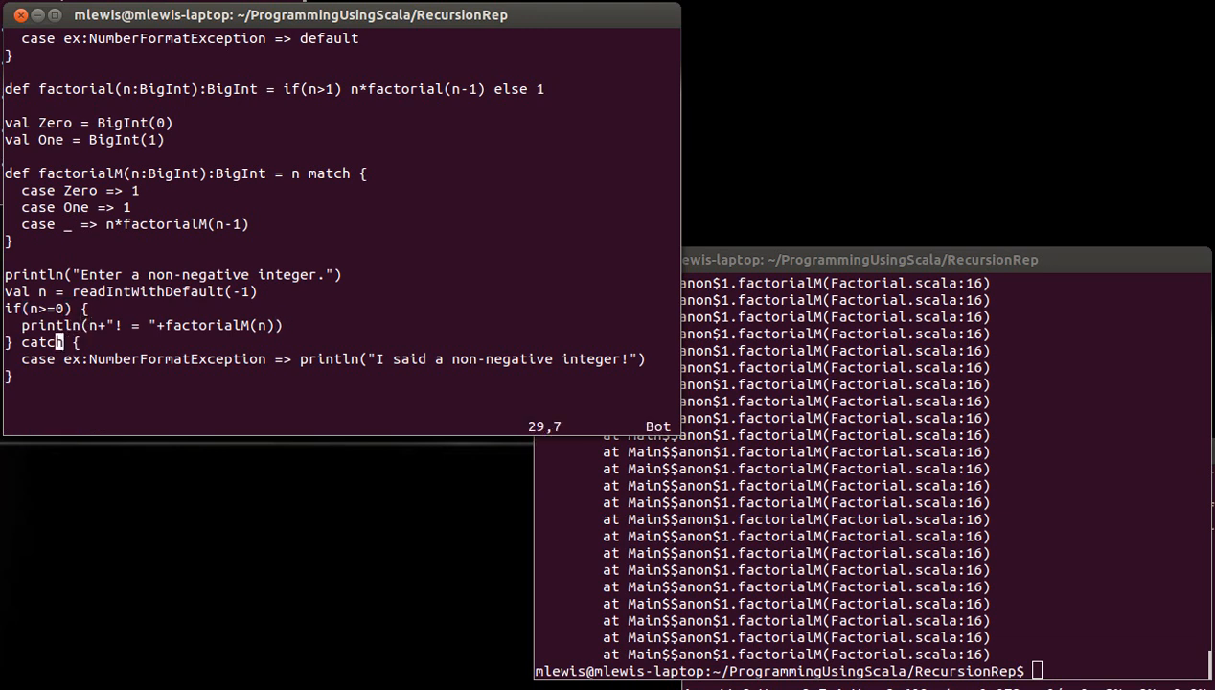
type("else {")
left_click(872, 670)
type("scala Factorial.scala")
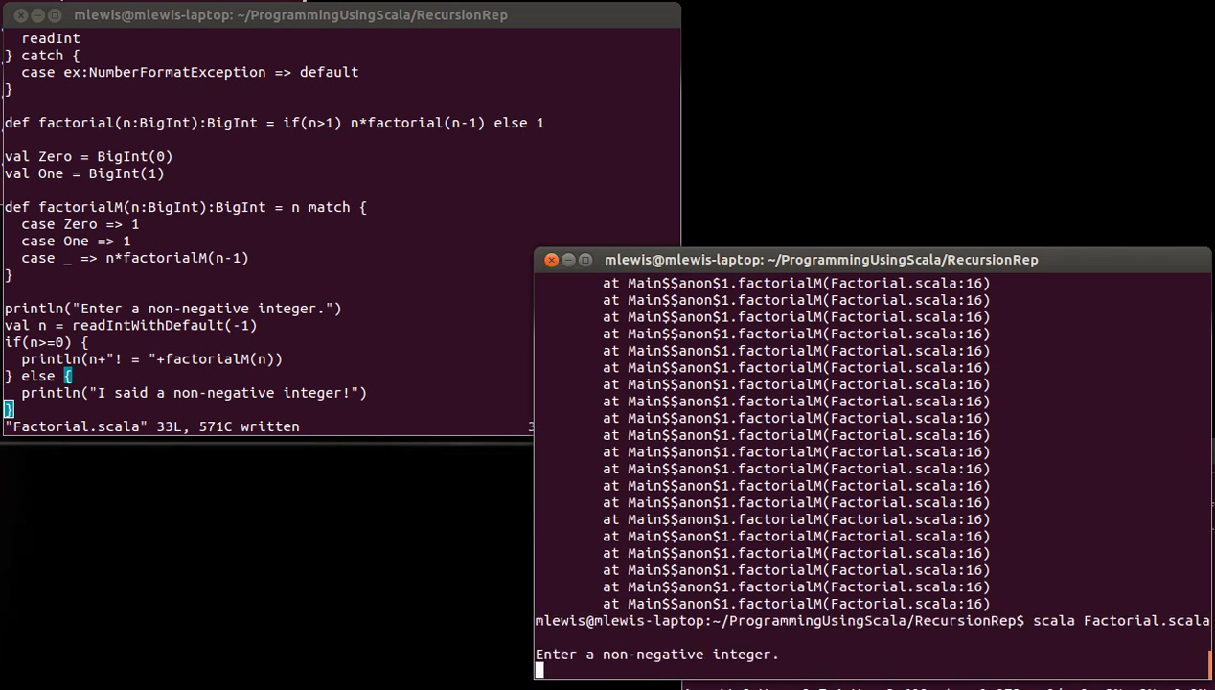
- Run Factorial.scala with inputs -99 and 500, seeing the rejection and the huge factorial
type("-99")
type("scala Factorial.scala")
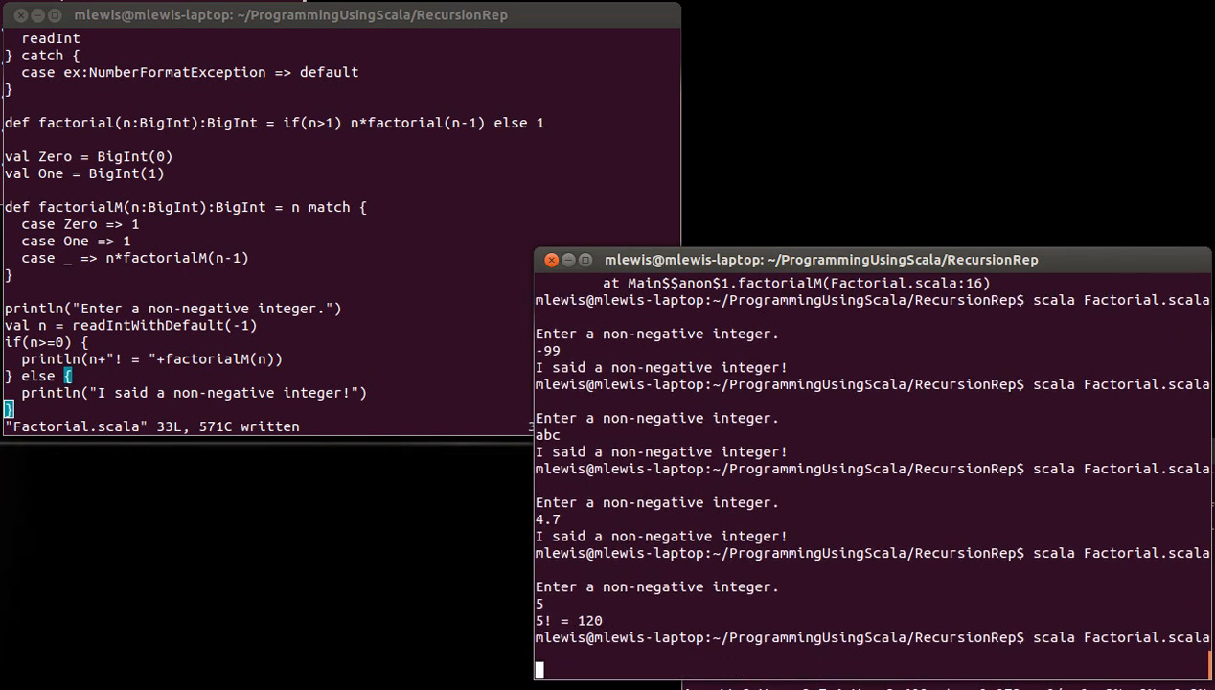
type("500")
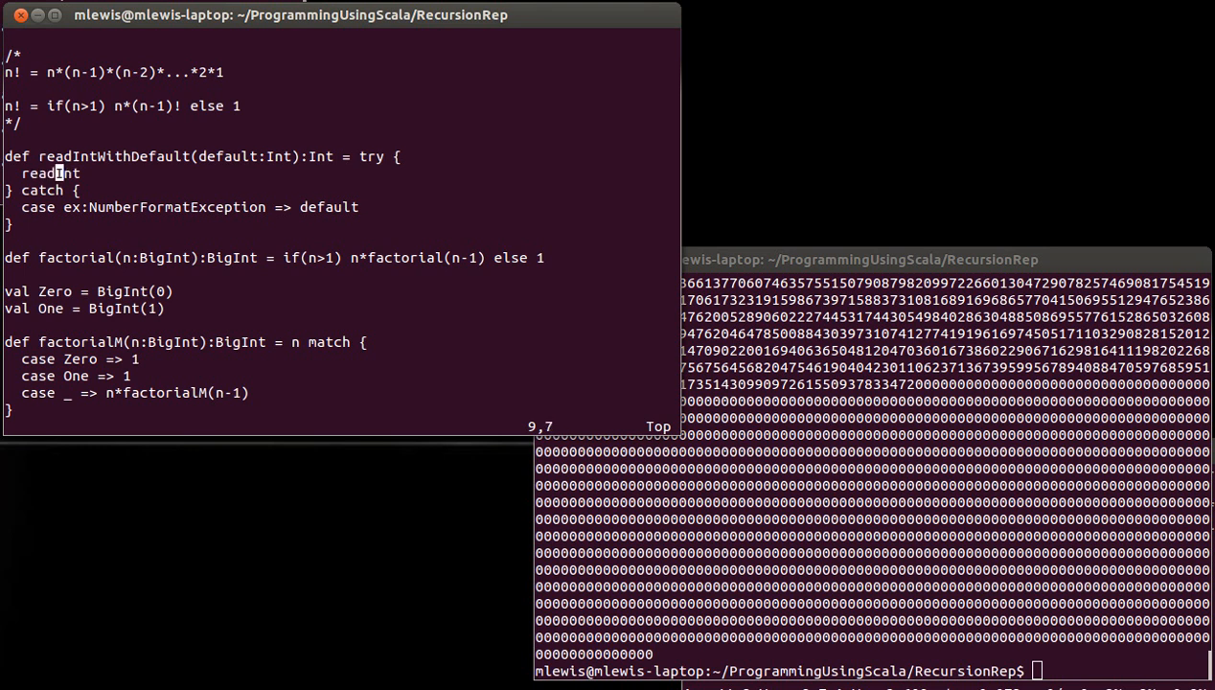
- Return default.toString from the catch and observe the String-versus-Int type mismatch error
left_click(330, 207)
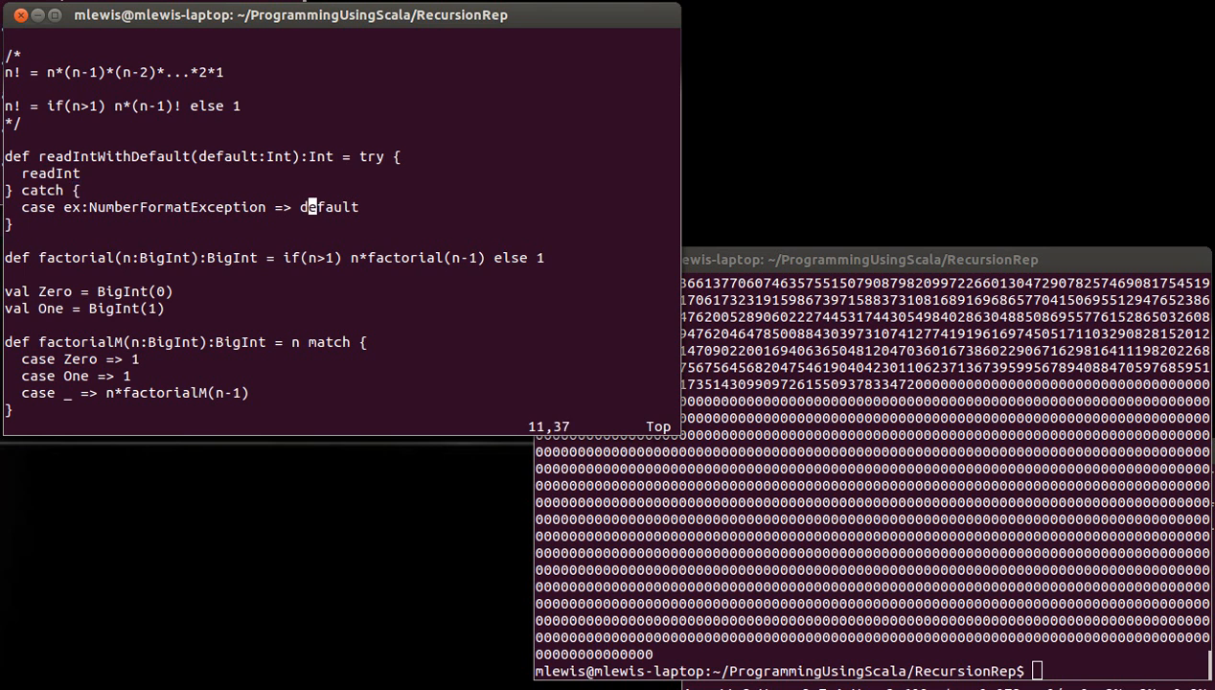
type(".t")
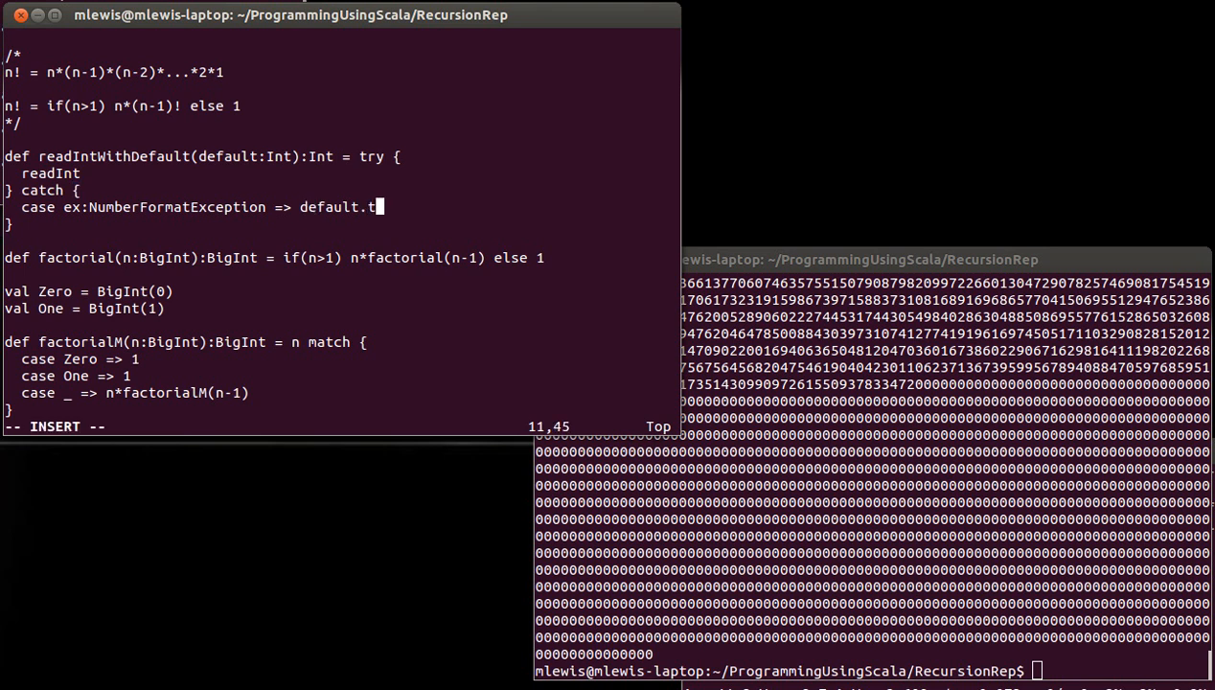
type("oString")
left_click(872, 671)
type("scala Factorial.scala")
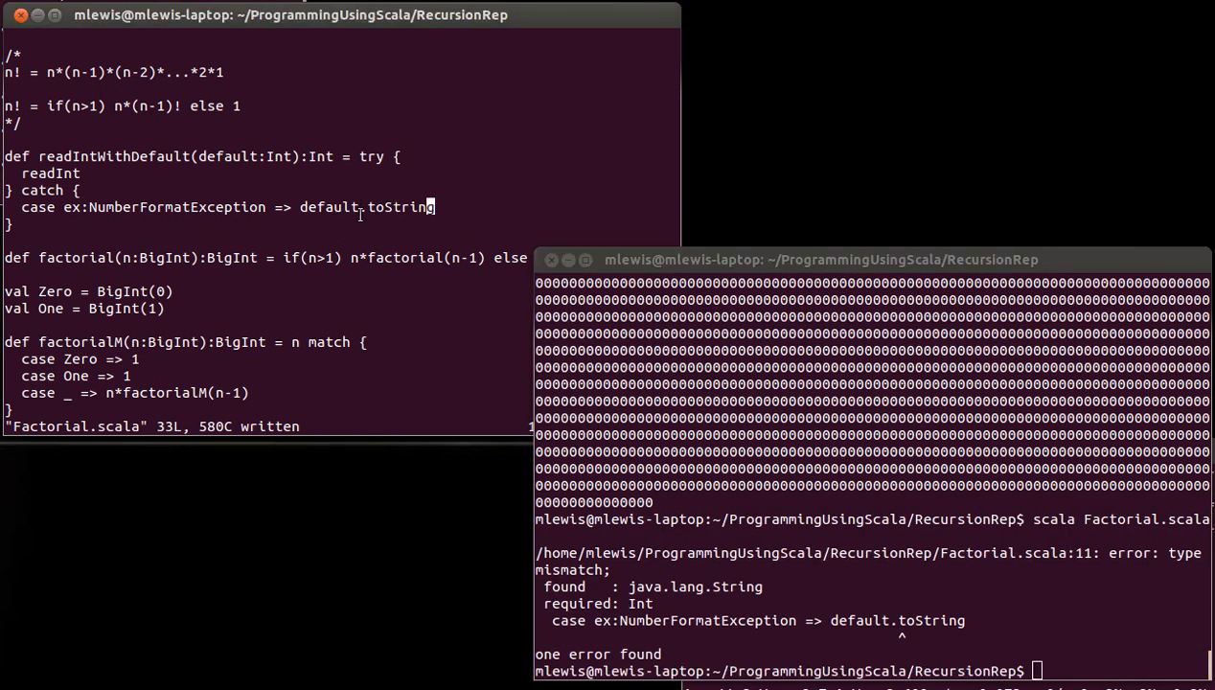
left_click(862, 623)
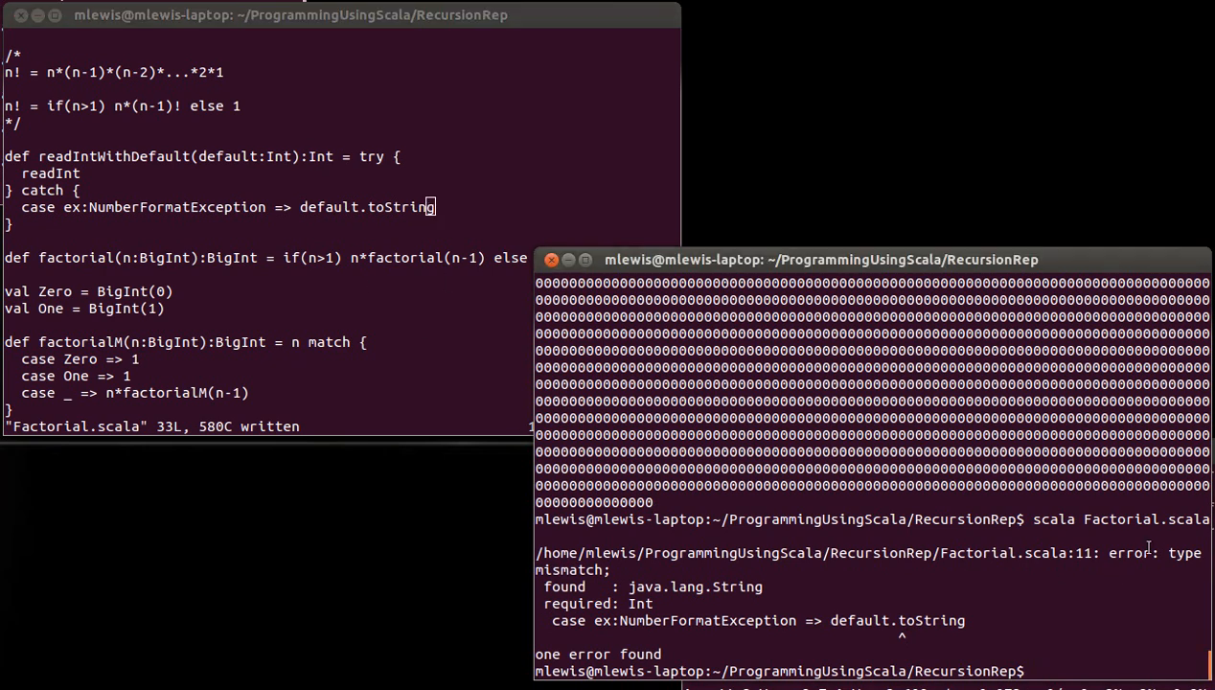
mouse_move(648, 592)
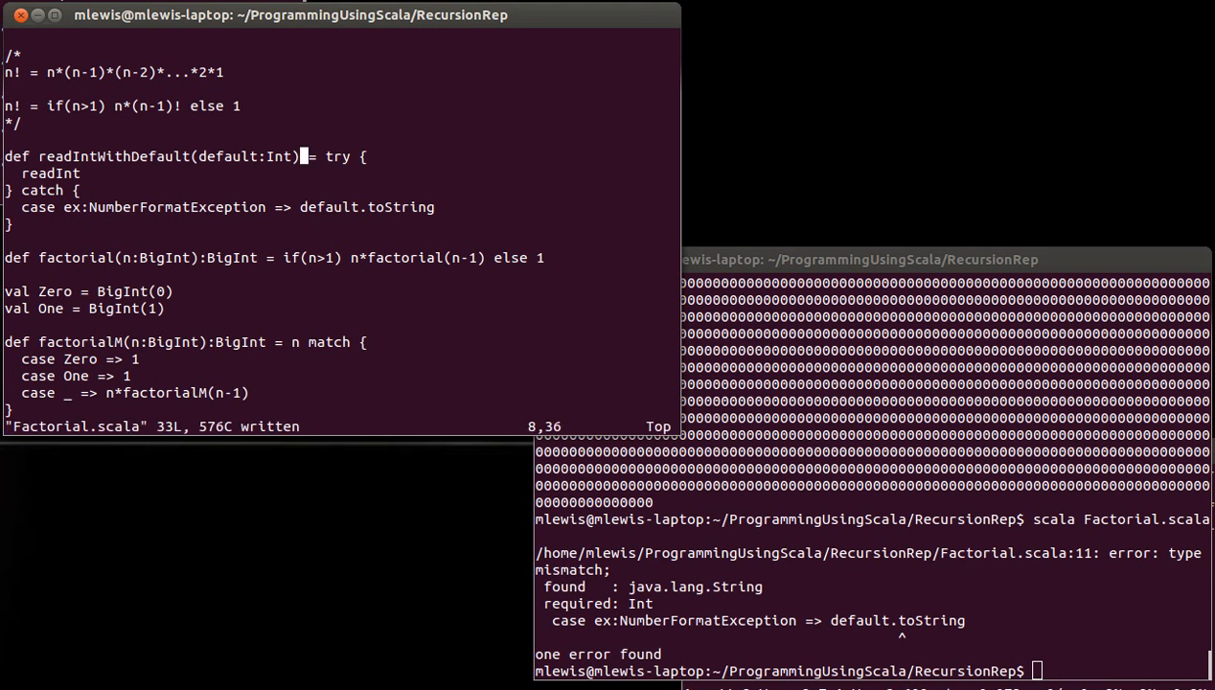
mouse_move(310, 176)
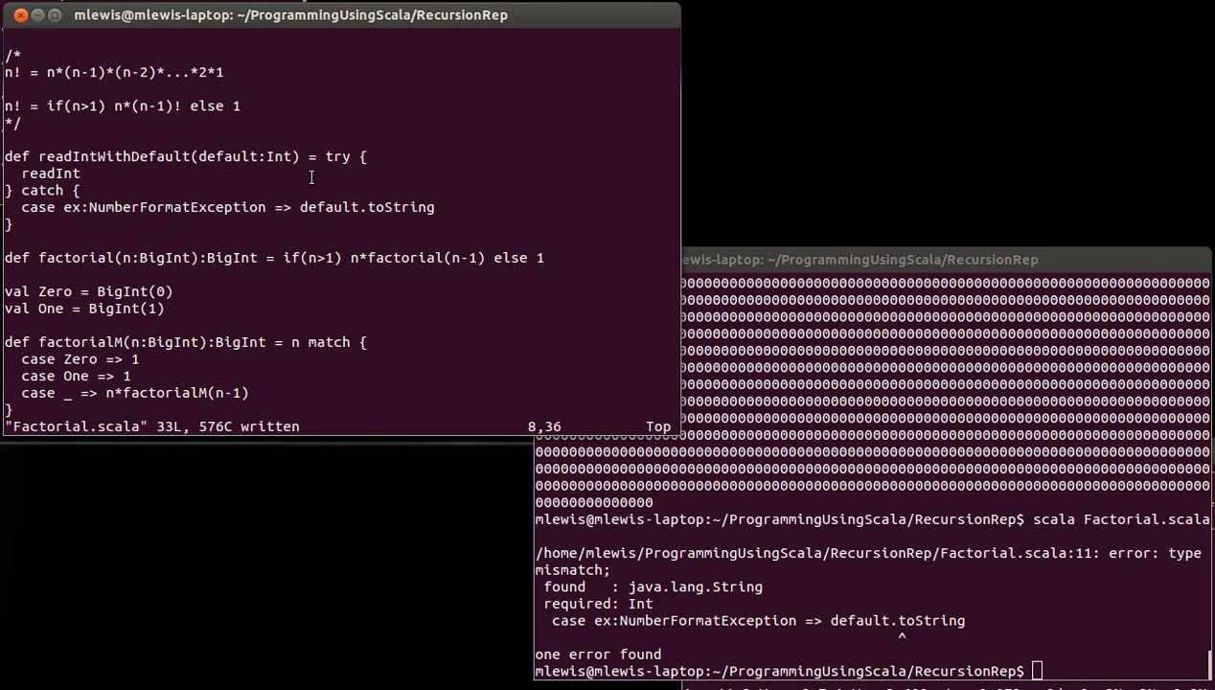
mouse_move(521, 457)
type("scala Factorial.scala")
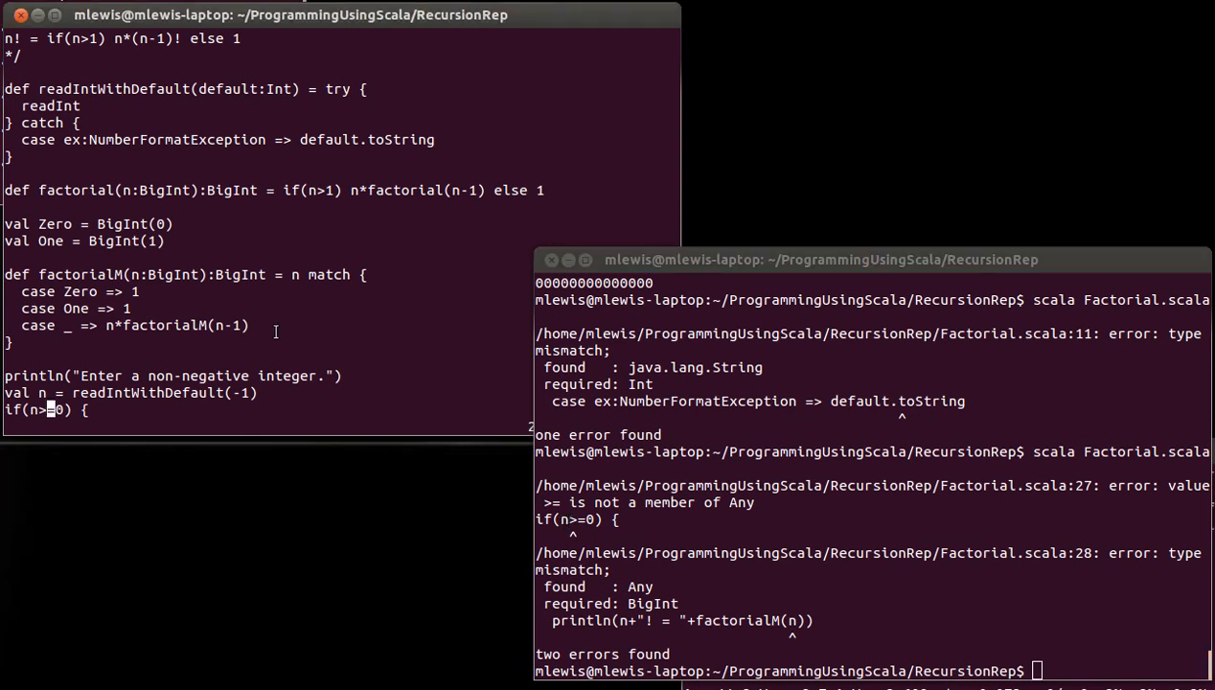
mouse_move(118, 136)
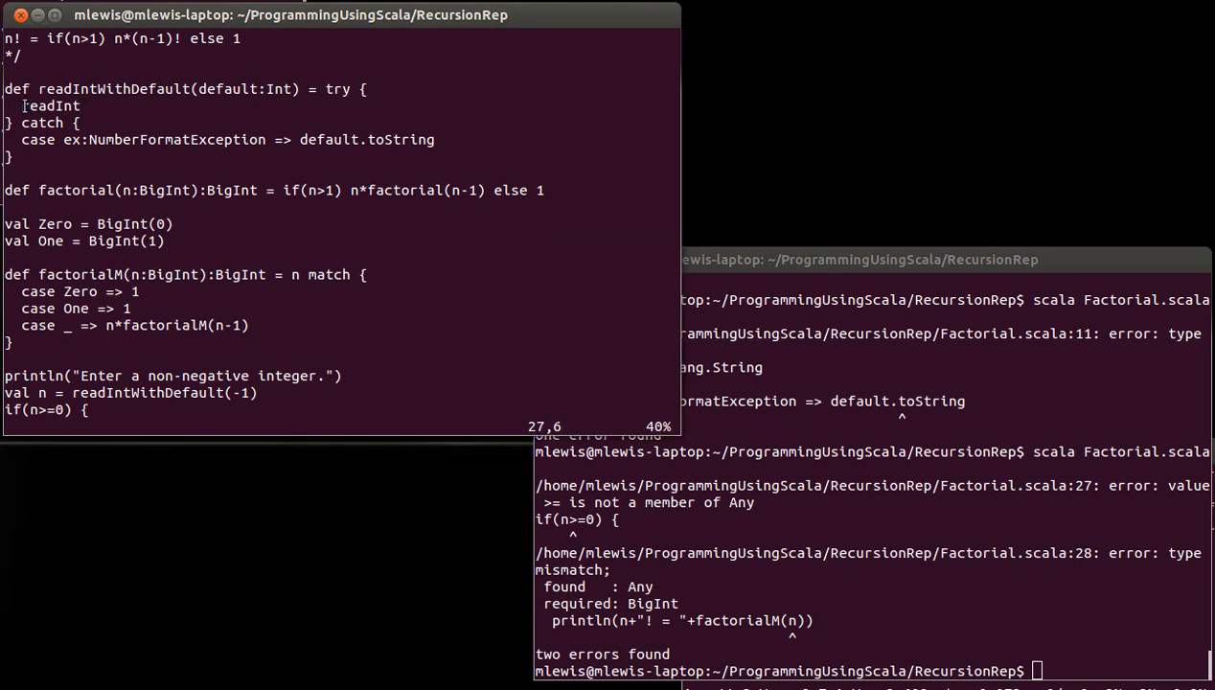
- Restore plain default in the catch, rerun the program and compute 120 factorial
double_click(50, 105)
type("scala Factorial.scala")
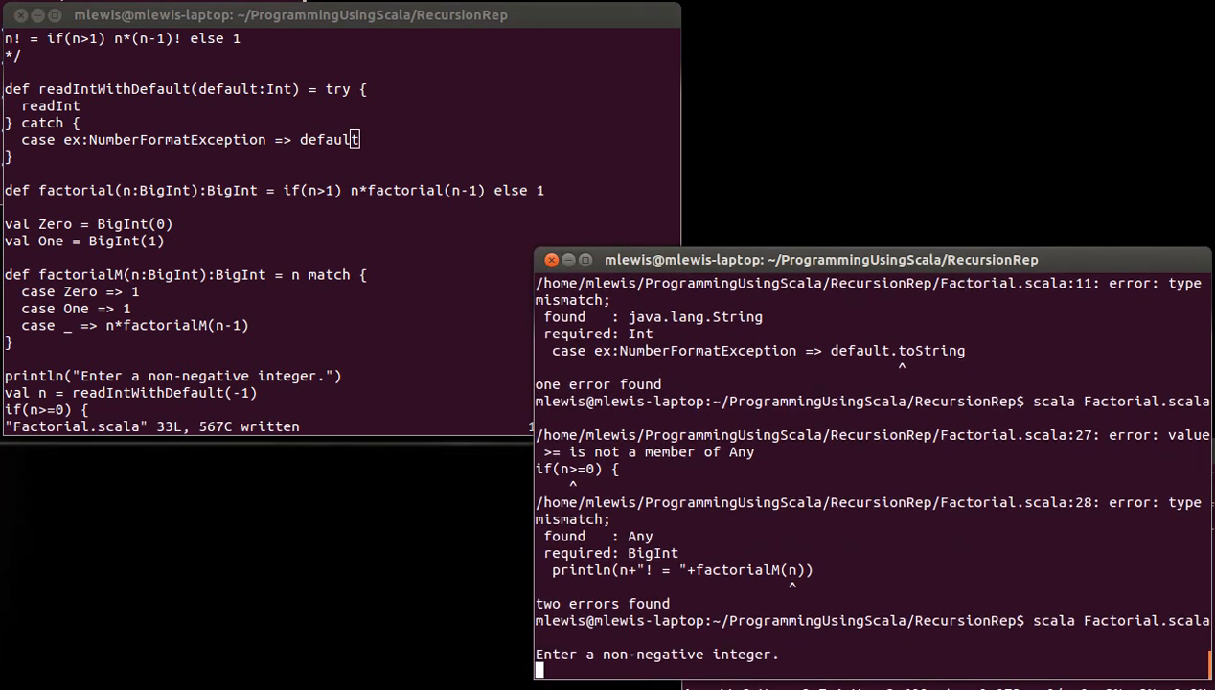
type("120")
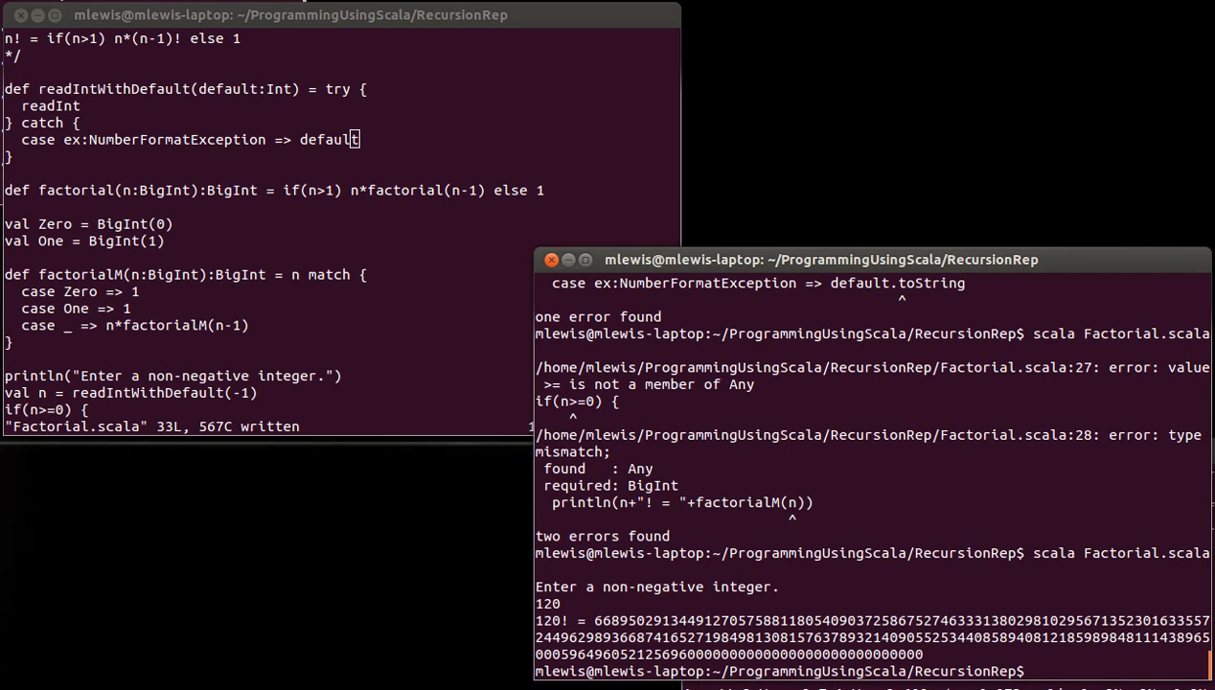